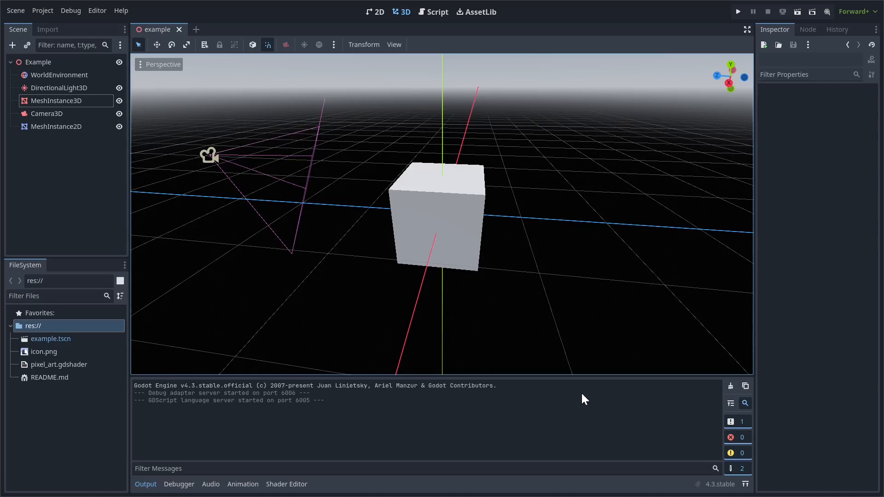
{"action": "mouse_move", "coordinate": [221, 151]}
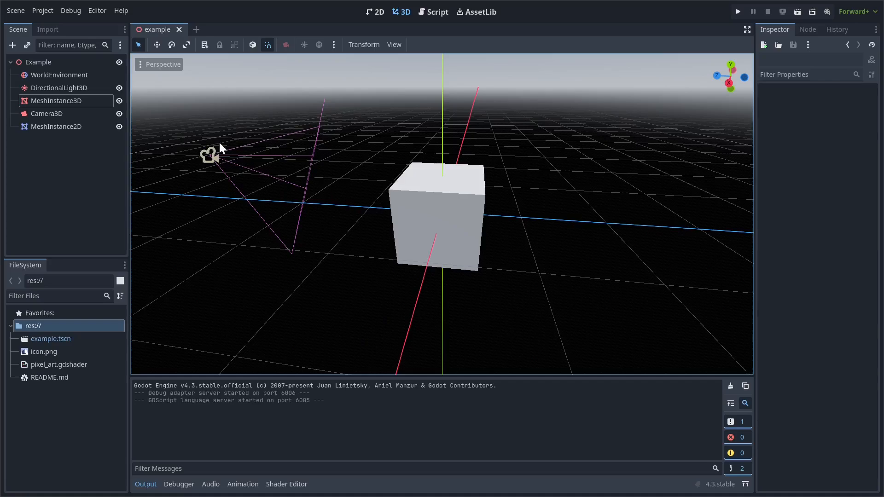
{"action": "mouse_move", "coordinate": [416, 259]}
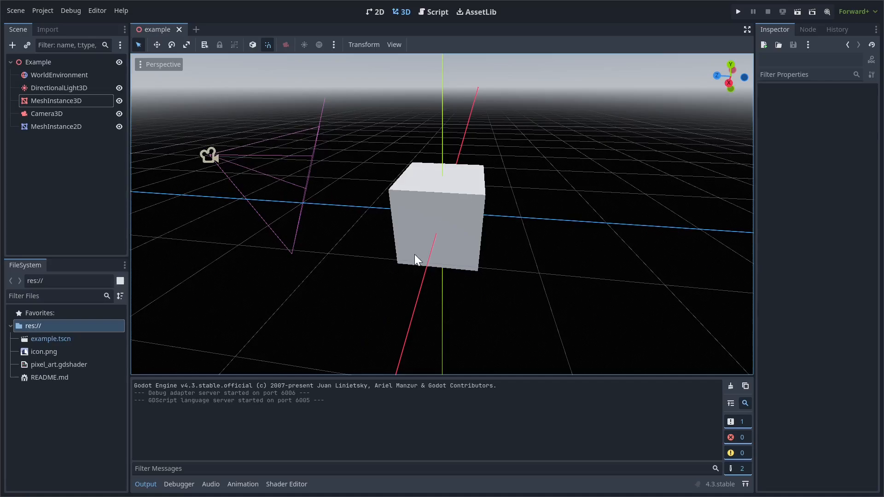
- Set the WorldEnvironment procedural sky's ground Bottom Color to dark blue
{"action": "left_click", "coordinate": [58, 75]}
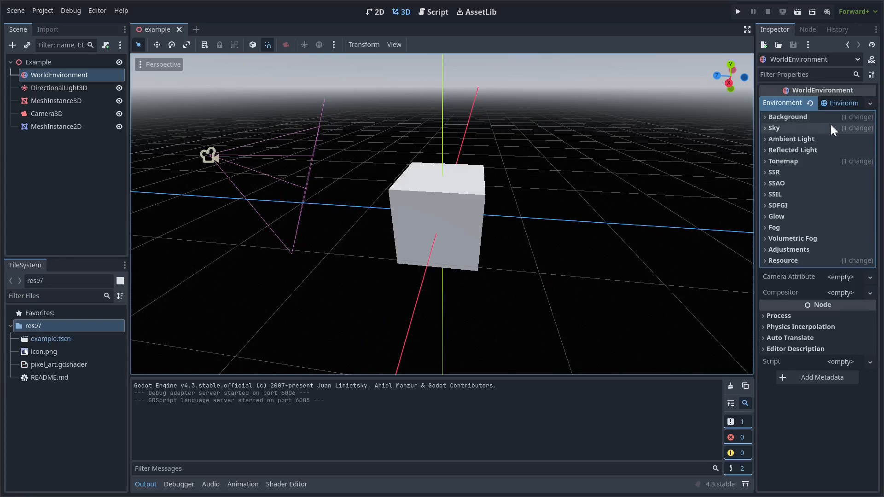
{"action": "left_click", "coordinate": [774, 128]}
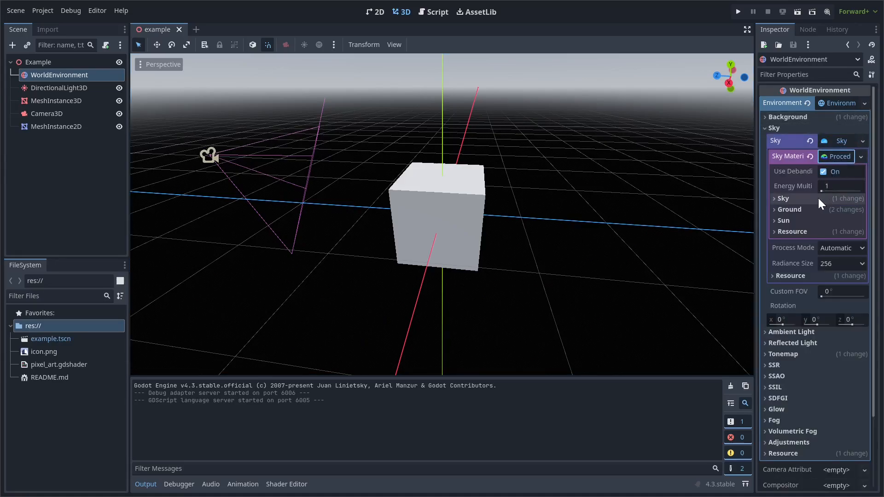
{"action": "left_click", "coordinate": [788, 209]}
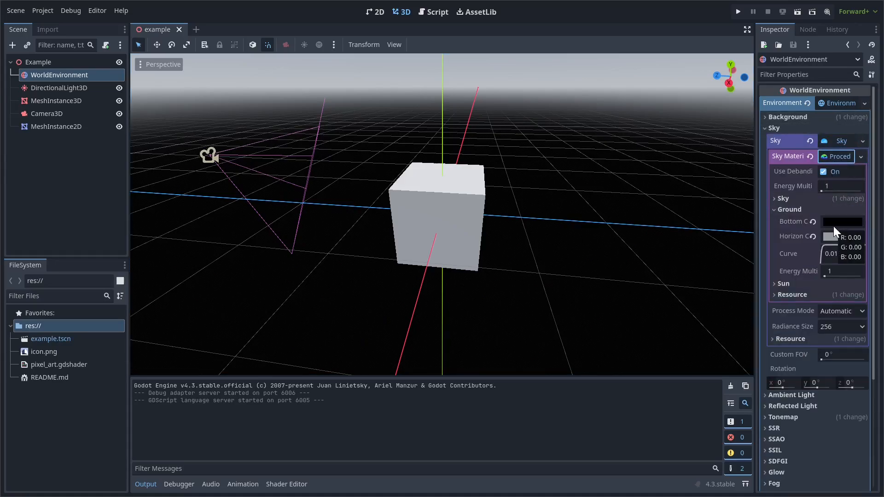
{"action": "left_click", "coordinate": [841, 221]}
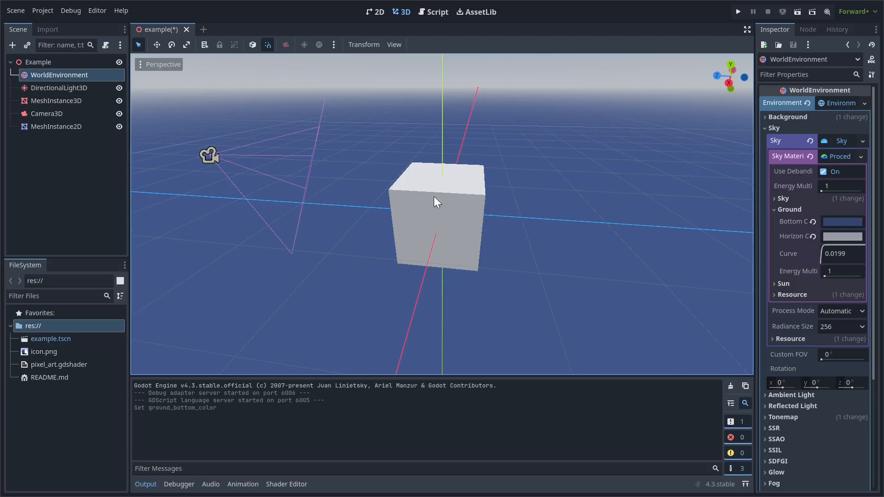
{"action": "mouse_move", "coordinate": [461, 309]}
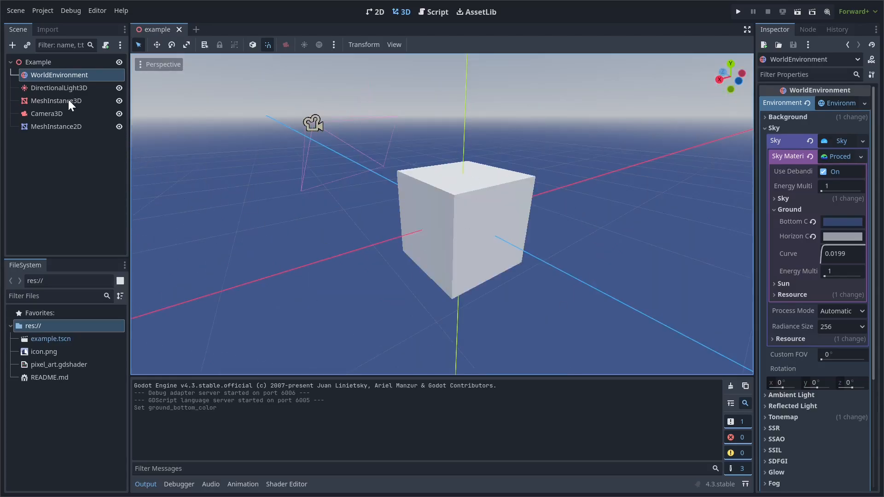
- Add a MeshInstance3D named ScreenQuad holding a 2×2 QuadMesh with Flip Faces enabled
{"action": "left_click", "coordinate": [13, 44]}
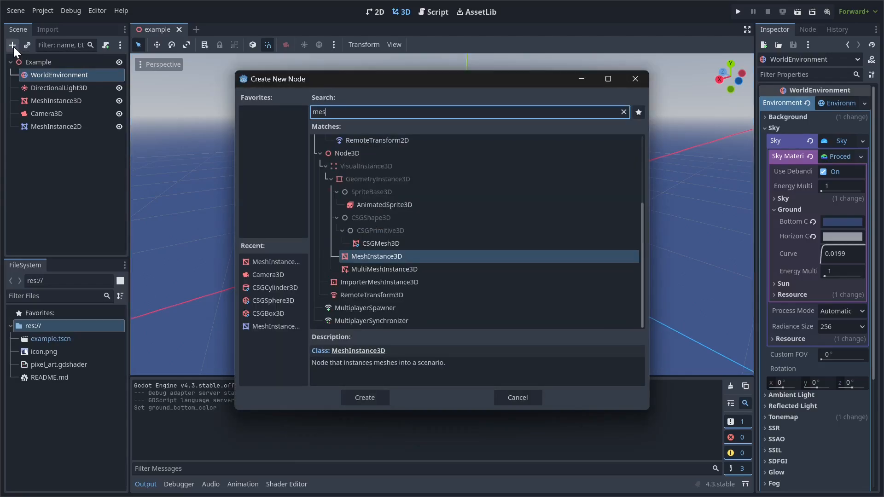
{"action": "left_click", "coordinate": [364, 398]}
{"action": "type", "text": "ScreenQuad"}
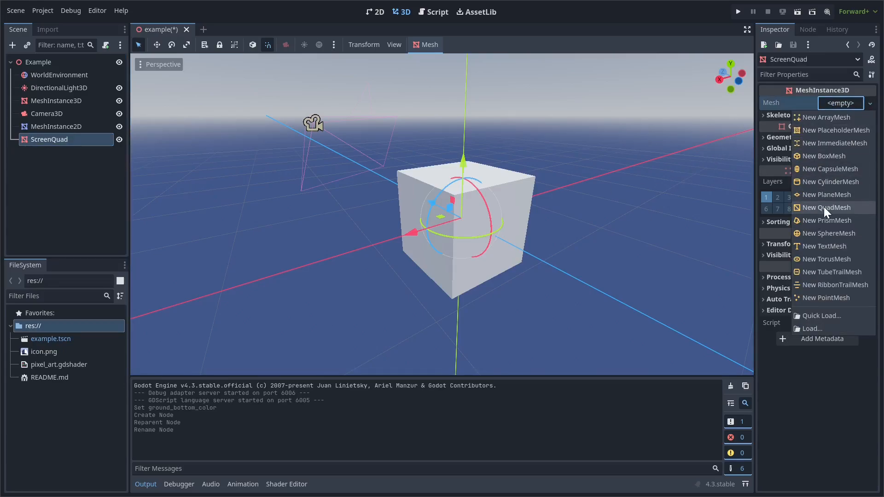
{"action": "left_click", "coordinate": [826, 208]}
{"action": "type", "text": "2"}
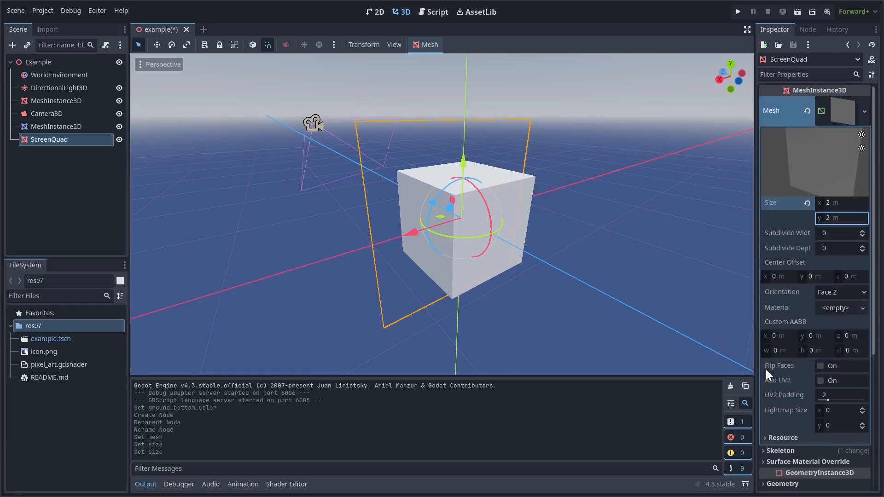
{"action": "left_click", "coordinate": [820, 365]}
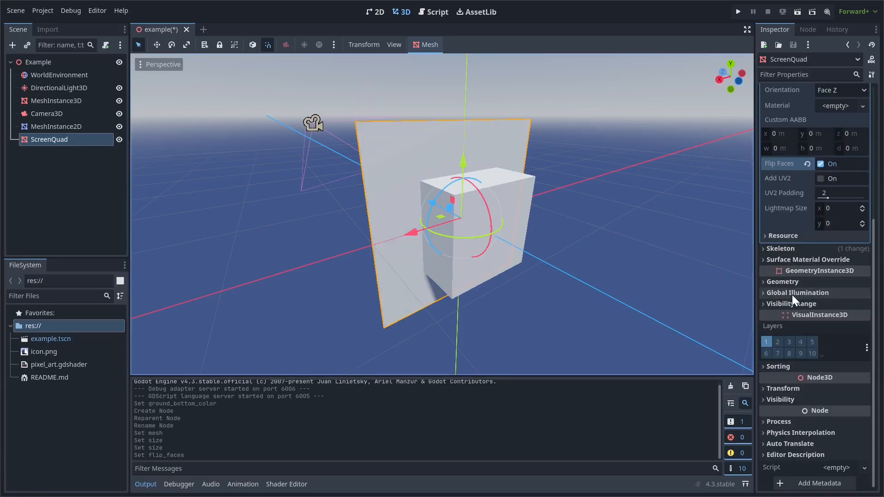
{"action": "mouse_move", "coordinate": [782, 281]}
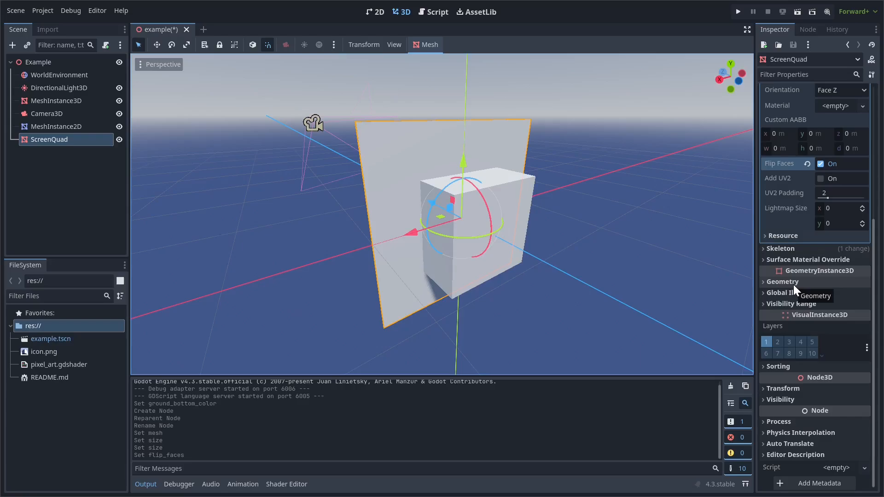
{"action": "left_click", "coordinate": [782, 281]}
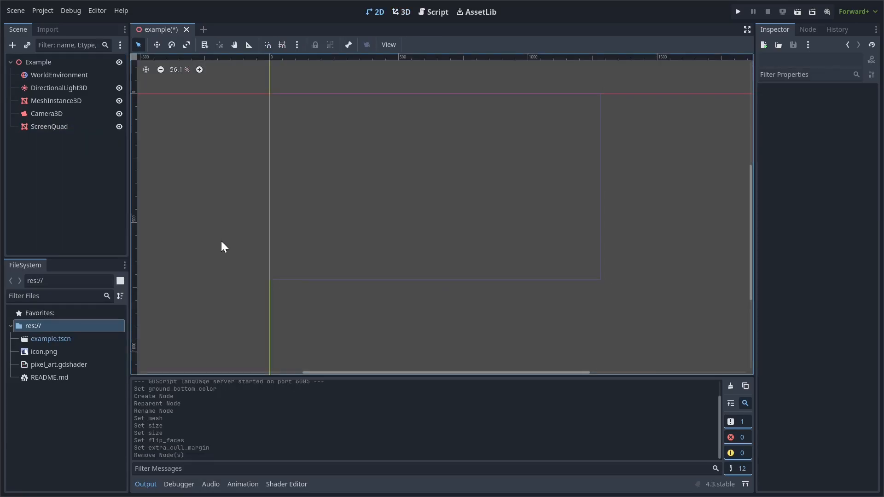
- Change pixel_art.gdshader to shader_type spatial and assign quantized_color to ALBEDO
{"action": "left_click", "coordinate": [404, 11]}
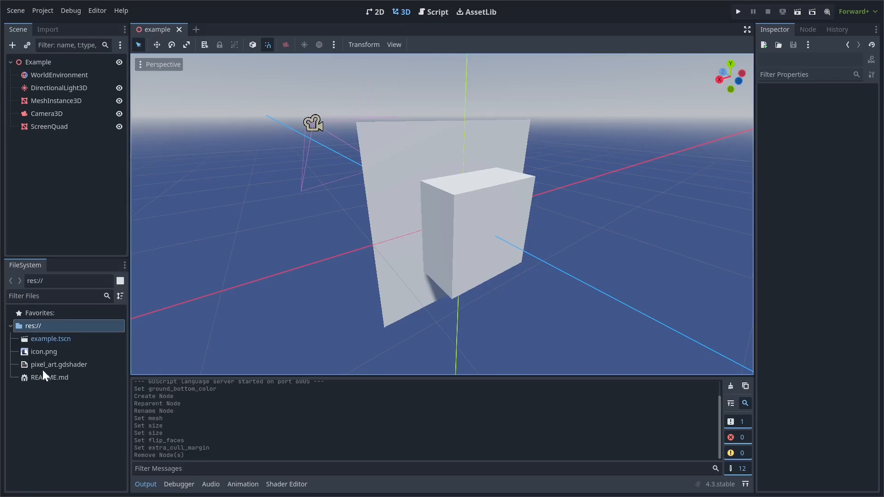
{"action": "double_click", "coordinate": [59, 364]}
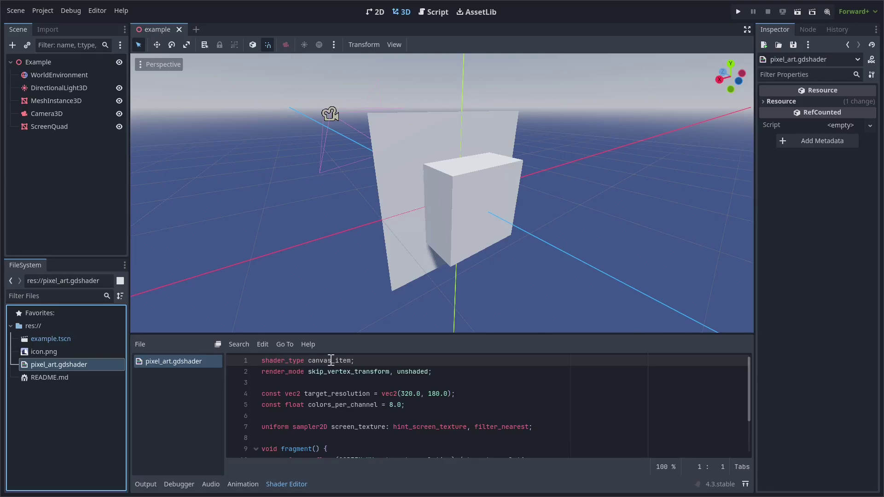
{"action": "type", "text": "spatial"}
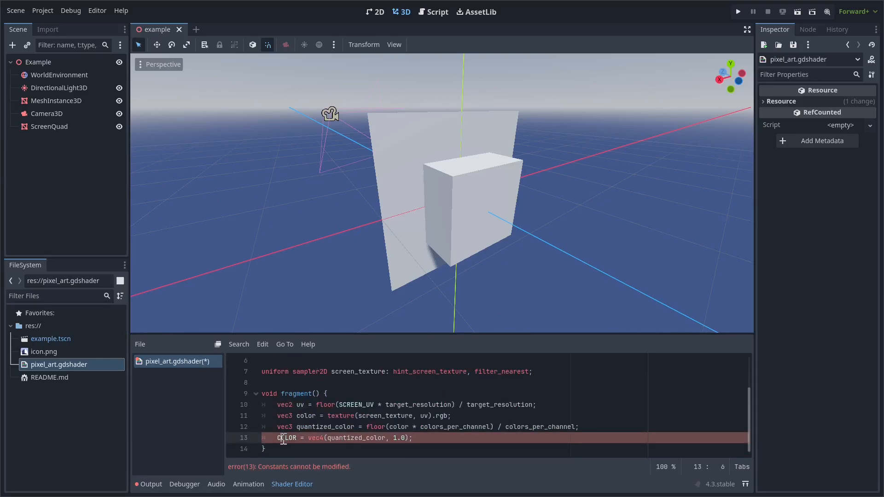
{"action": "type", "text": "ALEBDO"}
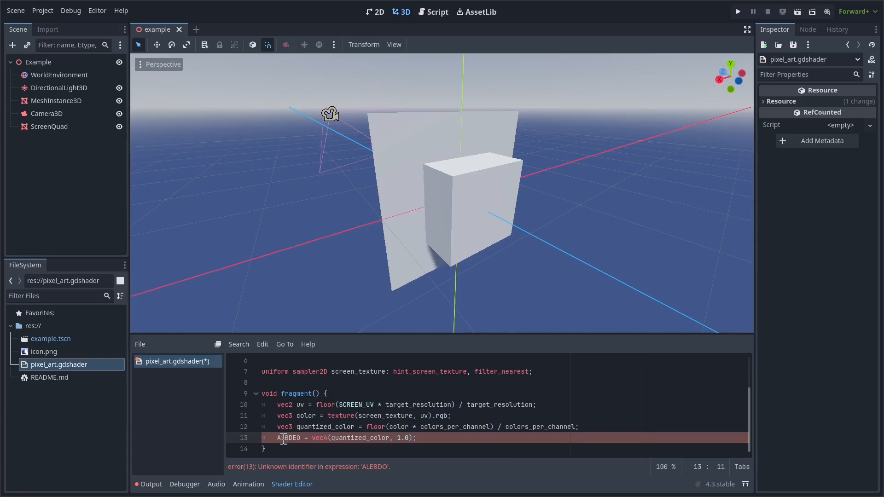
{"action": "type", "text": "ALBEDO"}
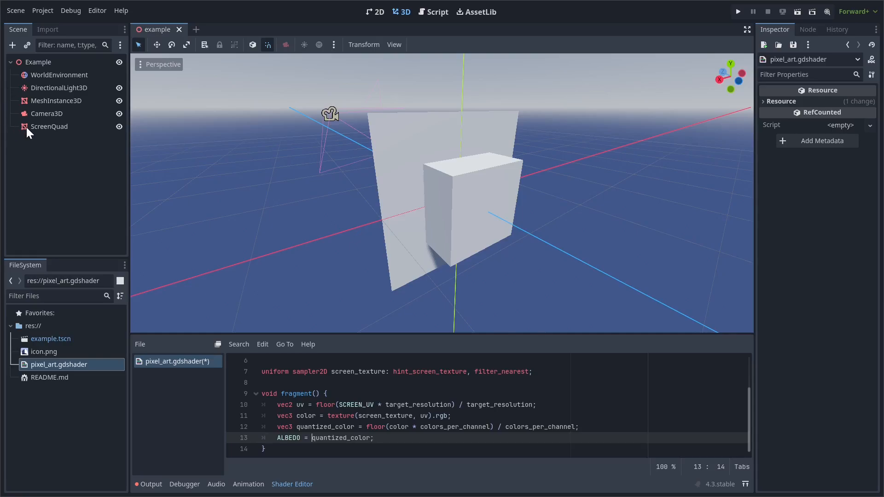
- Give ScreenQuad a new ShaderMaterial that uses pixel_art.gdshader
{"action": "left_click", "coordinate": [49, 126]}
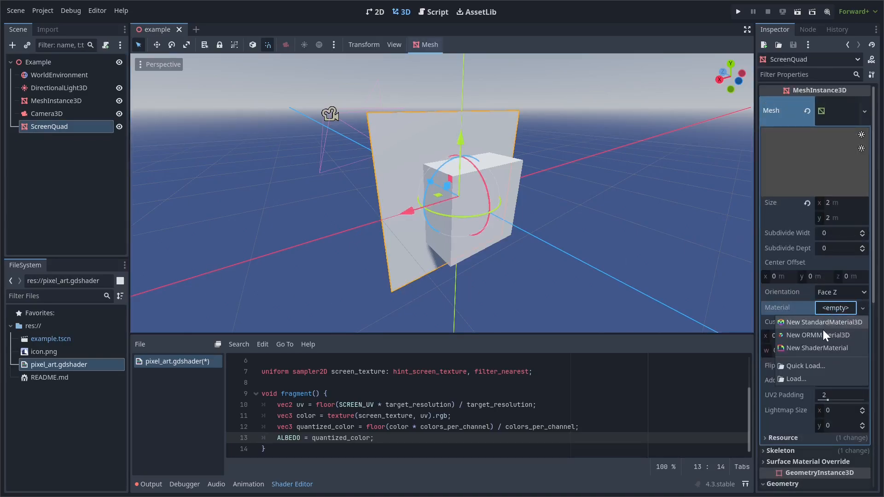
{"action": "left_click", "coordinate": [821, 322]}
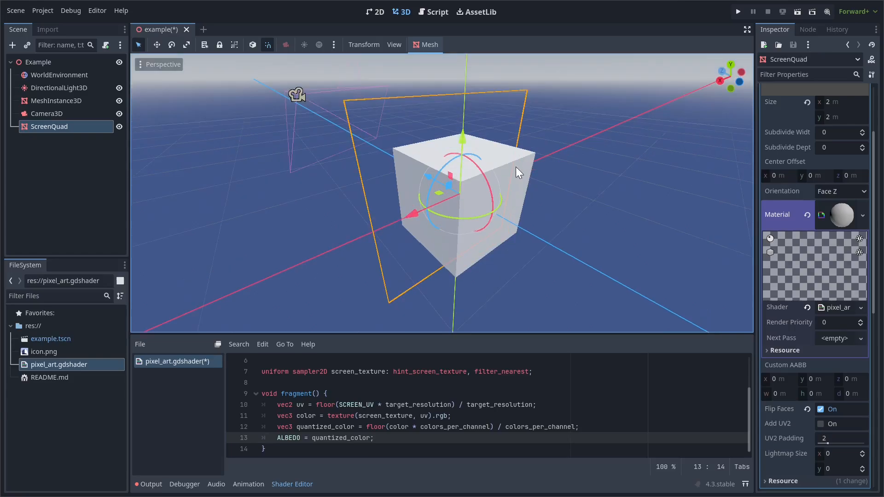
{"action": "mouse_move", "coordinate": [485, 275]}
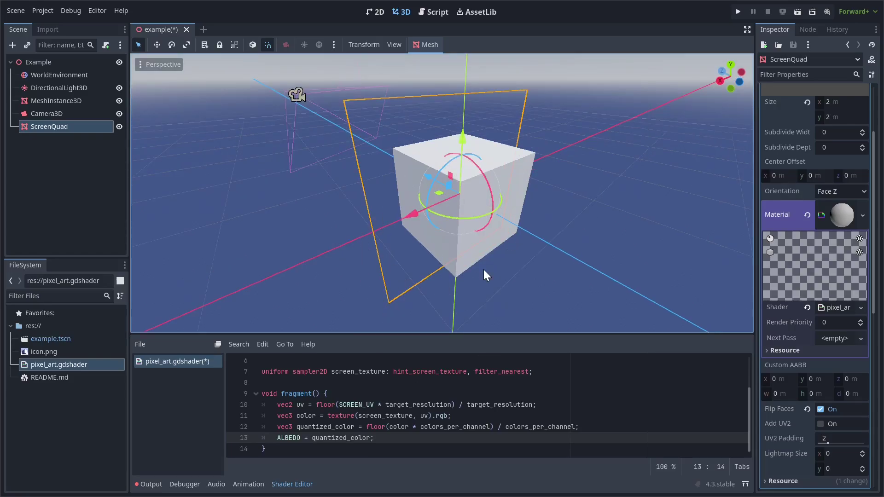
{"action": "scroll", "scroll_direction": "up", "scroll_amount": 3}
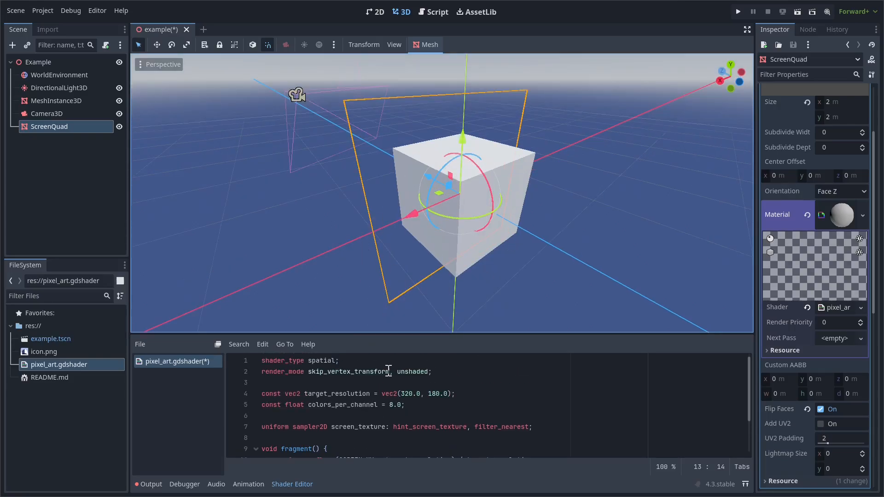
{"action": "left_click", "coordinate": [361, 371]}
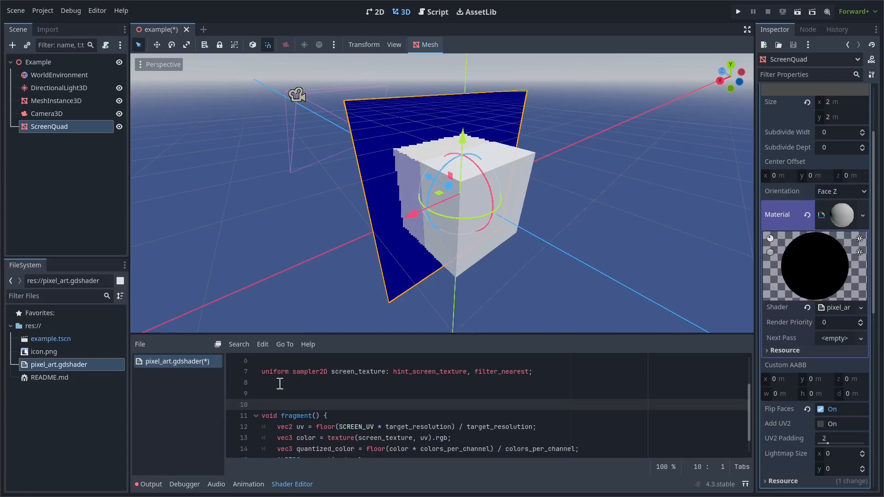
- Write vertex() setting POSITION = vec4(VERTEX.xy, 1.0, 1.0) so the quad fills the screen
{"action": "type", "text": "void vertext"}
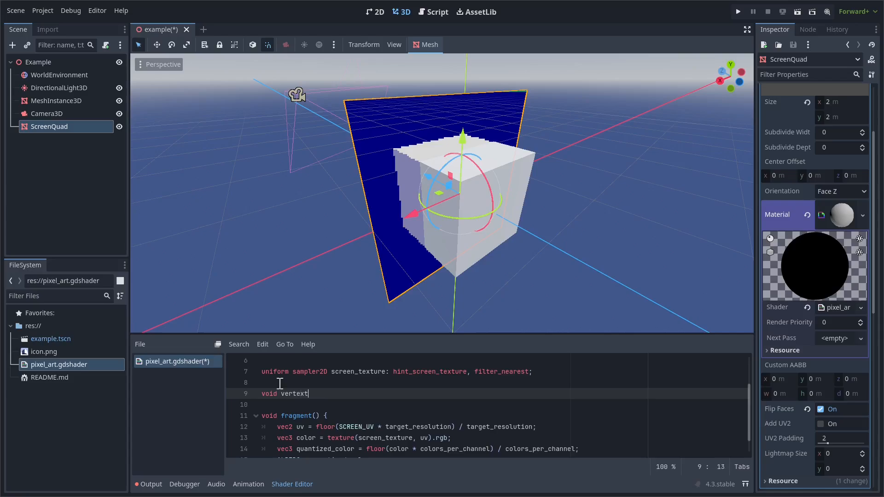
{"action": "type", "text": "() {"}
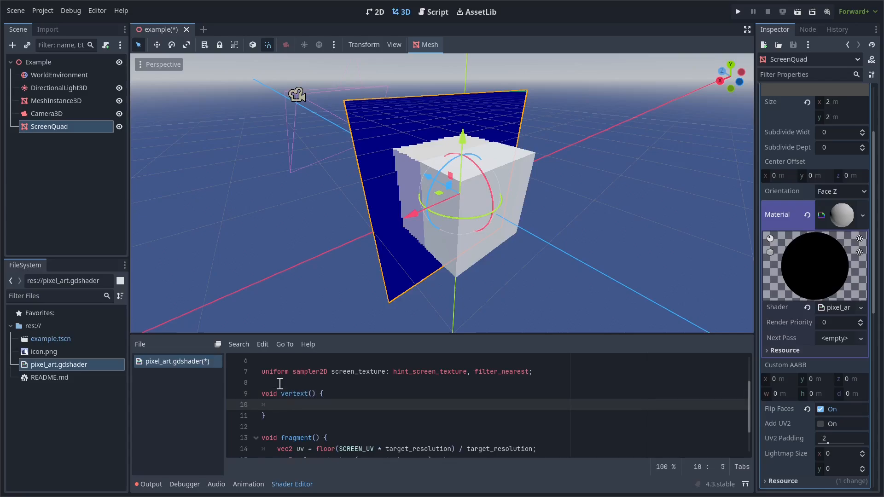
{"action": "type", "text": "VERTEX ="}
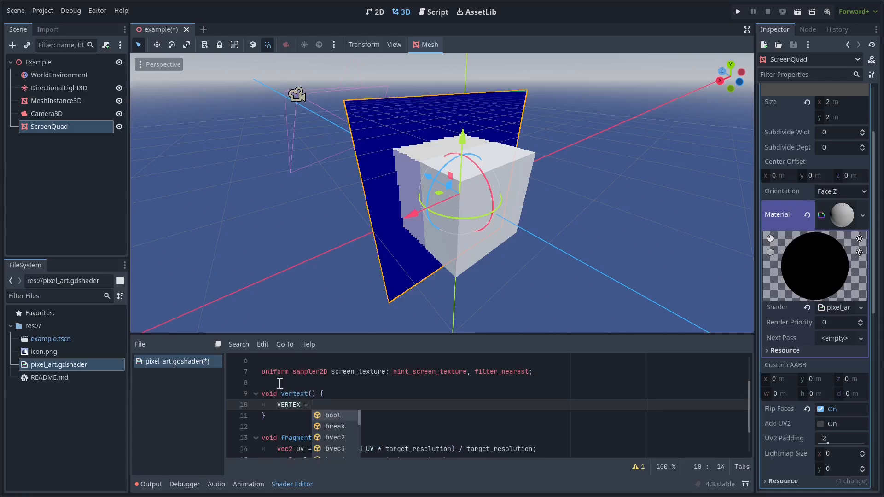
{"action": "type", "text": "vec4"}
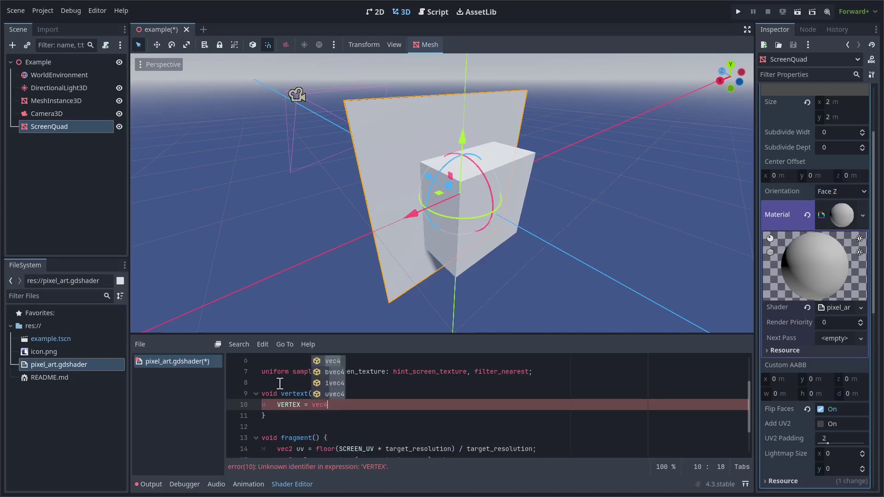
{"action": "type", "text": "(VERTEX)"}
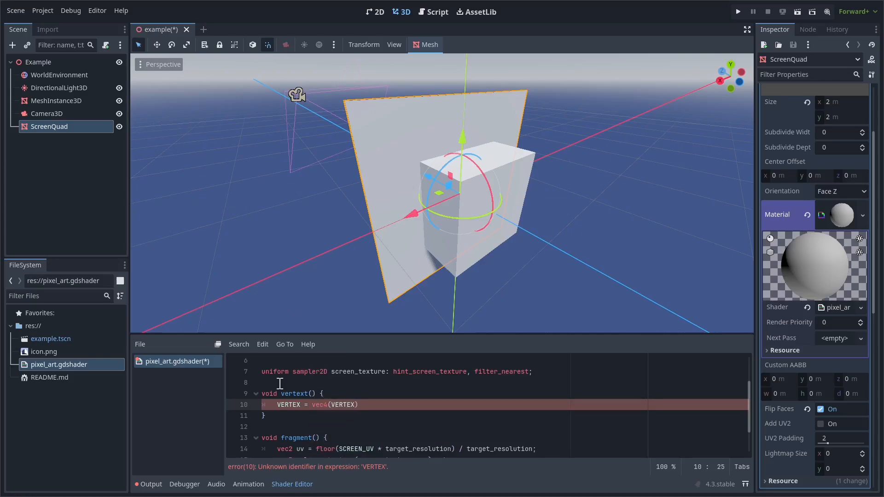
{"action": "type", "text": ".xy, 1.0,"}
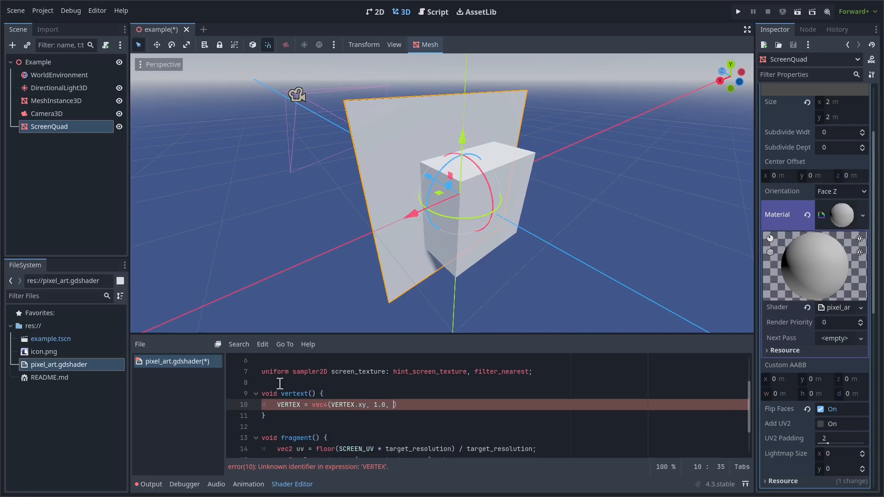
{"action": "type", "text": "1.0);"}
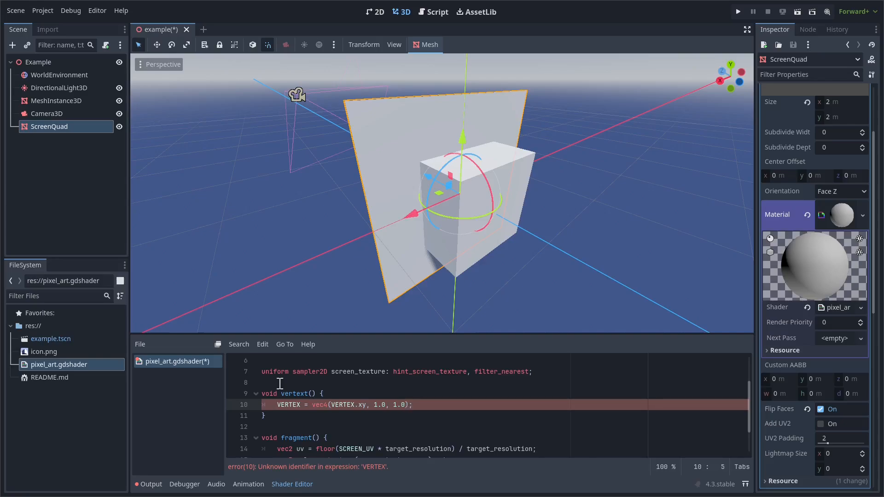
{"action": "type", "text": "POSIT"}
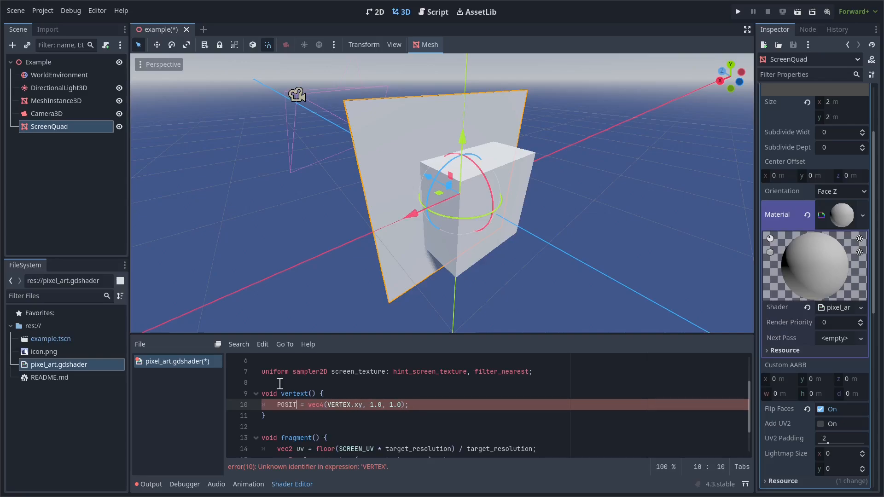
{"action": "type", "text": "ION"}
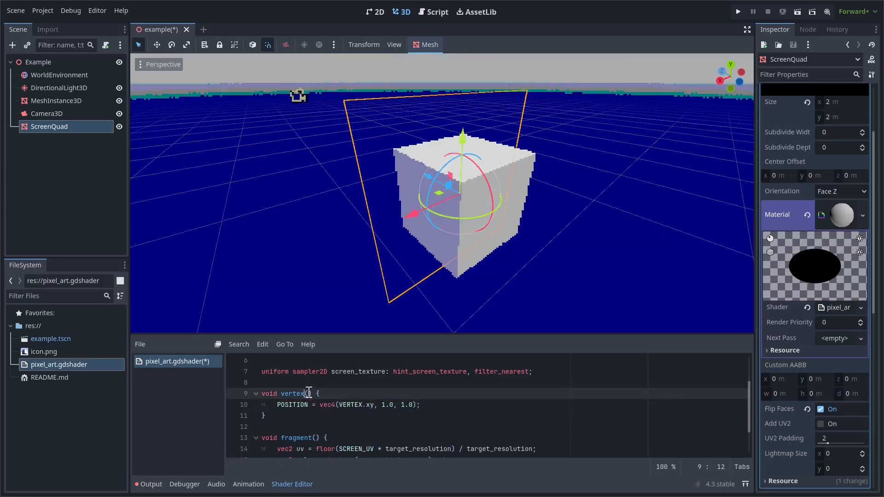
{"action": "scroll", "scroll_direction": "down", "scroll_amount": 3}
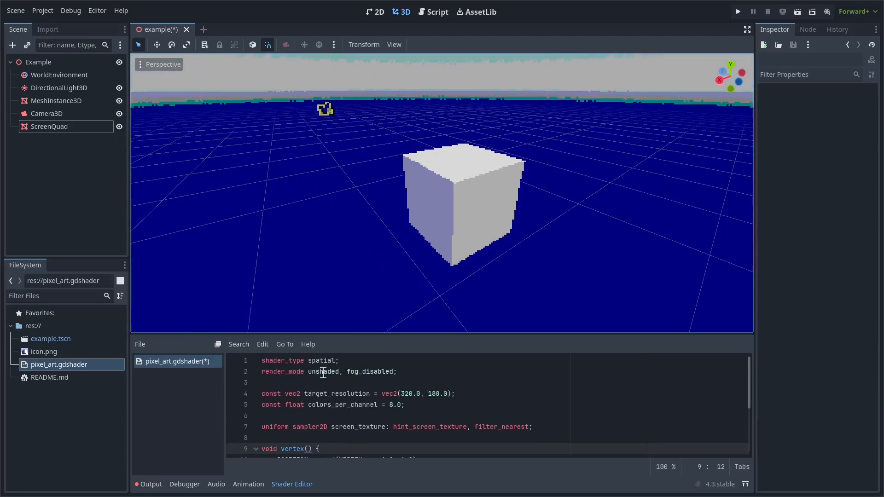
{"action": "mouse_move", "coordinate": [329, 382]}
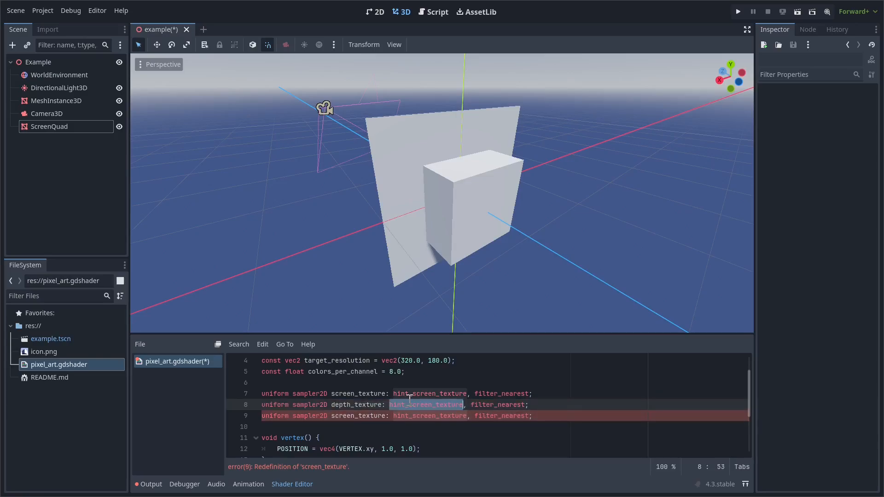
- Add depth_texture and normal_texture uniforms with hint_depth_texture and hint_normal_roughness_texture
{"action": "type", "text": "hint_depth"}
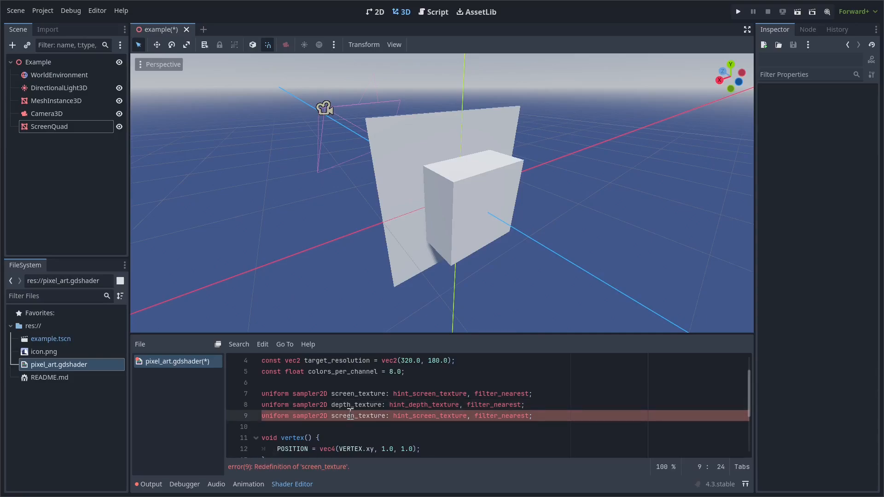
{"action": "type", "text": "normal_te"}
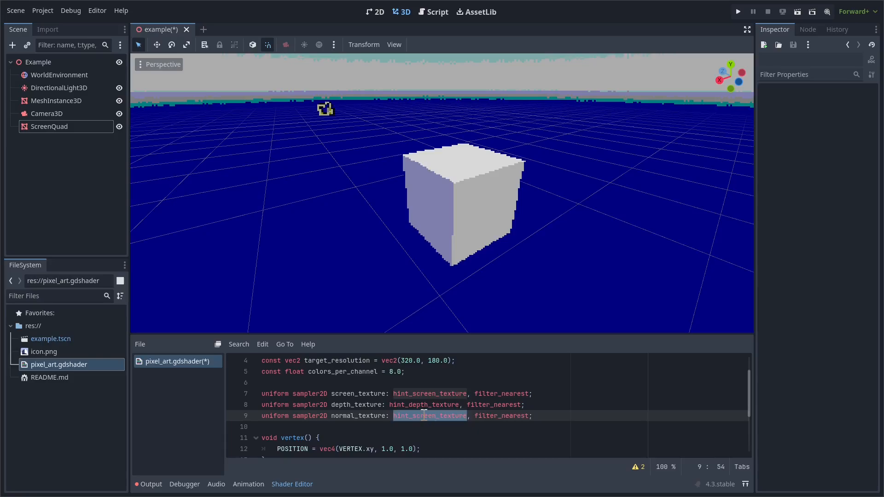
{"action": "type", "text": "hint_n"}
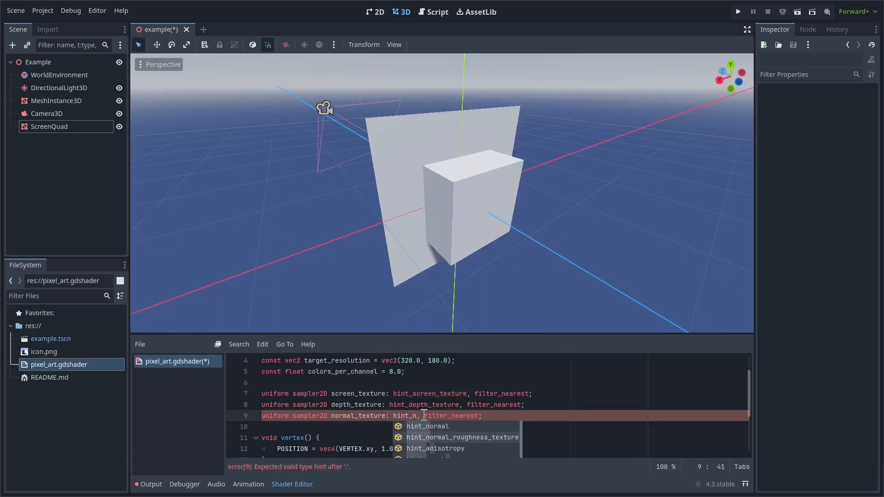
{"action": "left_click", "coordinate": [459, 437]}
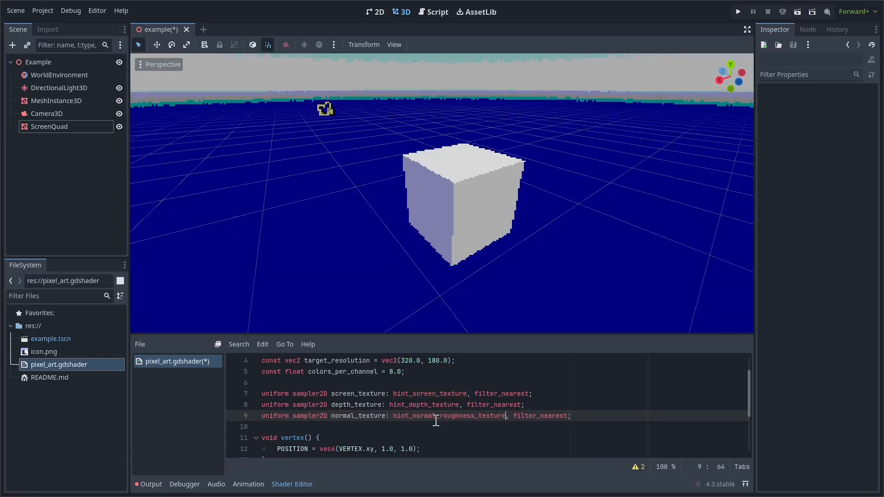
{"action": "scroll", "scroll_direction": "down", "scroll_amount": 3}
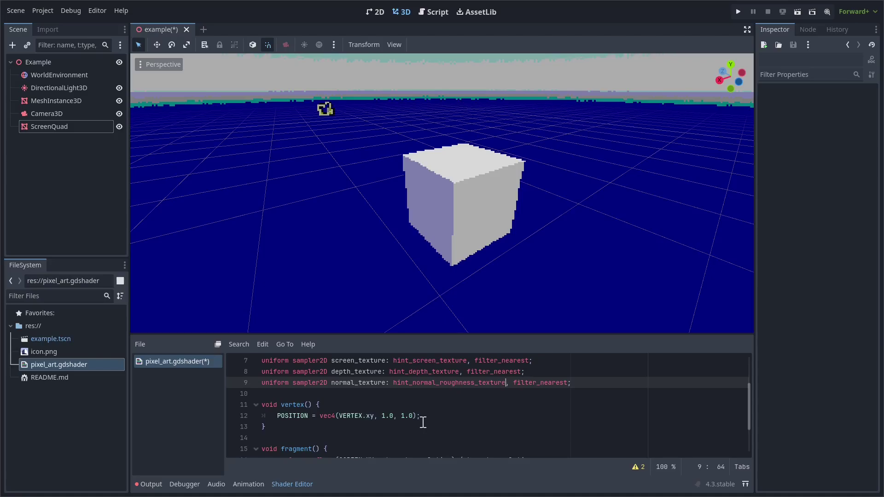
{"action": "scroll", "scroll_direction": "down", "scroll_amount": 3}
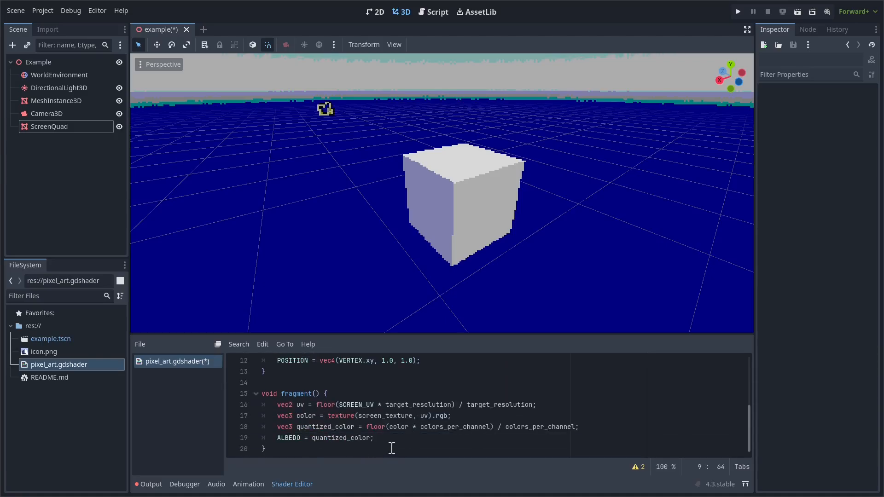
{"action": "type", "text": "A"}
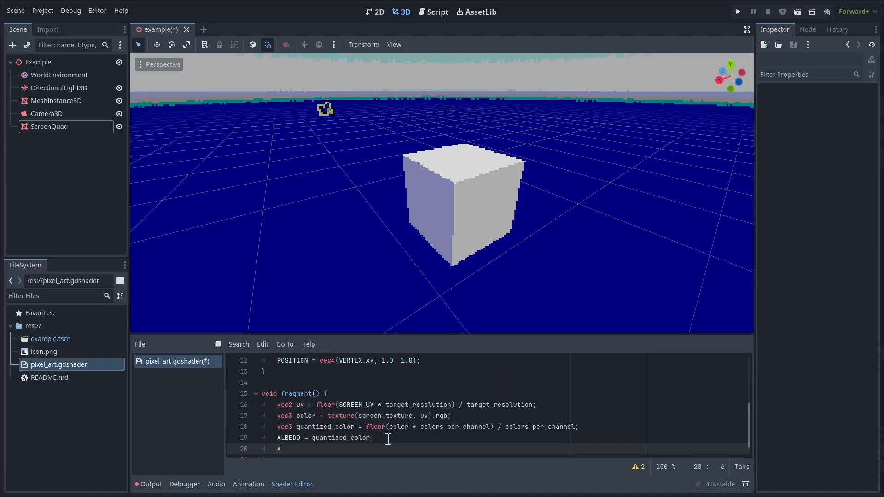
- In fragment(), set ALBEDO = texture(depth_texture, uv).rrr to show greyscale depth
{"action": "type", "text": "LBEDO ="}
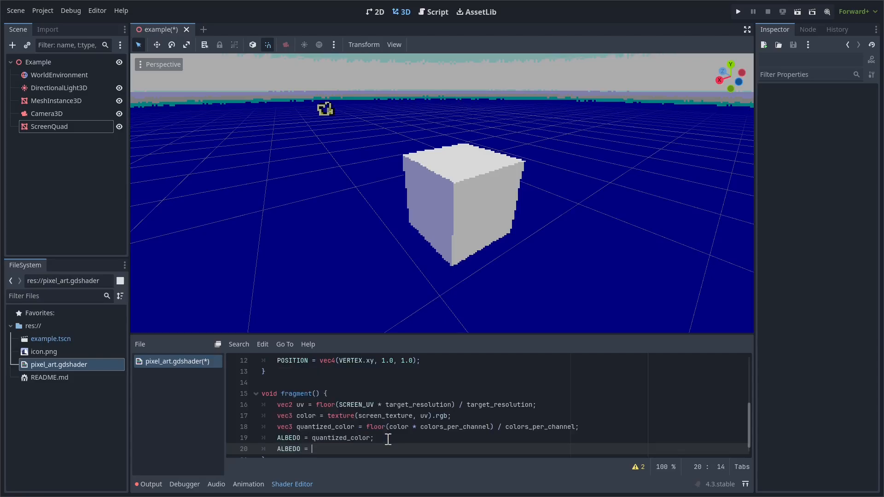
{"action": "type", "text": "texture(uv, d"}
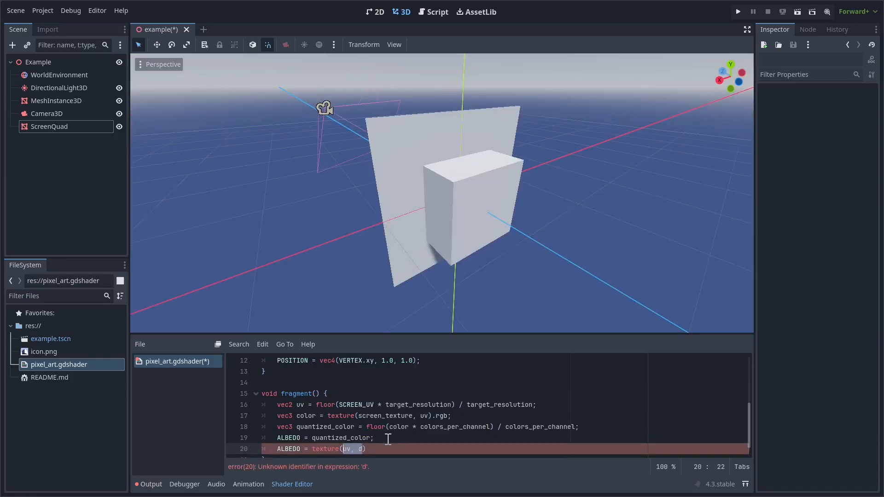
{"action": "type", "text": "depth_texture"}
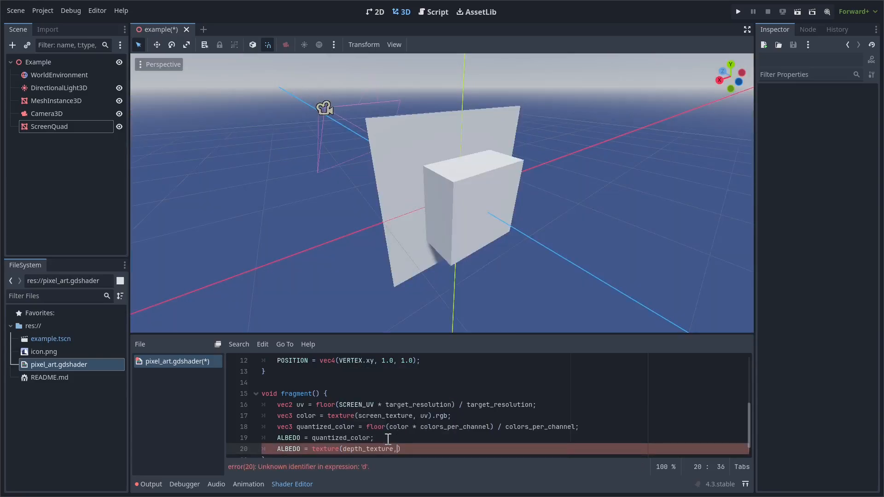
{"action": "type", "text": "uv)"}
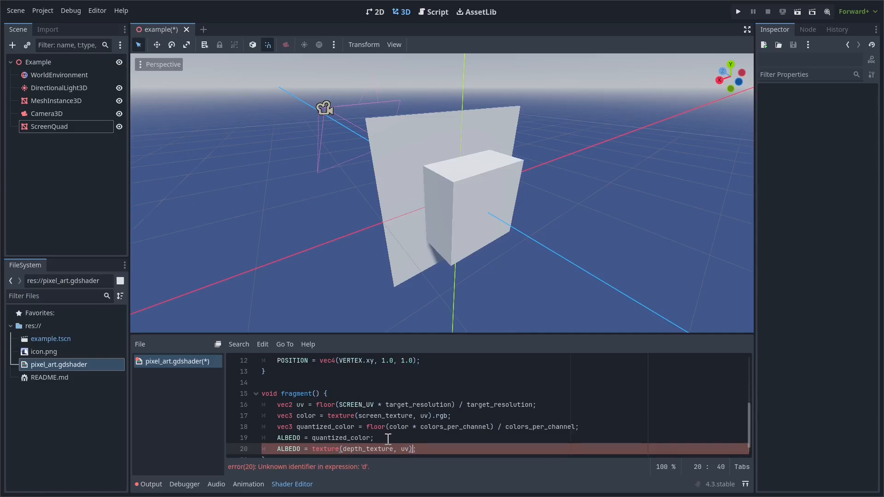
{"action": "type", "text": ".rrr"}
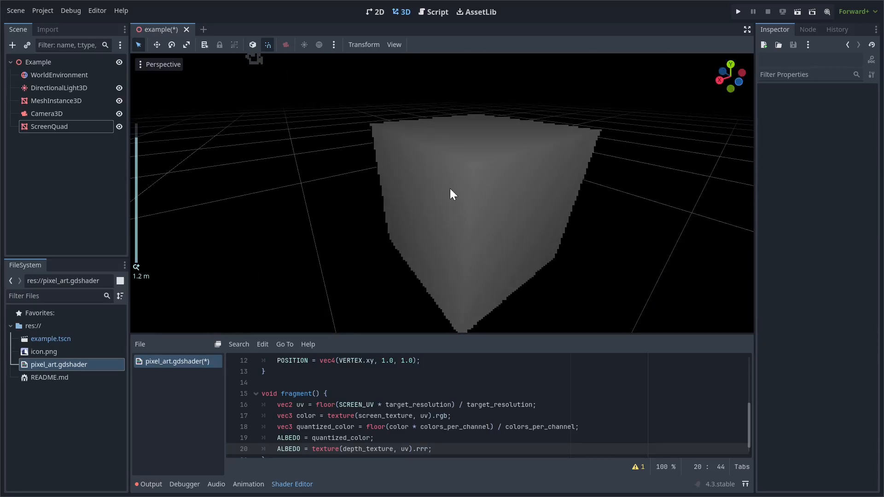
{"action": "mouse_move", "coordinate": [322, 105]}
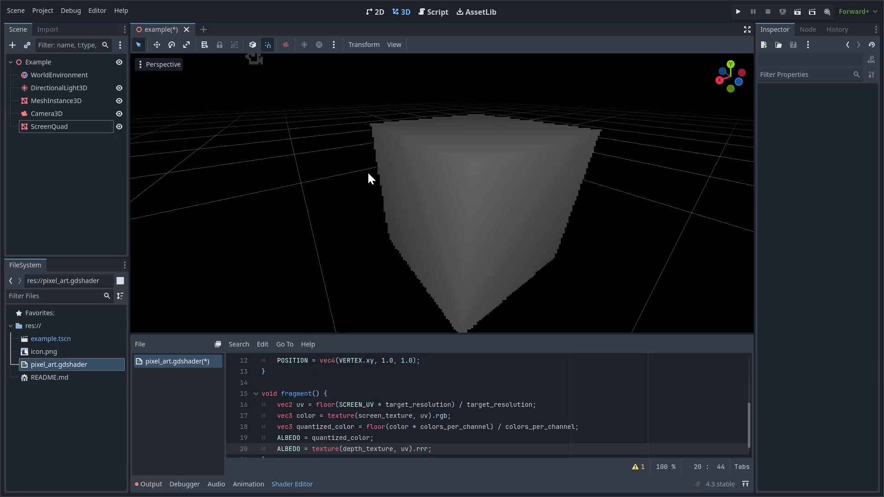
{"action": "mouse_move", "coordinate": [369, 160]}
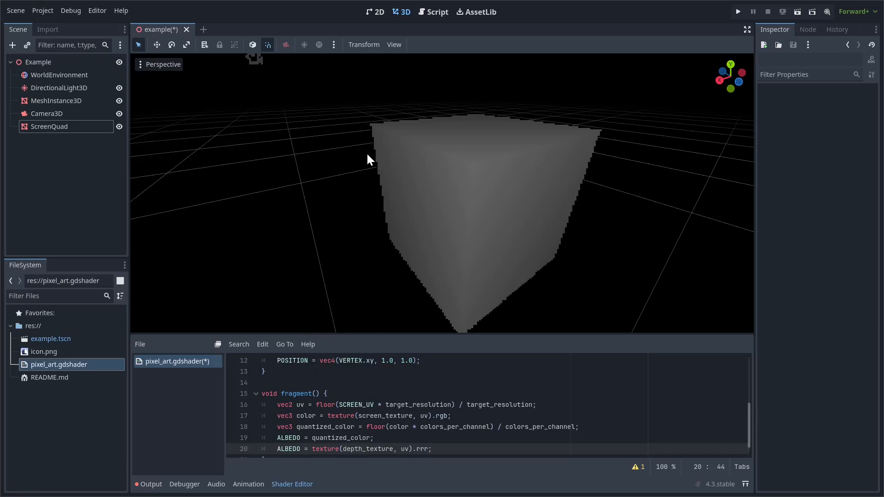
{"action": "mouse_move", "coordinate": [367, 151]}
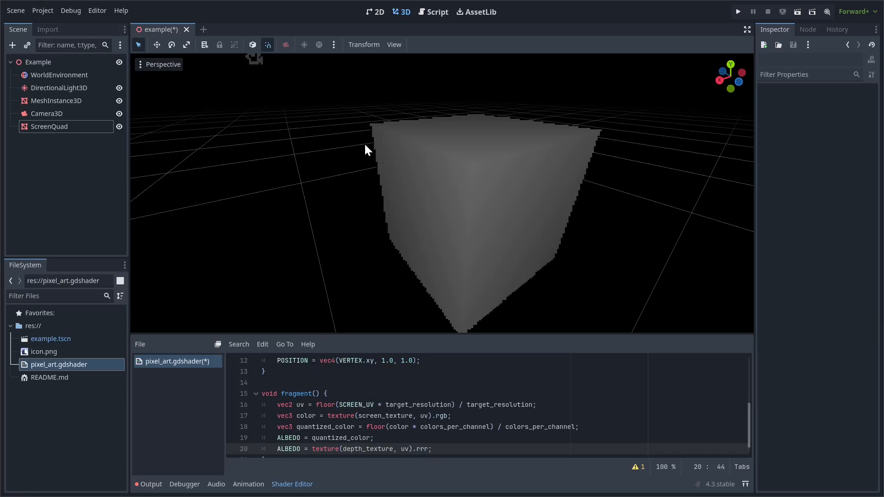
{"action": "mouse_move", "coordinate": [336, 422]}
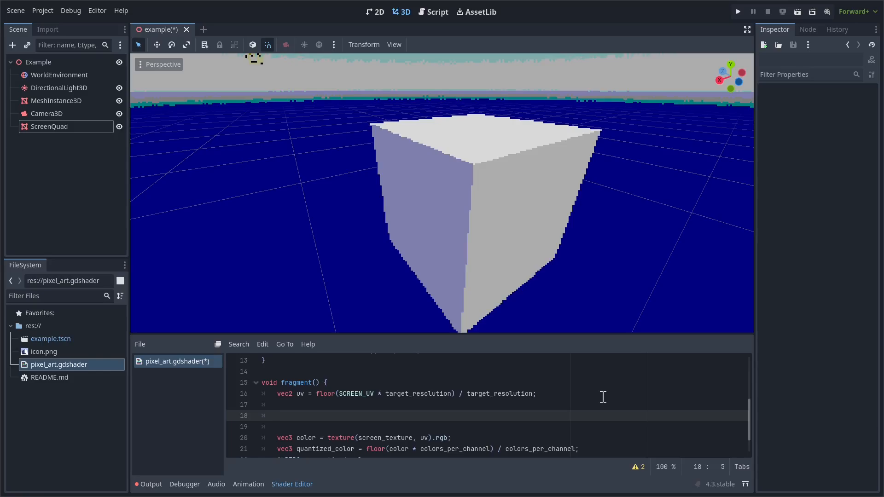
- Declare a vec2 uvs[5] array holding uv and an Up offset divided by target_resolution
{"action": "type", "text": "vec2 uvs"}
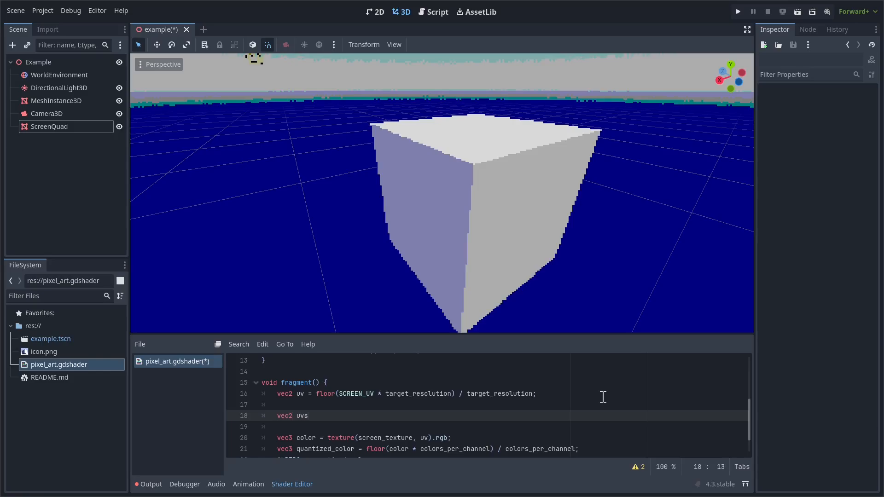
{"action": "type", "text": "[]"}
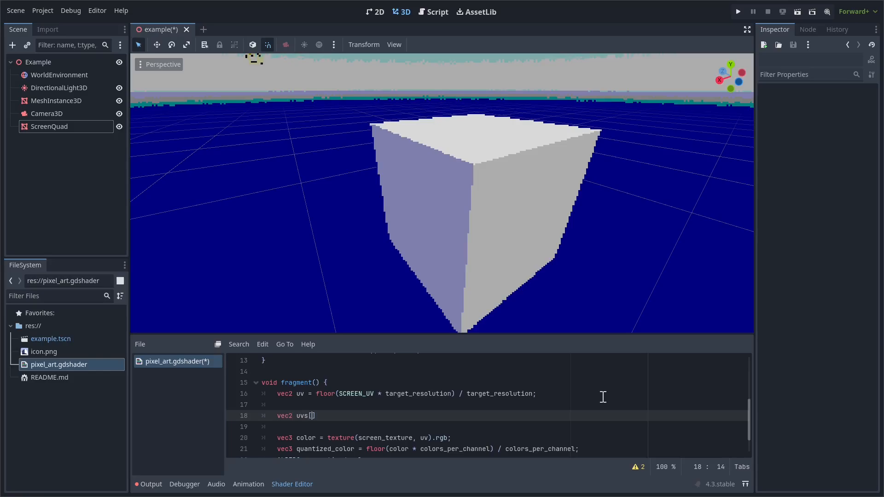
{"action": "type", "text": "5"}
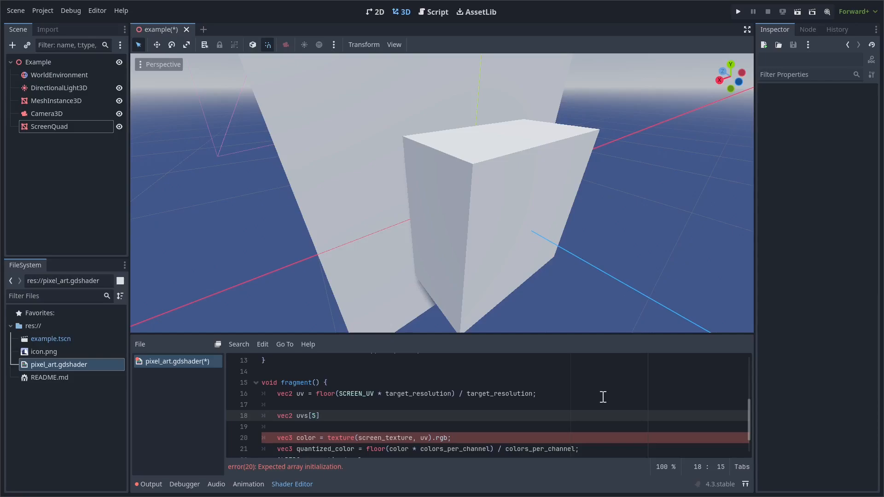
{"action": "type", "text": "= {"}
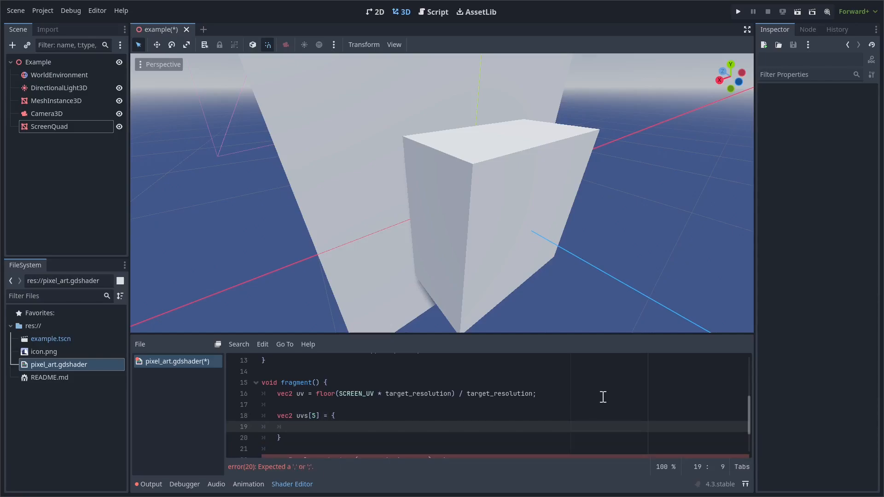
{"action": "type", "text": "uv,"}
{"action": "left_click", "coordinate": [488, 438]}
{"action": "type", "text": ";"}
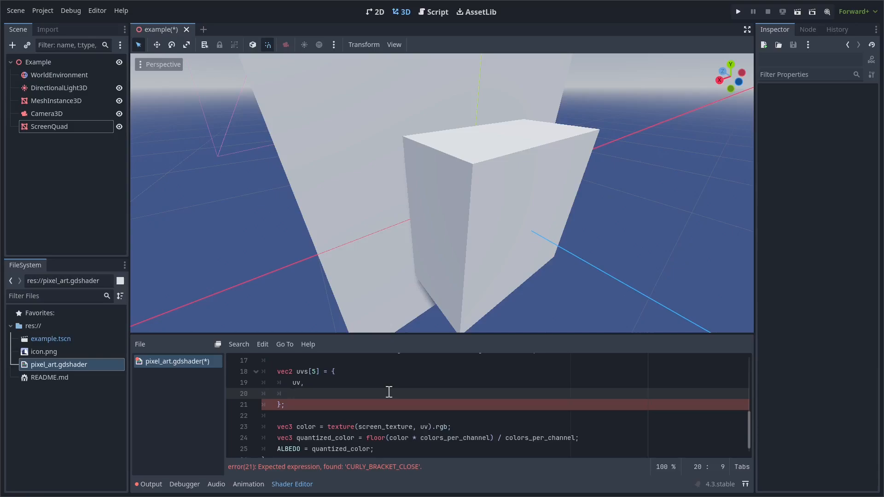
{"action": "type", "text": "uv + vec2(0.0"}
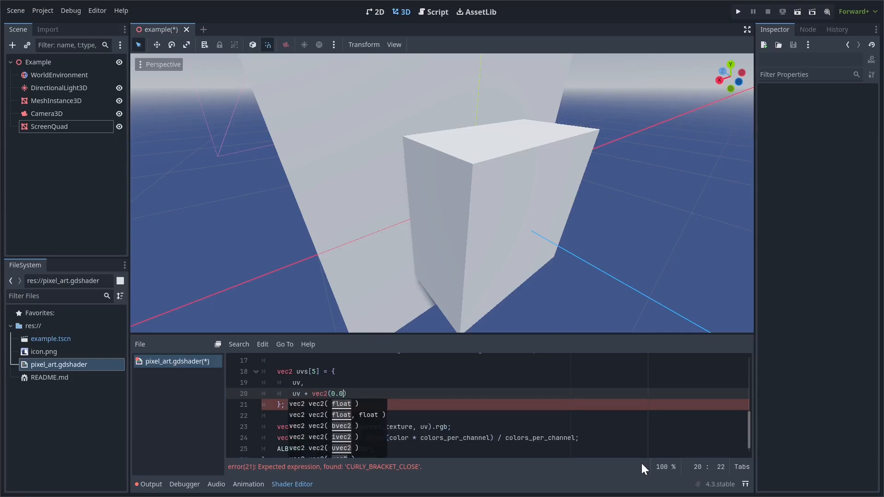
{"action": "type", "text": ", 1.0) /"}
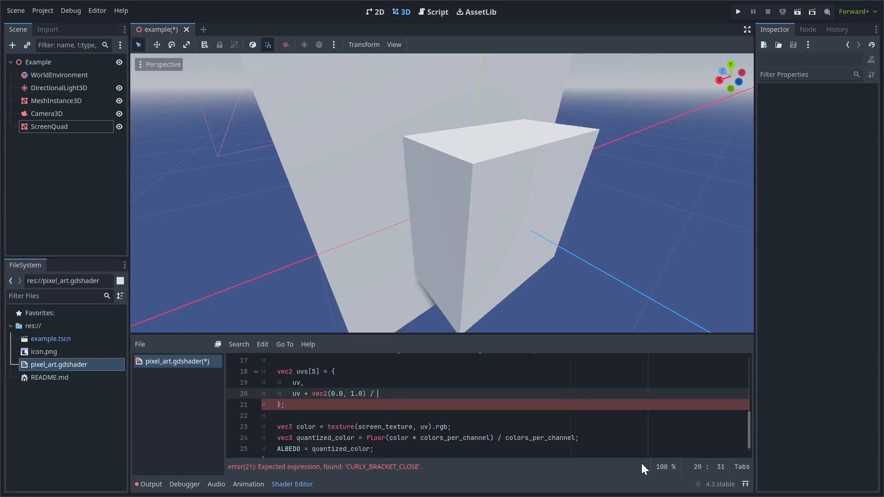
{"action": "type", "text": "target_resolution /"}
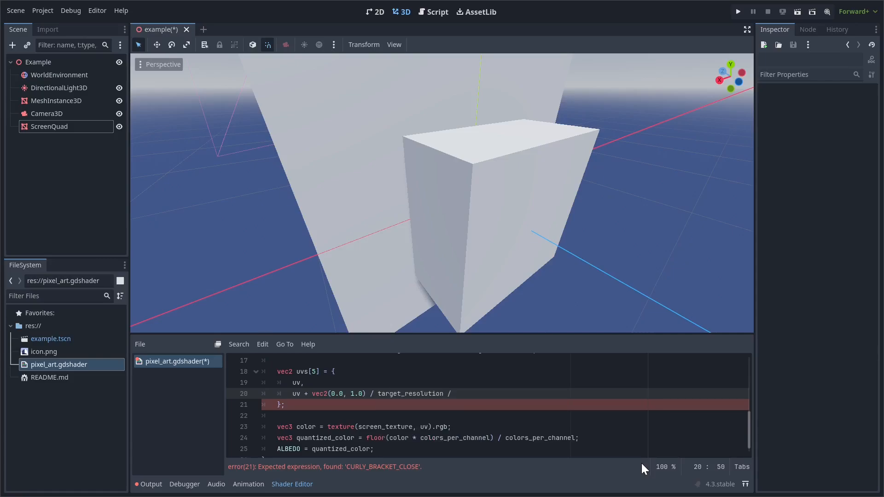
{"action": "type", "text": ", /"}
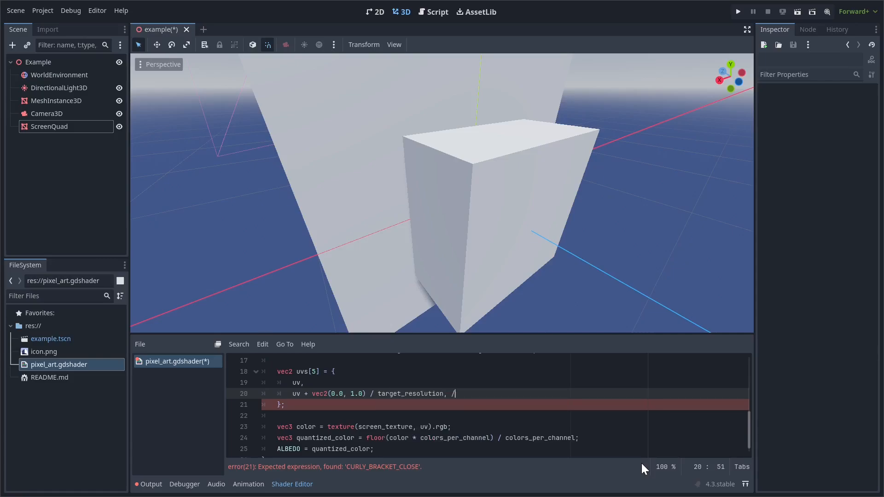
{"action": "type", "text": "/ U"}
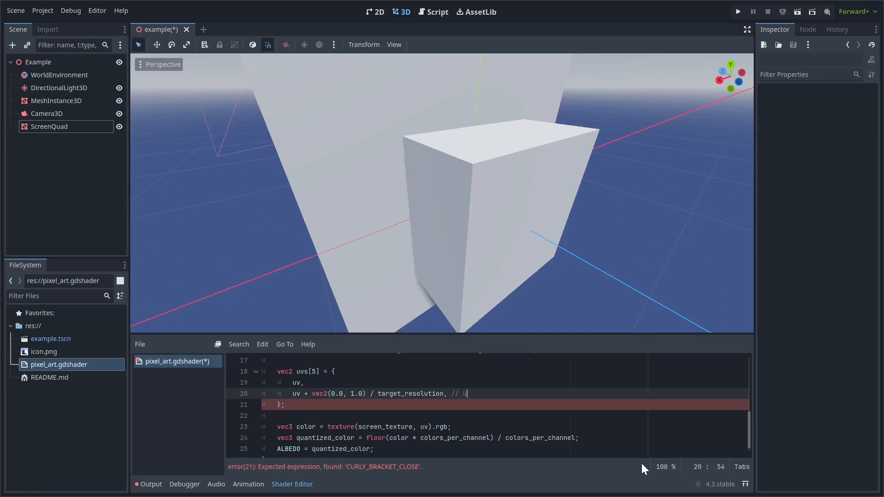
{"action": "type", "text": "p"}
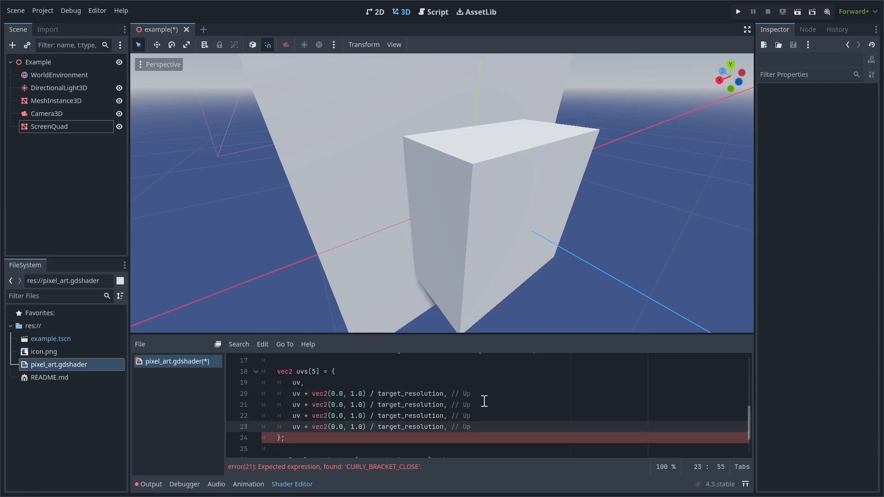
- Set the remaining offsets to Down (subtracted), Left and Right, with comment labels
{"action": "left_click", "coordinate": [465, 404]}
{"action": "type", "text": "Down"}
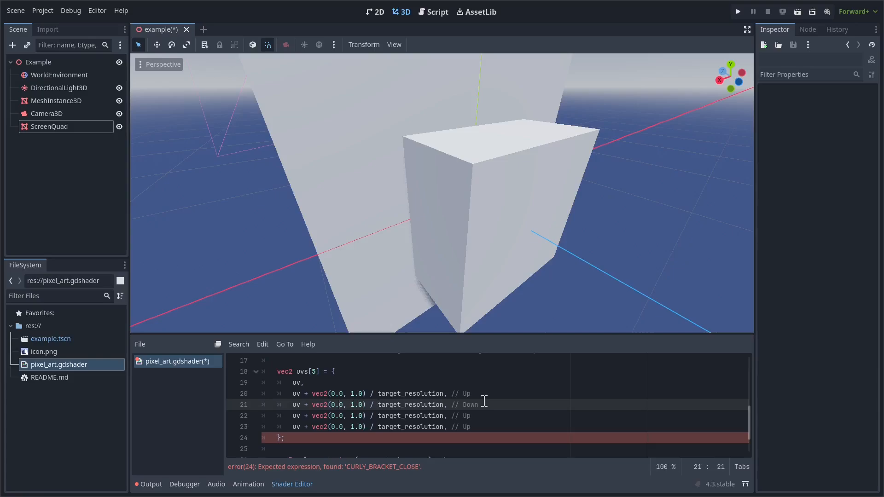
{"action": "left_click", "coordinate": [308, 404]}
{"action": "type", "text": "-"}
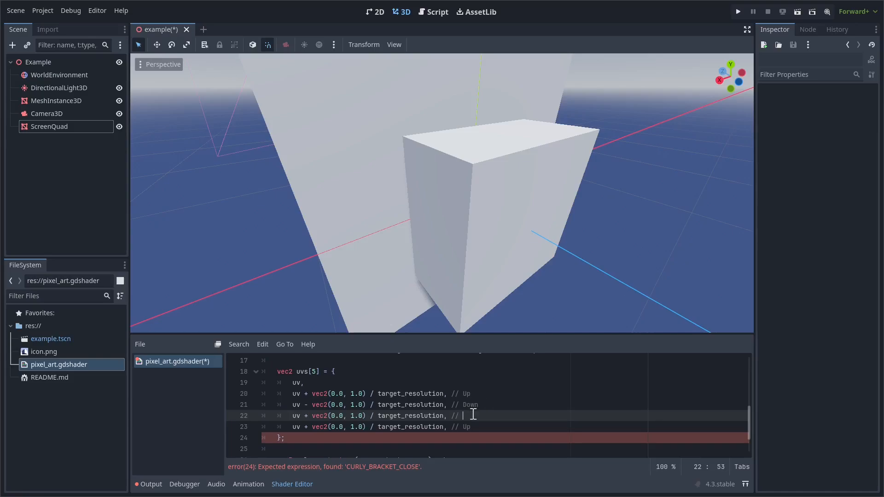
{"action": "type", "text": "Left"}
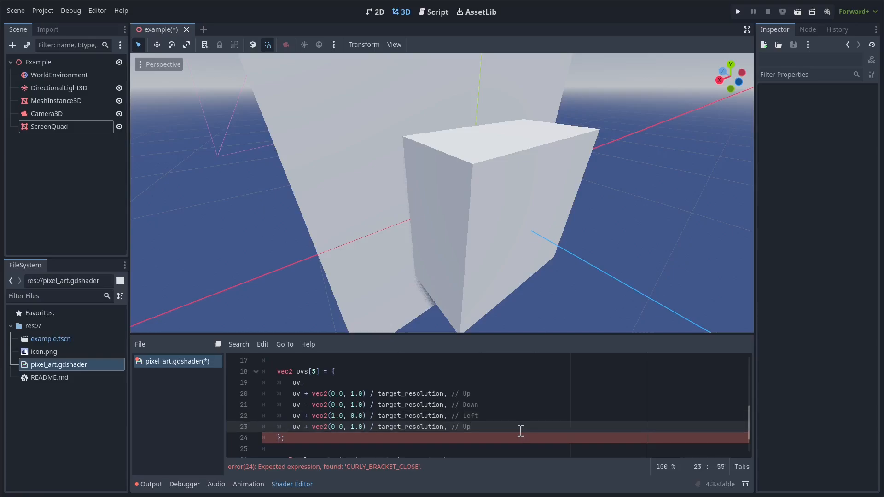
{"action": "type", "text": "Right"}
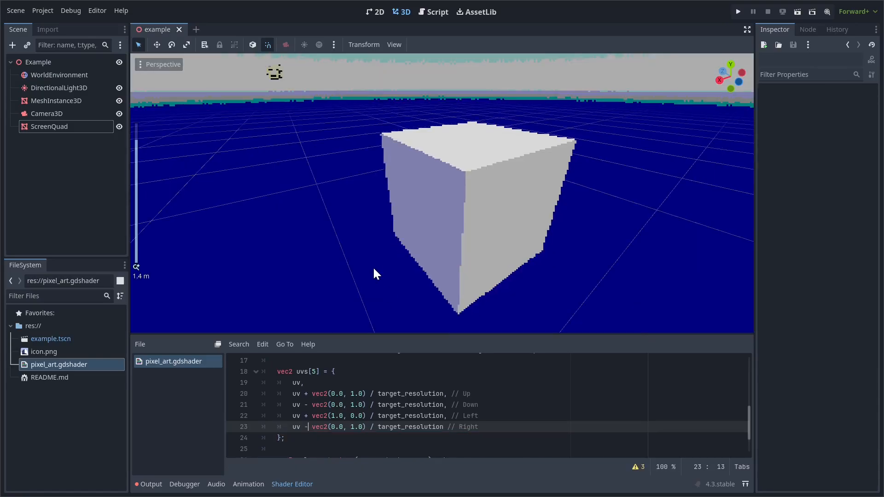
{"action": "scroll", "scroll_direction": "up", "scroll_amount": 3}
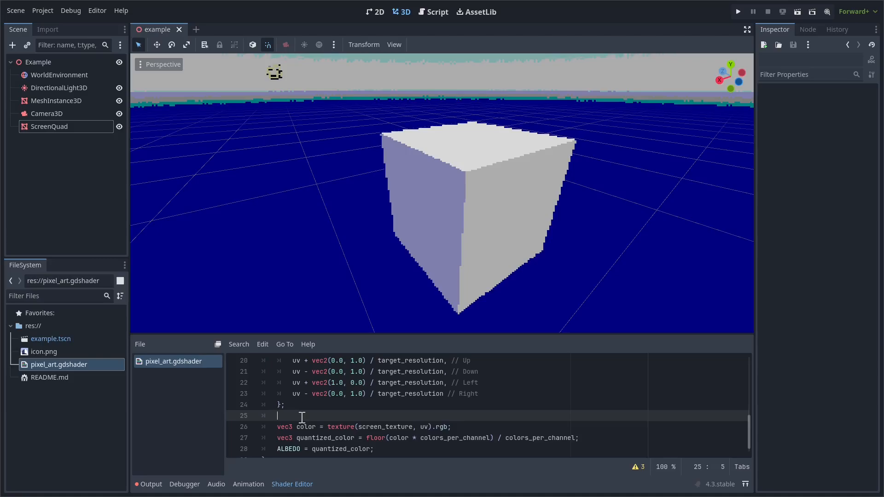
- Add the signature float get_linear_depth(vec2 uv, mat4 inv_proj_mat) above fragment()
{"action": "key", "text": "Return"}
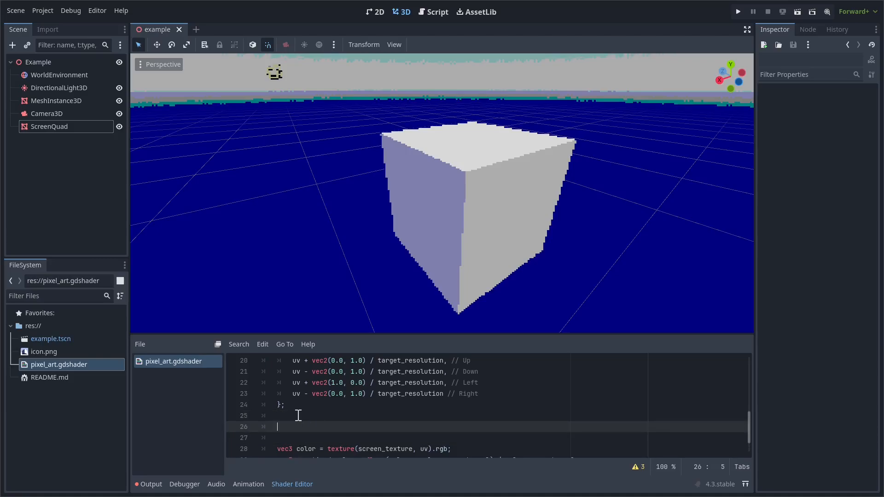
{"action": "scroll", "scroll_direction": "up", "scroll_amount": 3}
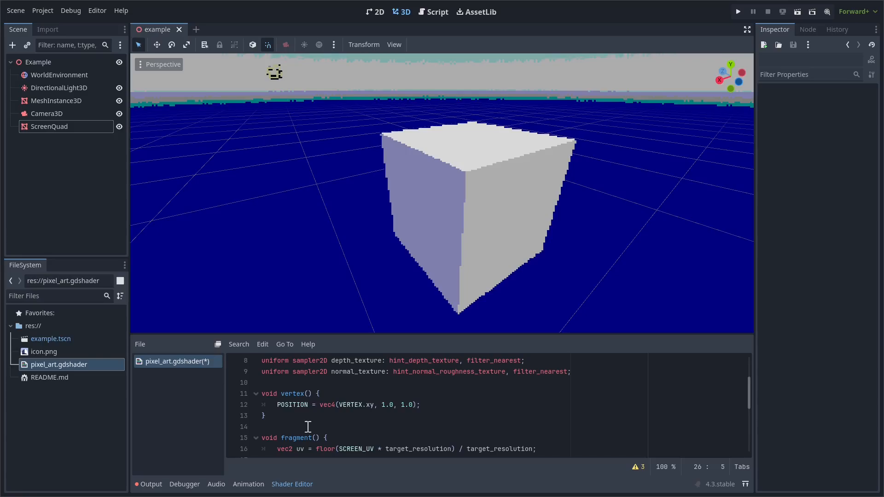
{"action": "type", "text": "float get_linear_depth("}
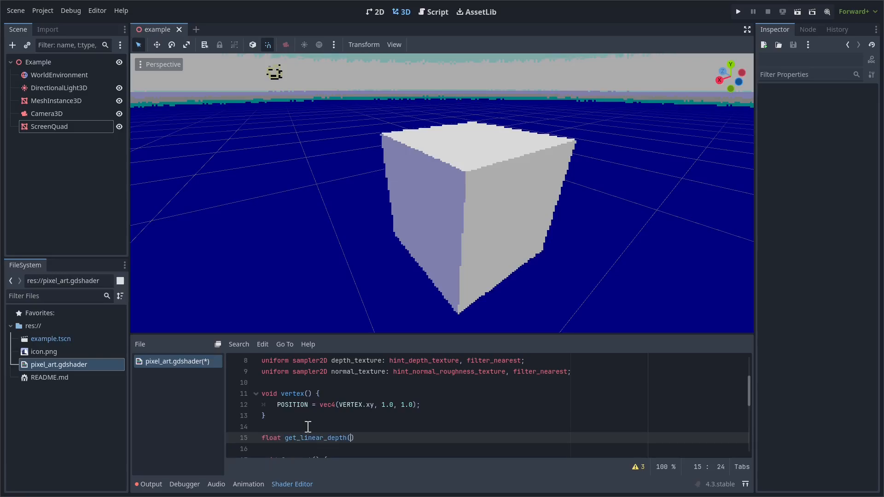
{"action": "type", "text": "vec2 uv, mat4 i"}
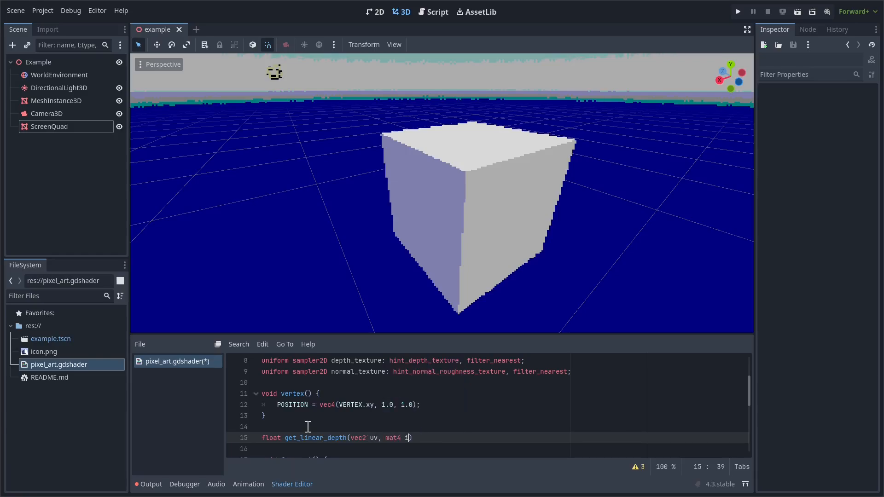
{"action": "type", "text": "nv_p"}
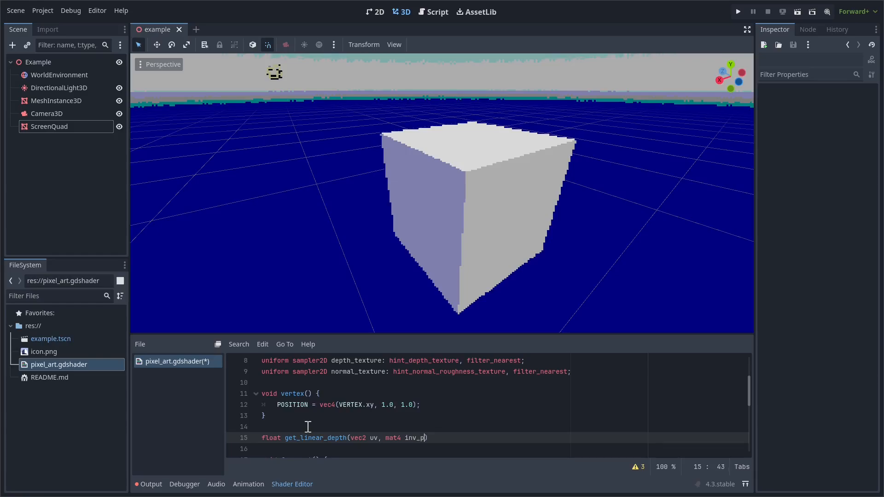
{"action": "type", "text": "roj-M"}
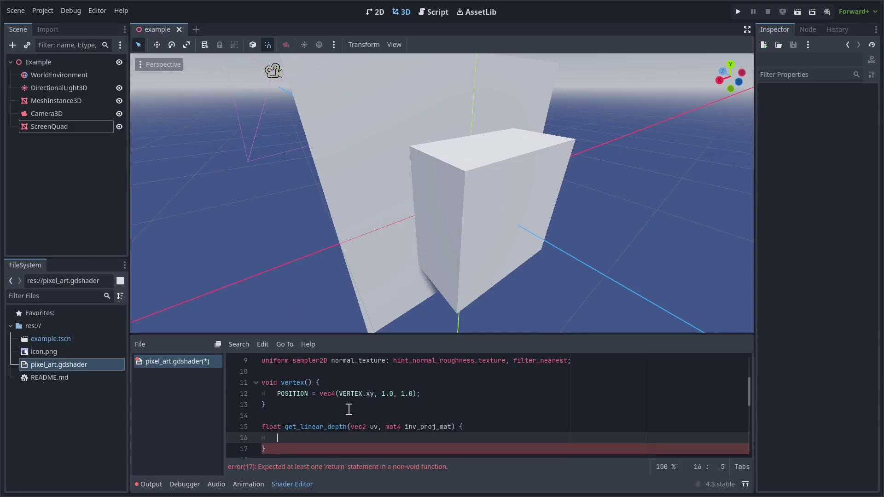
{"action": "scroll", "scroll_direction": "down", "scroll_amount": 3}
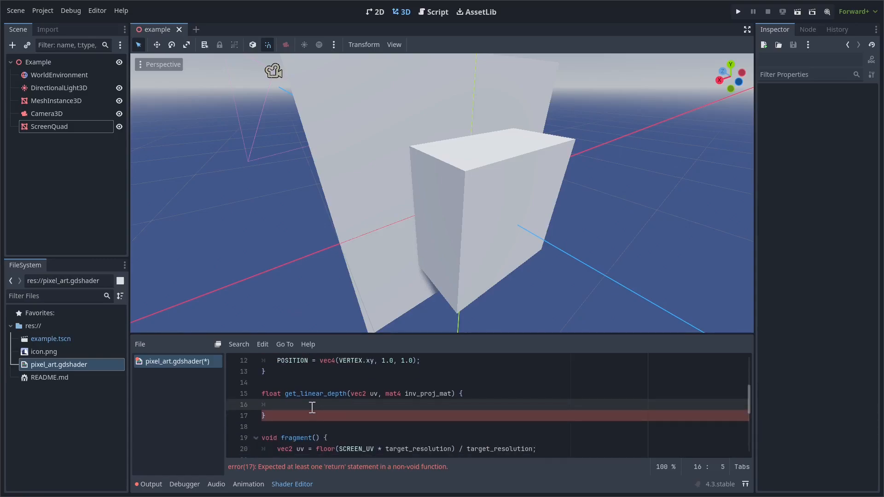
- Write its body: sample depth_texture.r, build ndc, unproject with inv_proj_mat, return -view.z
{"action": "type", "text": "float depth = texture"}
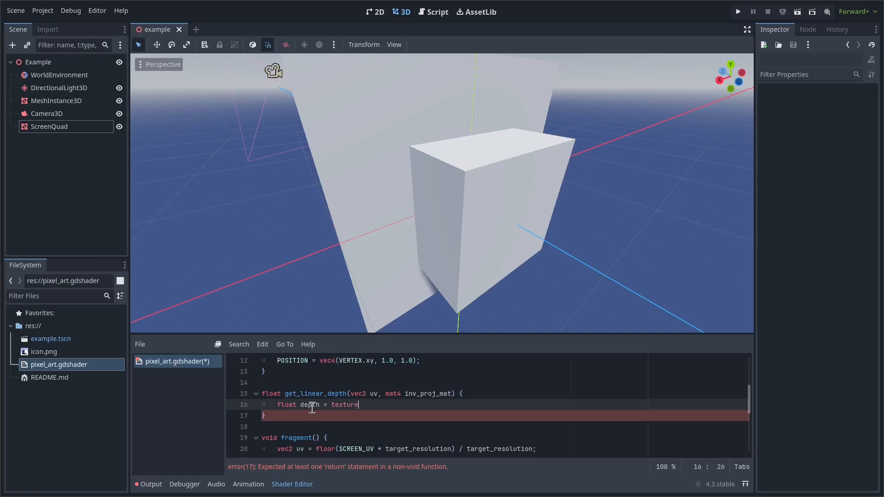
{"action": "type", "text": "(d"}
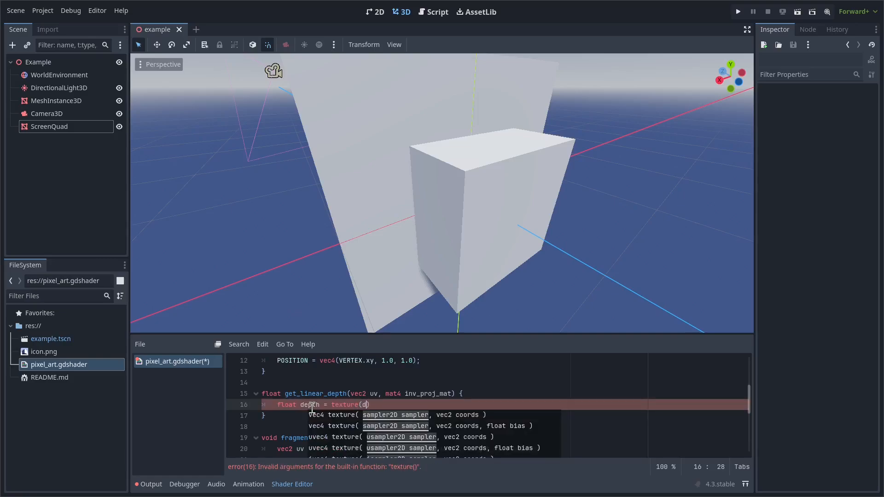
{"action": "type", "text": "epth_texture, uv"}
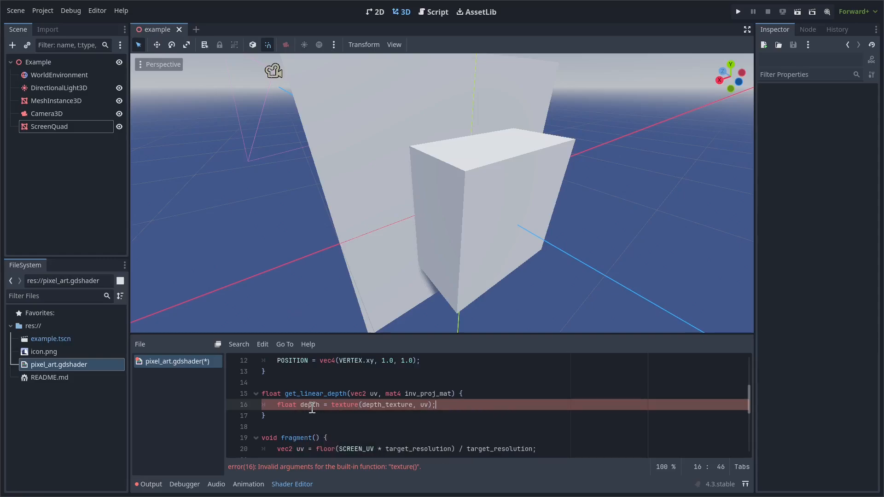
{"action": "type", "text": ".r"}
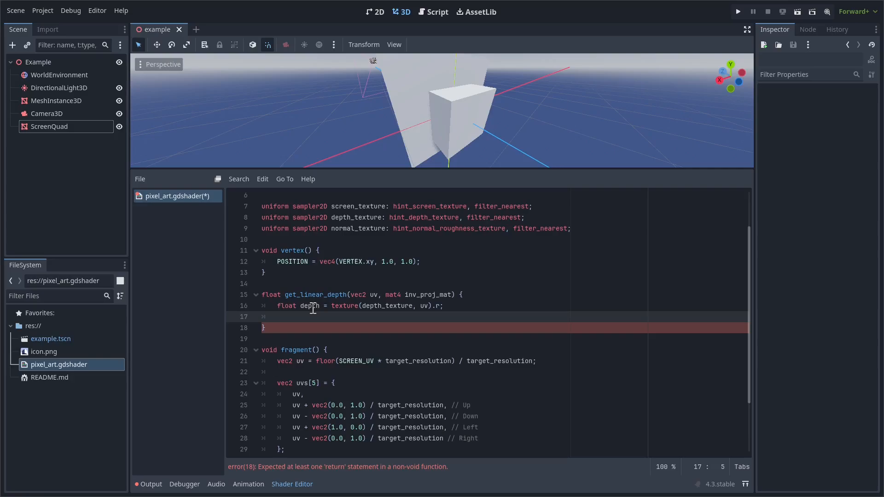
{"action": "left_click", "coordinate": [273, 316]}
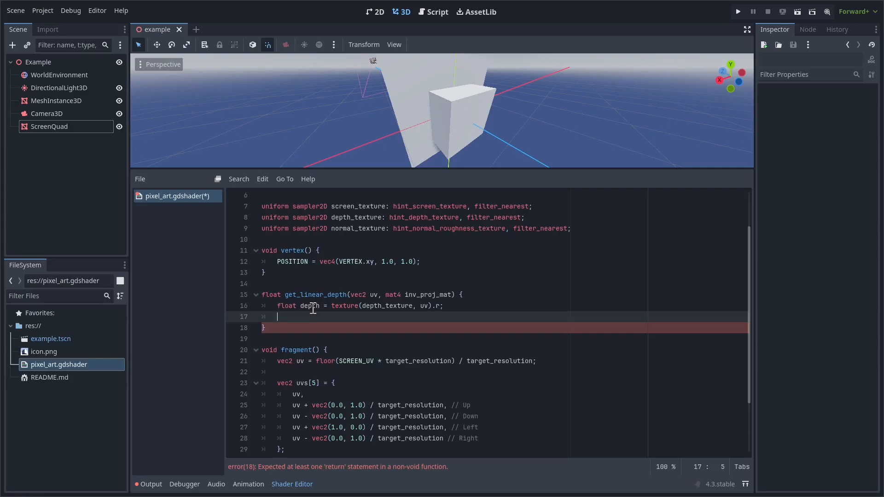
{"action": "type", "text": "vec3 no"}
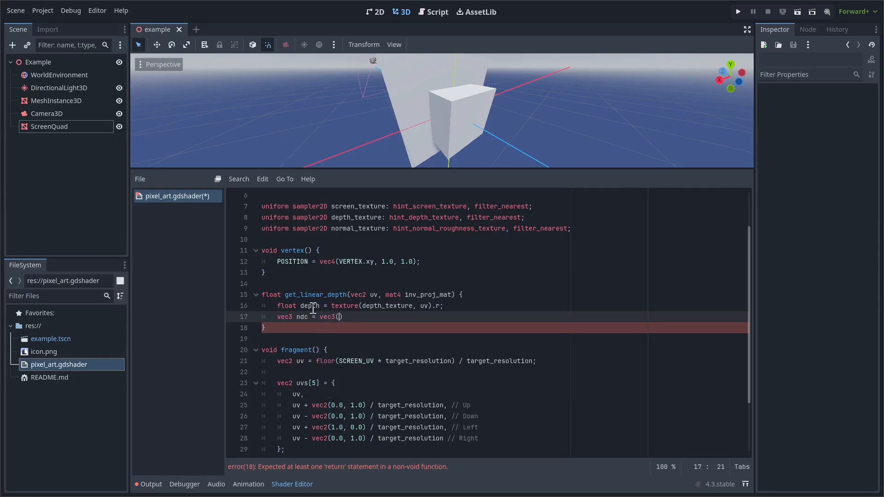
{"action": "type", "text": "uv * 2.0 - 1.0, depth"}
{"action": "type", "text": "vec4 view = inv"}
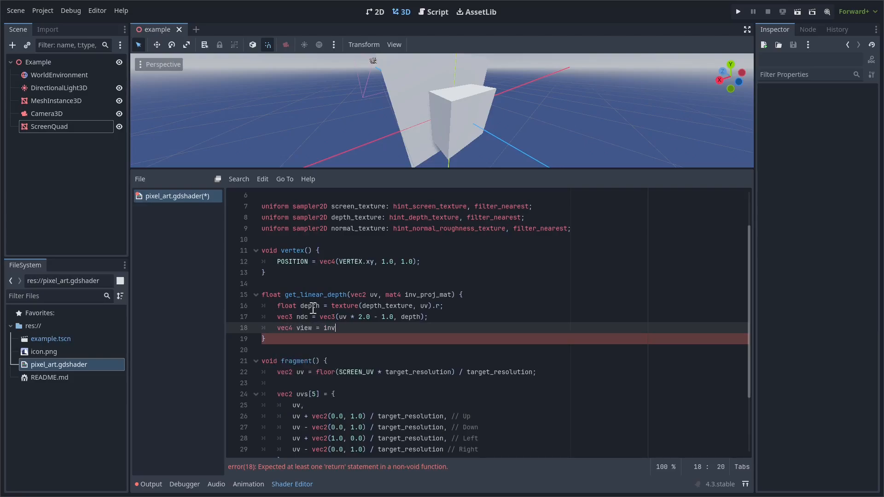
{"action": "type", "text": "_proj_mat"}
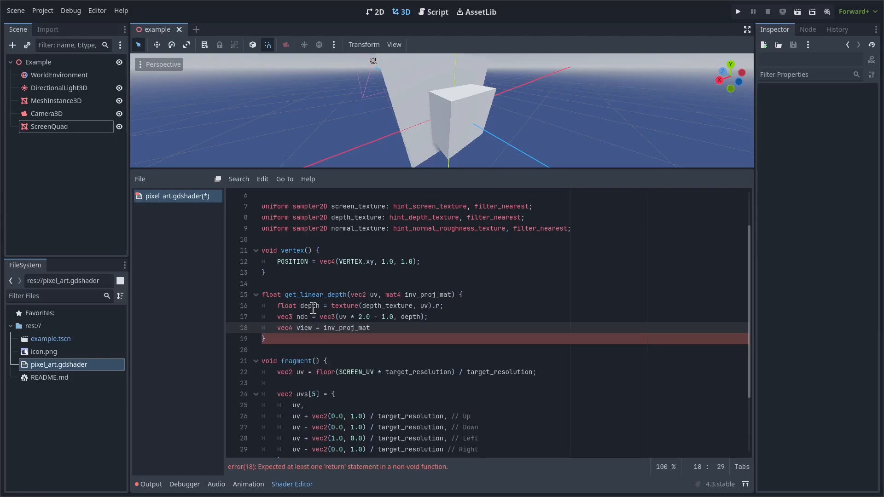
{"action": "type", "text": "* vec4(ndc,"}
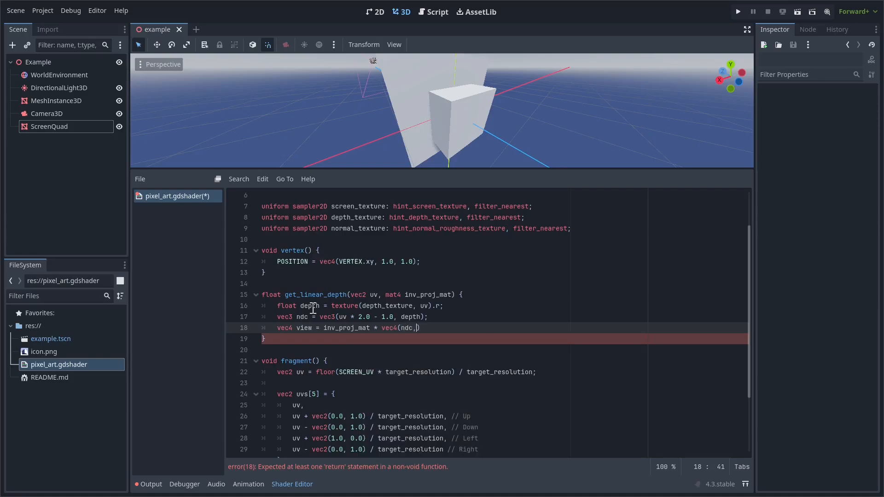
{"action": "type", "text": "1.0);"}
{"action": "type", "text": "return -"}
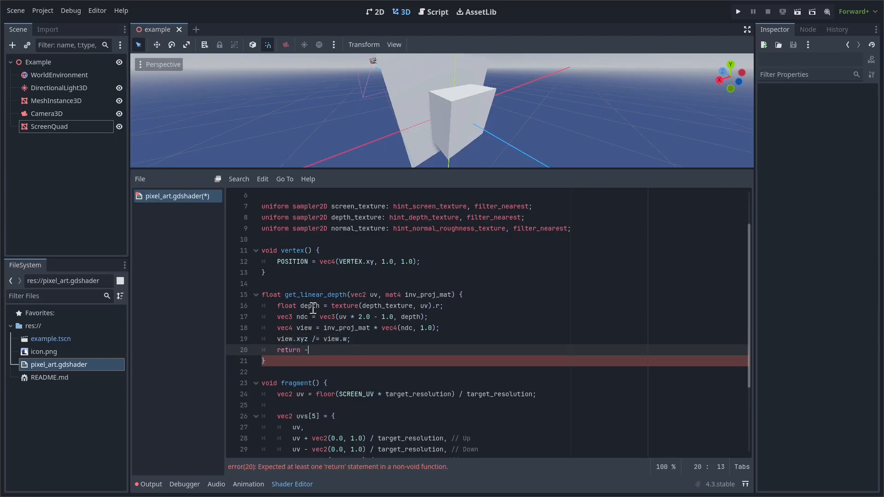
{"action": "type", "text": "view.z;"}
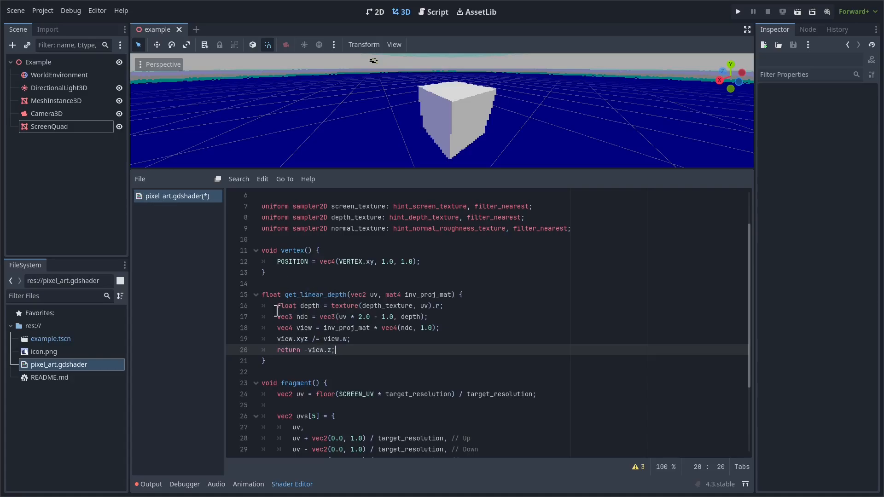
{"action": "mouse_move", "coordinate": [300, 294]}
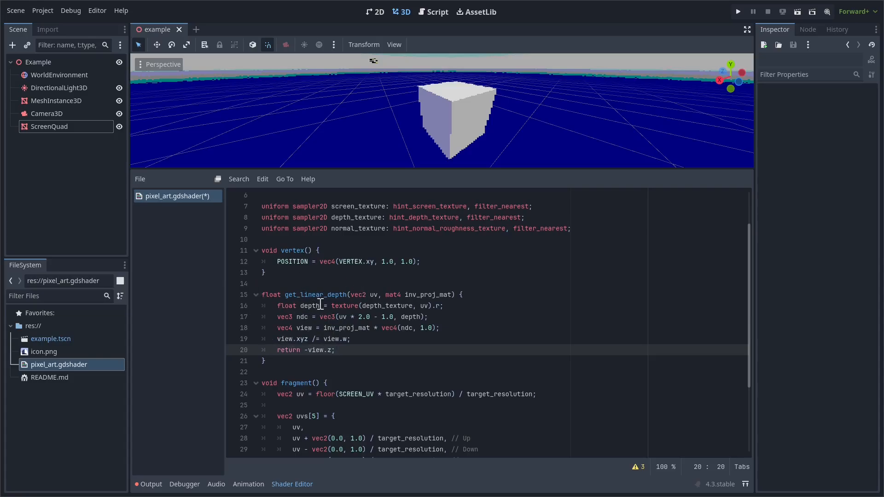
{"action": "scroll", "scroll_direction": "down", "scroll_amount": 3}
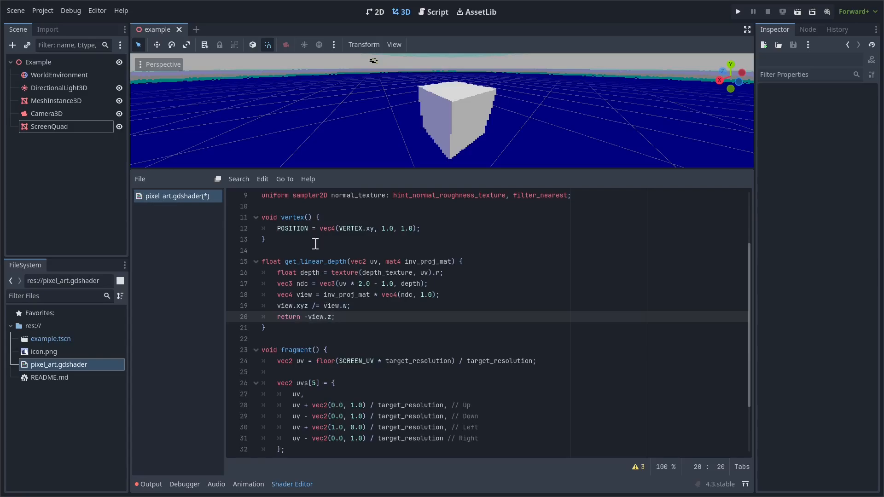
{"action": "scroll", "scroll_direction": "down", "scroll_amount": 3}
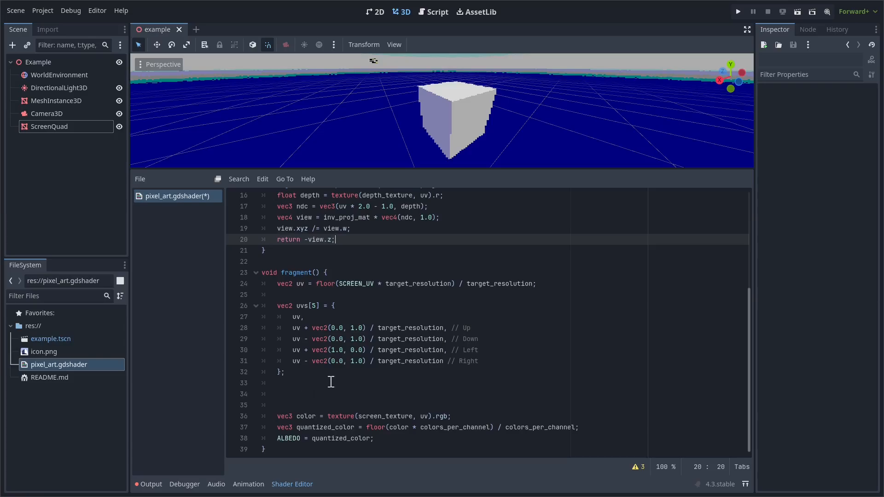
- Sample centre depth with float dc = get_linear_depth(uv, INV_PROJECTION_MATRIX)
{"action": "type", "text": "float"}
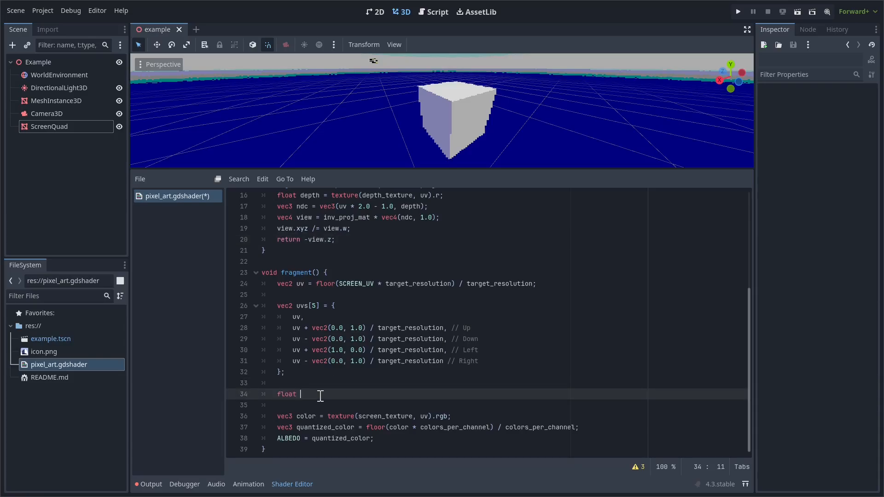
{"action": "type", "text": "dc"}
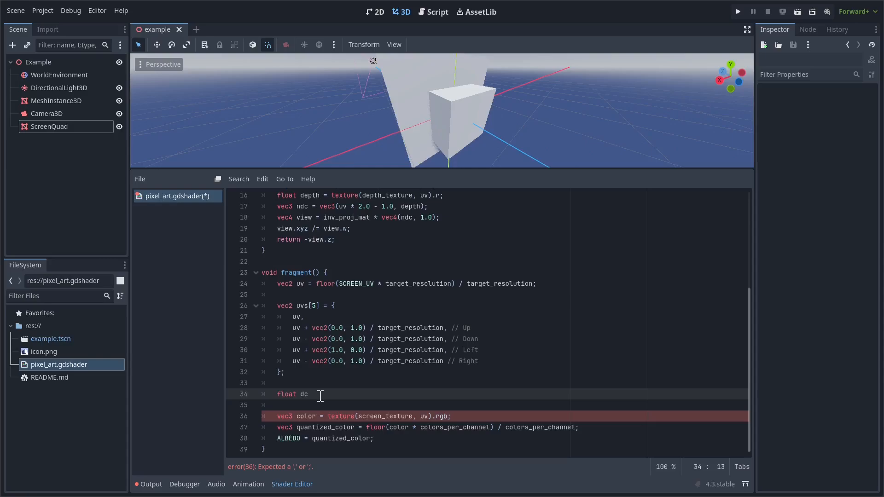
{"action": "type", "text": "= get_linear_depth(uvs[0"}
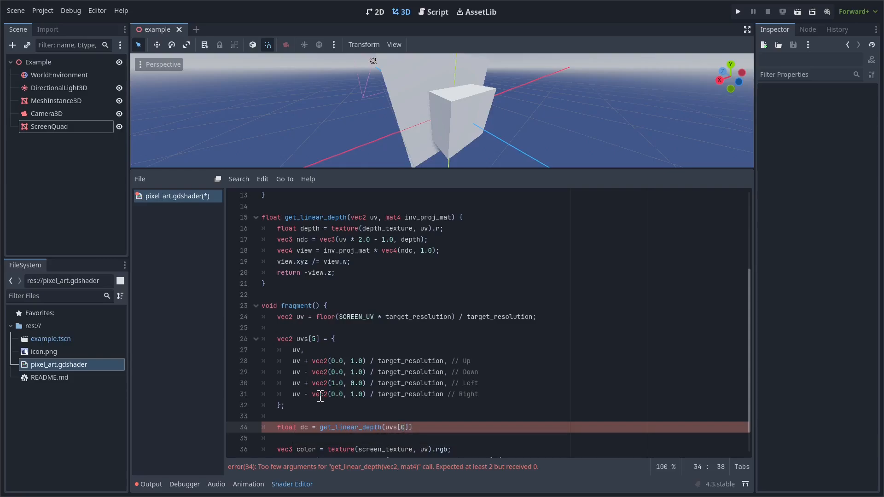
{"action": "type", "text": ", INV_PROJECTION_MATRIX"}
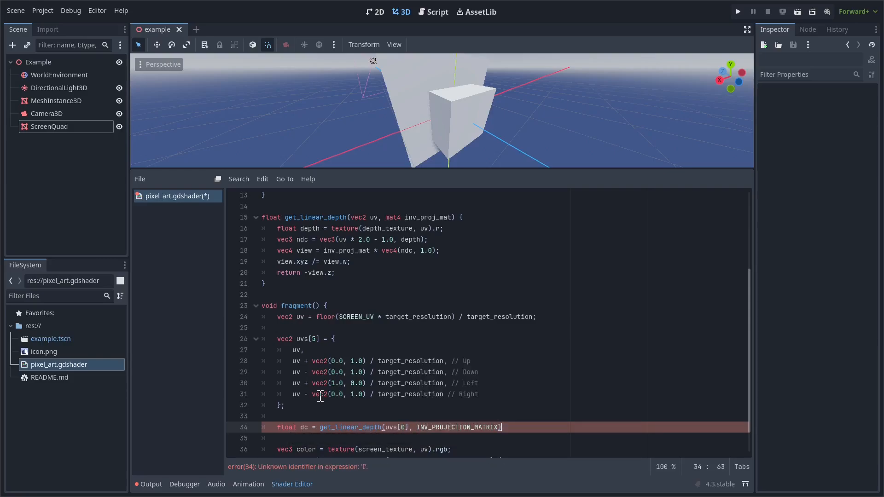
{"action": "type", "text": ";"}
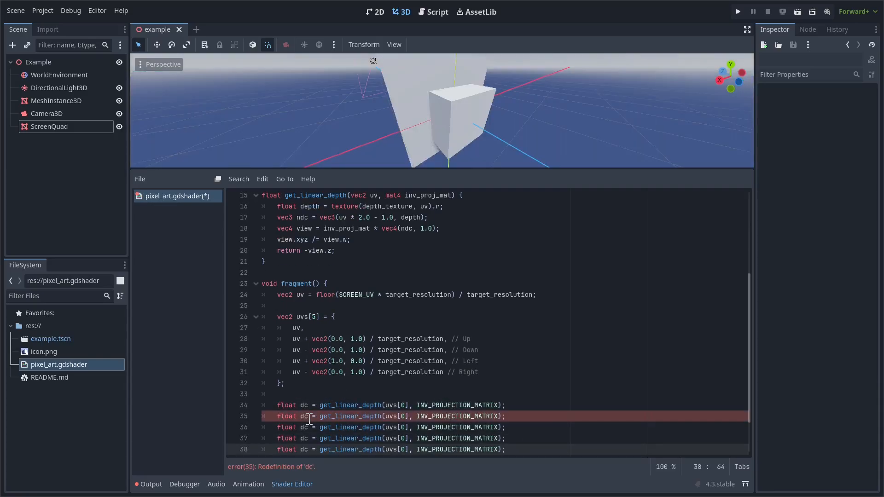
- Duplicate the dc line into du, dd, dl and dr using uvs indices 1–4
{"action": "left_click", "coordinate": [307, 416]}
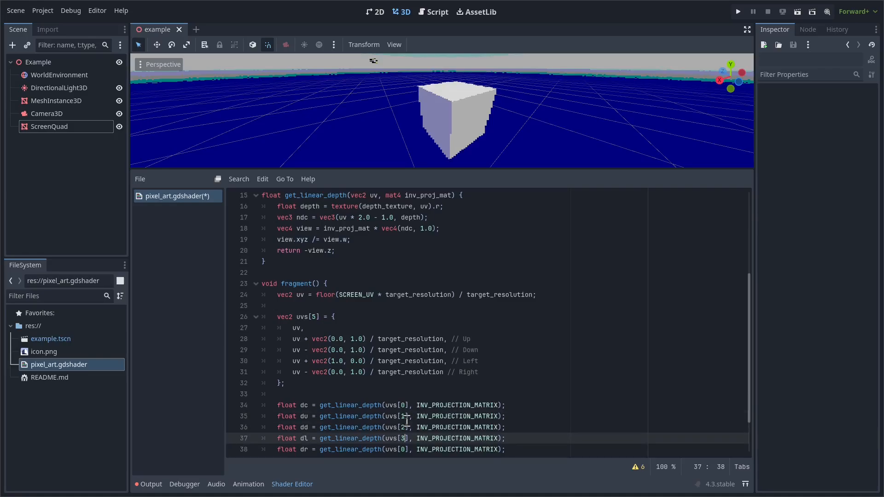
{"action": "scroll", "scroll_direction": "down", "scroll_amount": 3}
{"action": "type", "text": "4"}
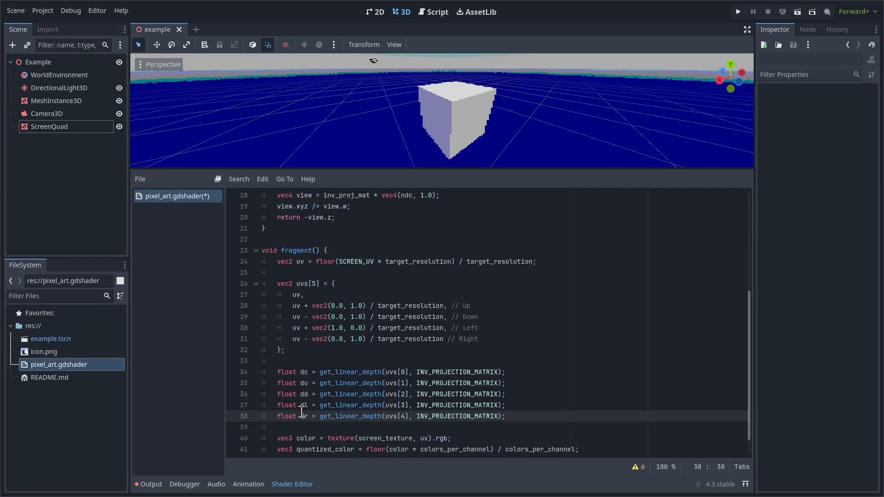
{"action": "scroll", "scroll_direction": "down", "scroll_amount": 3}
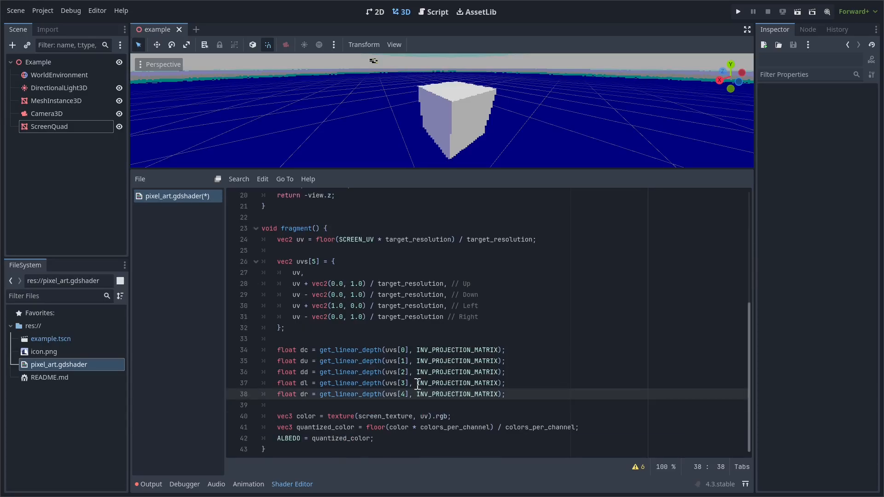
{"action": "left_click", "coordinate": [266, 404]}
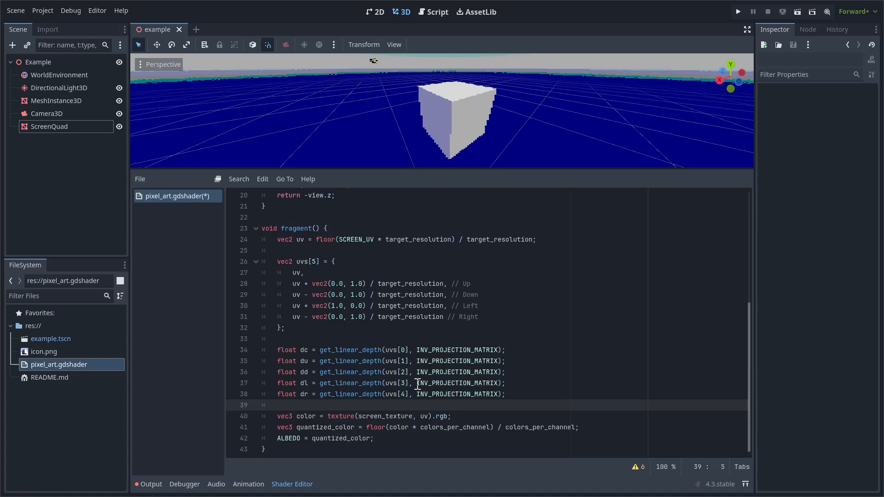
- Add h_depth = max(0.0, dl - dc) + max(0.0, dr - dc), plus v_depth using du/dd, and save
{"action": "type", "text": "float h"}
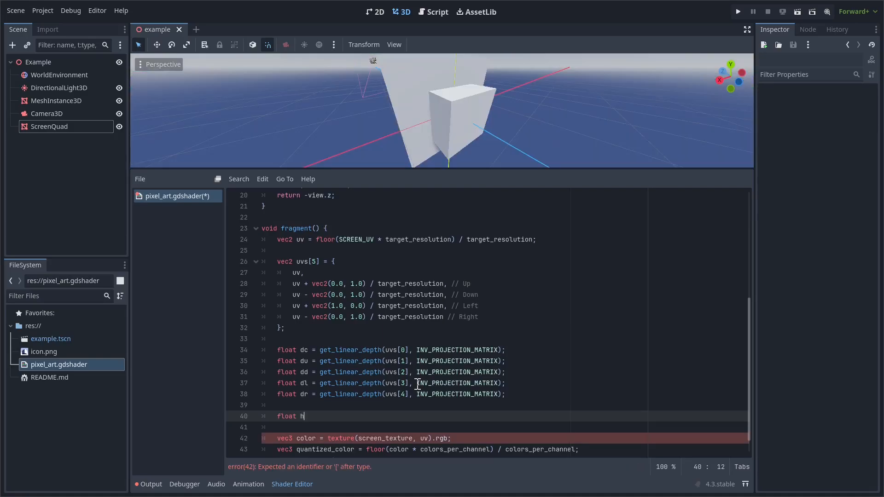
{"action": "type", "text": "_depth ="}
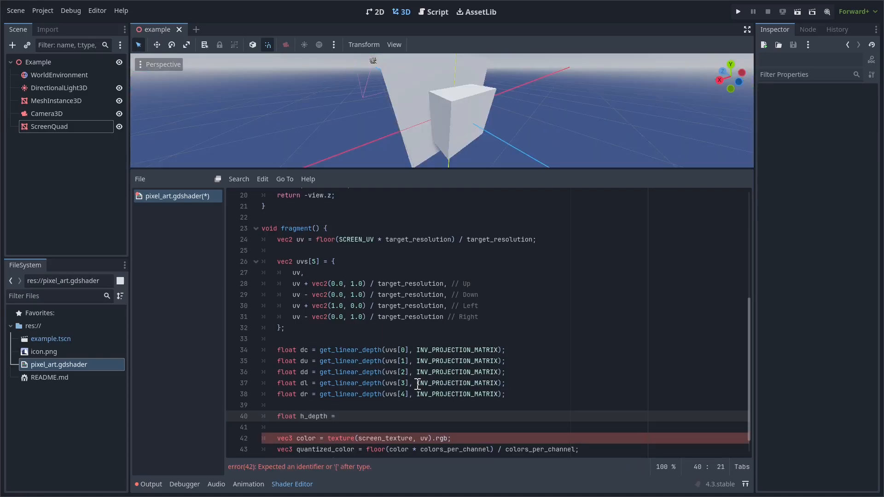
{"action": "type", "text": "max(0.0"}
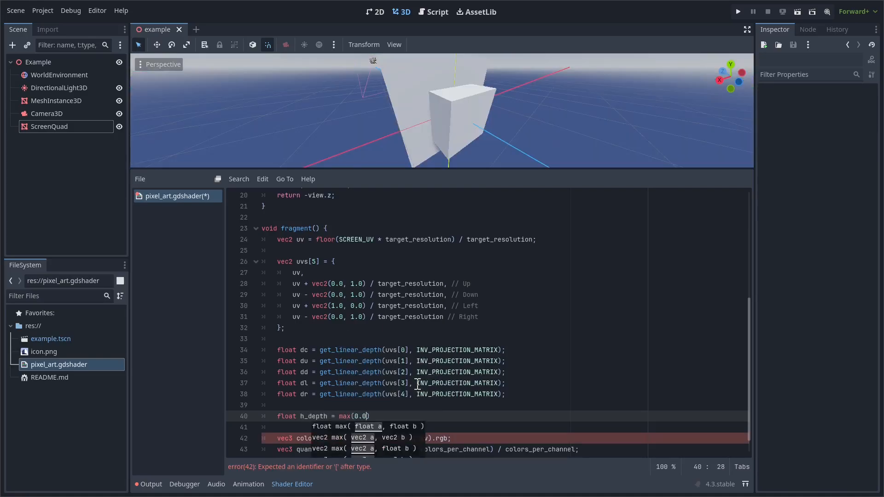
{"action": "type", "text": ","}
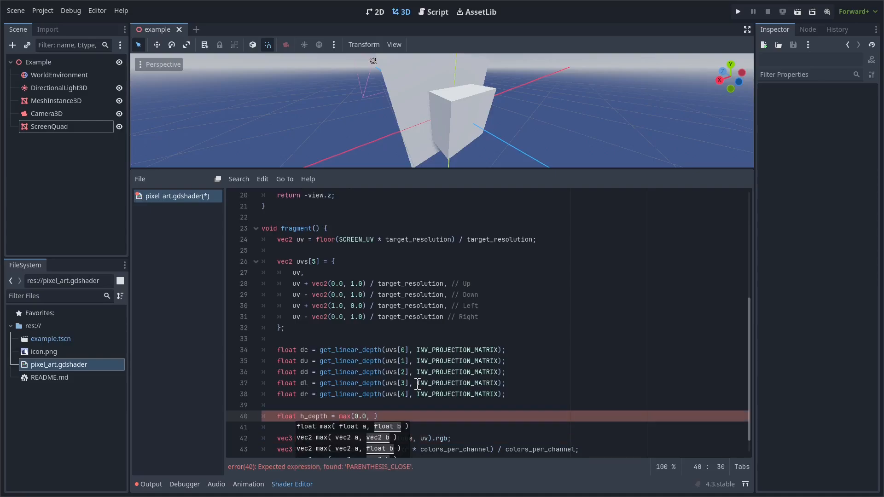
{"action": "mouse_move", "coordinate": [362, 402]}
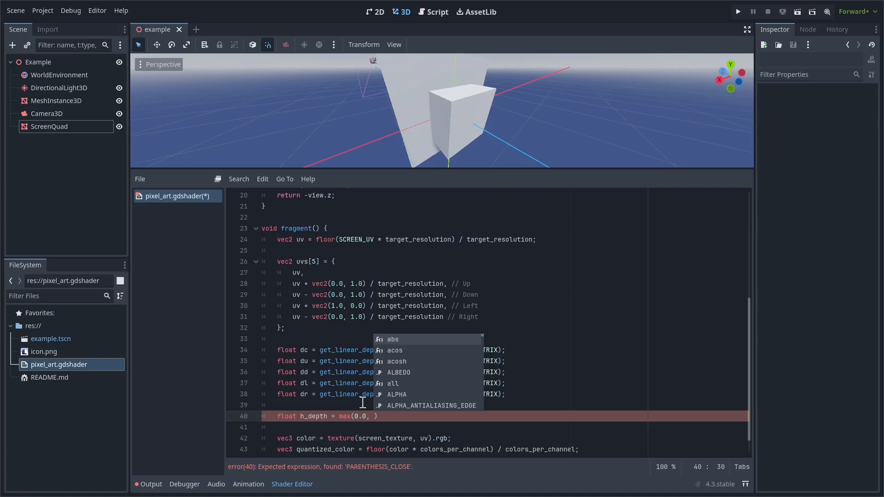
{"action": "type", "text": "dl -"}
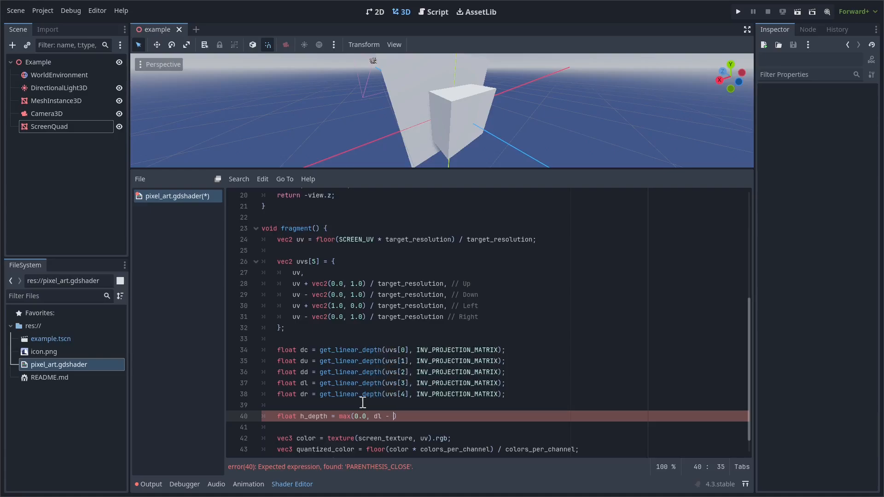
{"action": "type", "text": "dc)"}
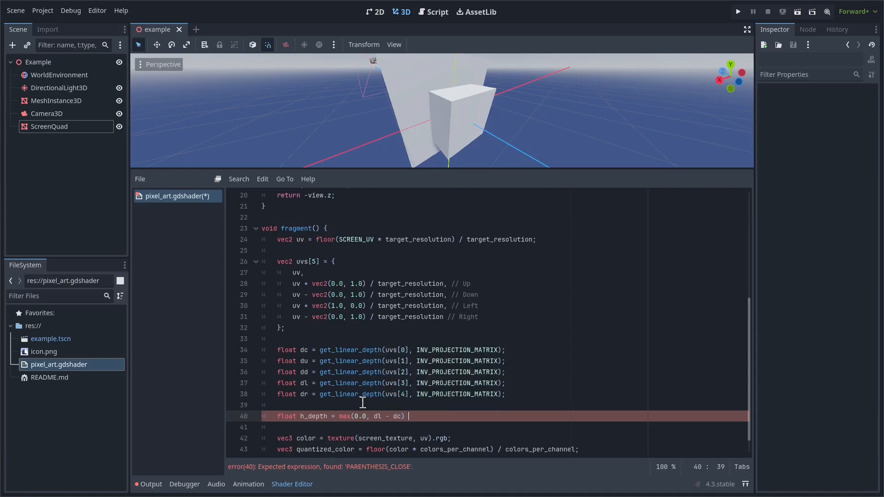
{"action": "type", "text": "+ max(0.0, dr - dc);"}
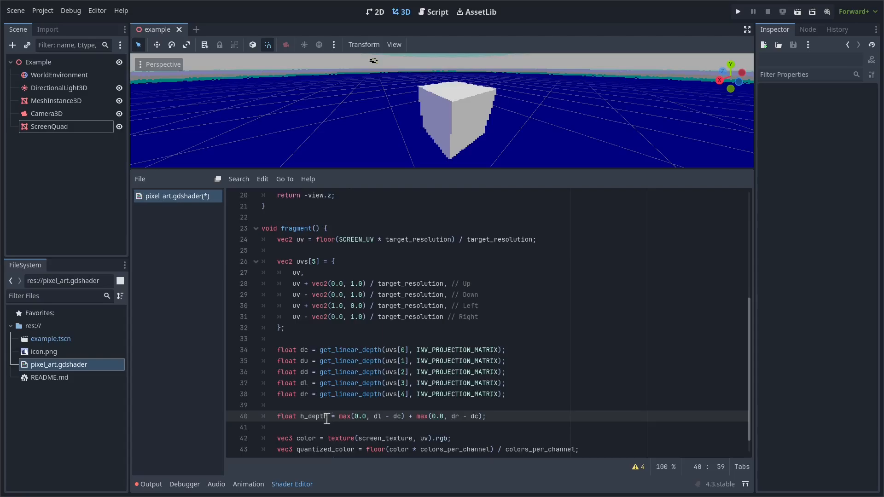
{"action": "left_click", "coordinate": [276, 416]}
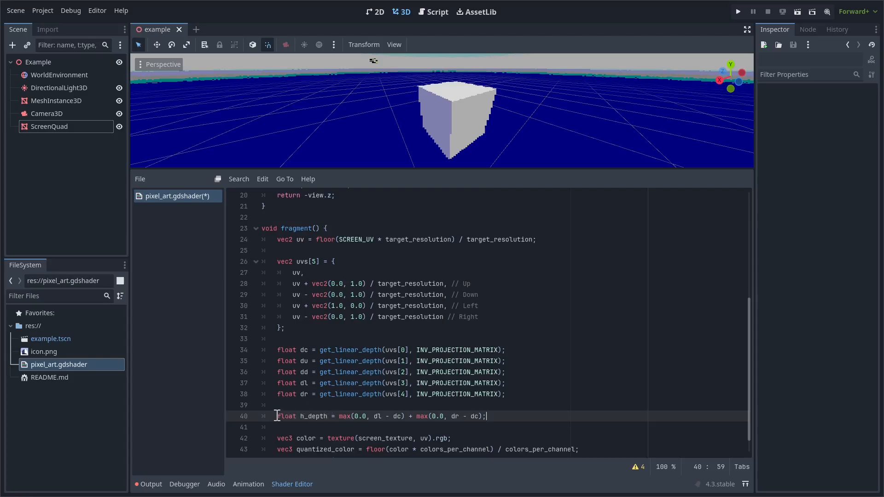
{"action": "mouse_move", "coordinate": [527, 415]}
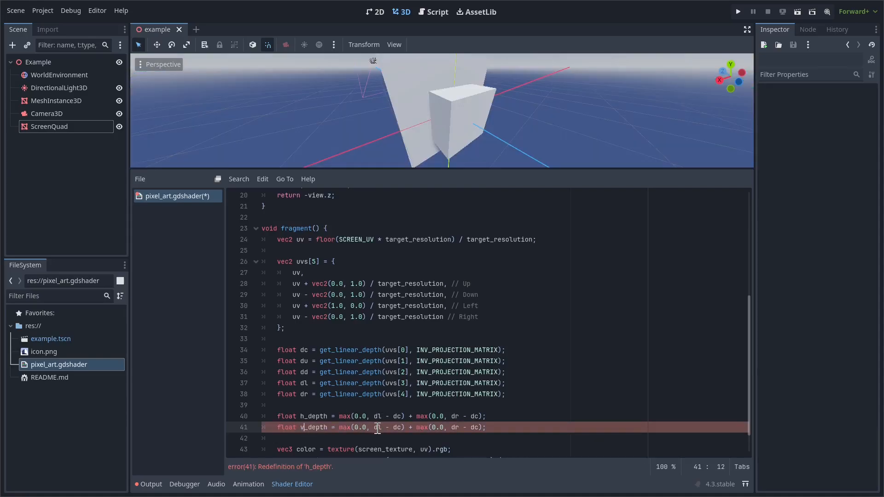
{"action": "type", "text": "u"}
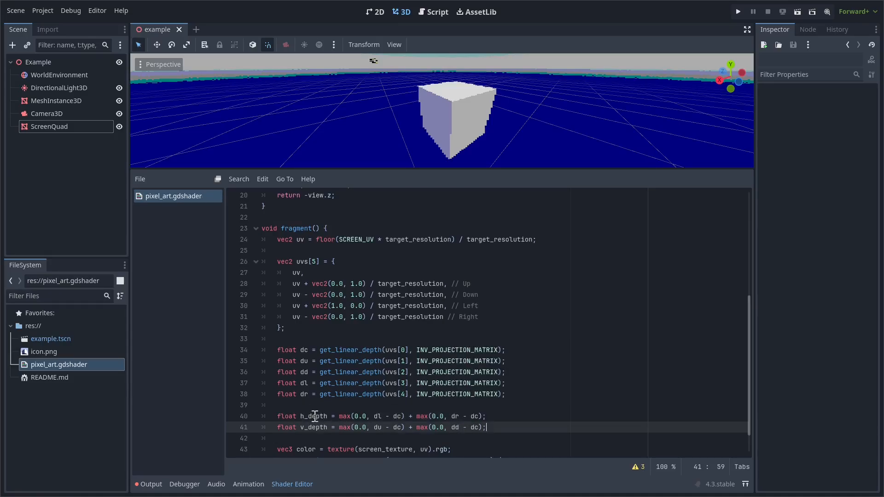
{"action": "mouse_move", "coordinate": [291, 374]}
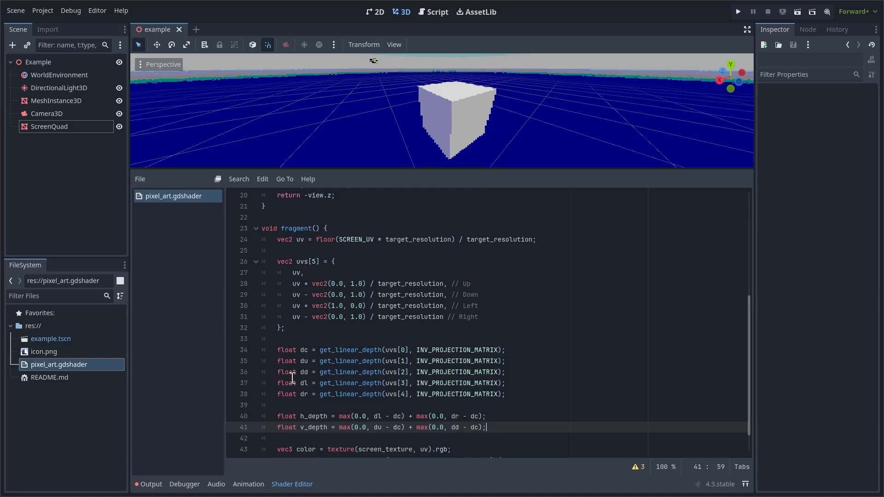
{"action": "mouse_move", "coordinate": [315, 436]}
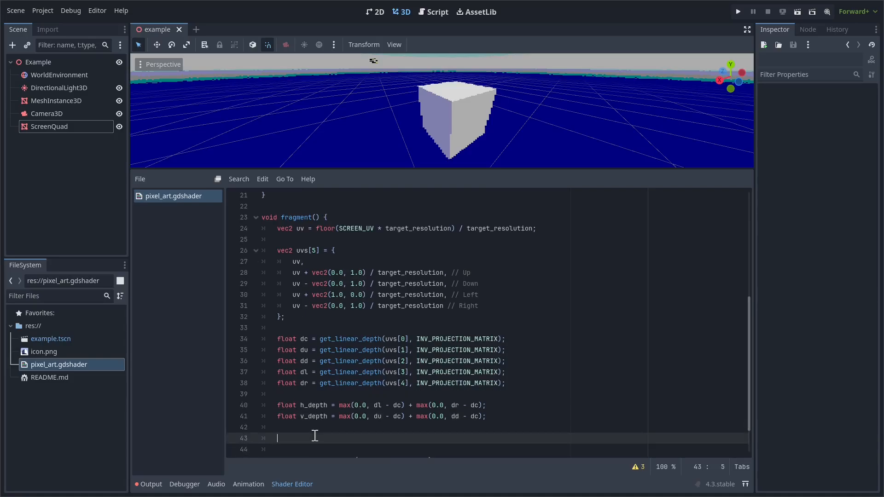
- Define h_outline = step(0.1, h_depth) * step(4.0, distance(dl, dr)) and a matching v_outline using v_depth
{"action": "type", "text": "float h_outline ="}
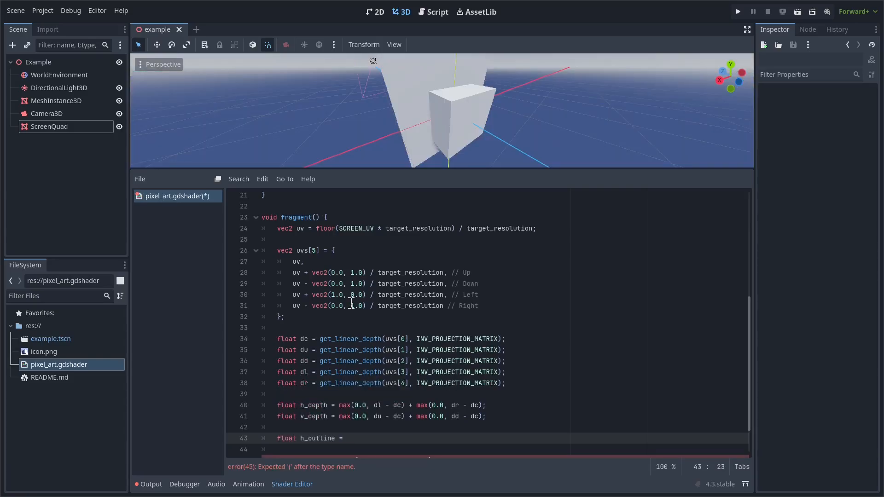
{"action": "type", "text": "step("}
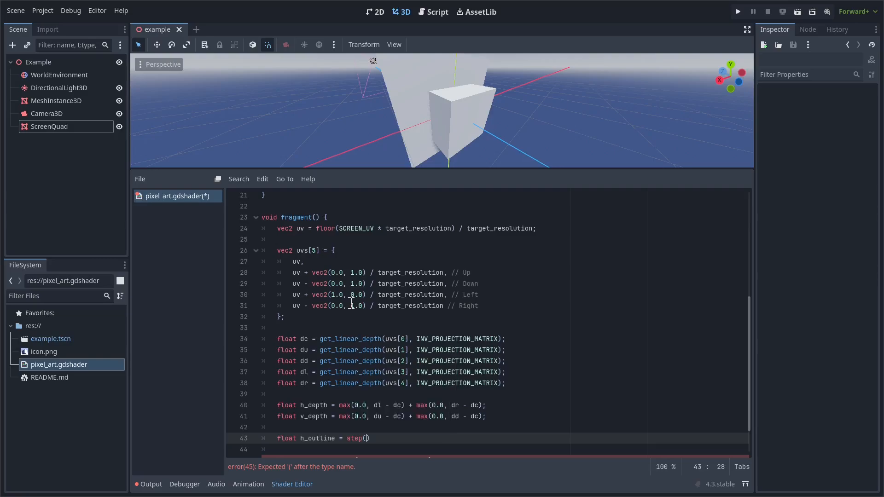
{"action": "type", "text": "0.1, h_depth"}
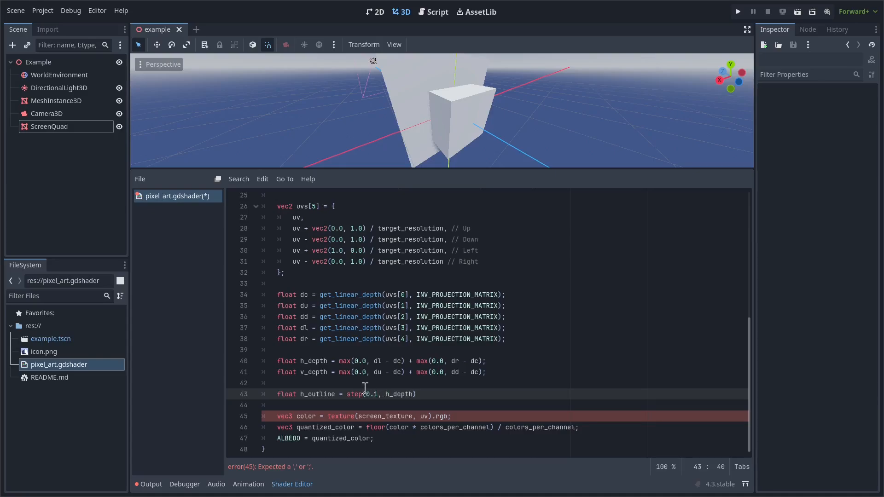
{"action": "type", "text": "*"}
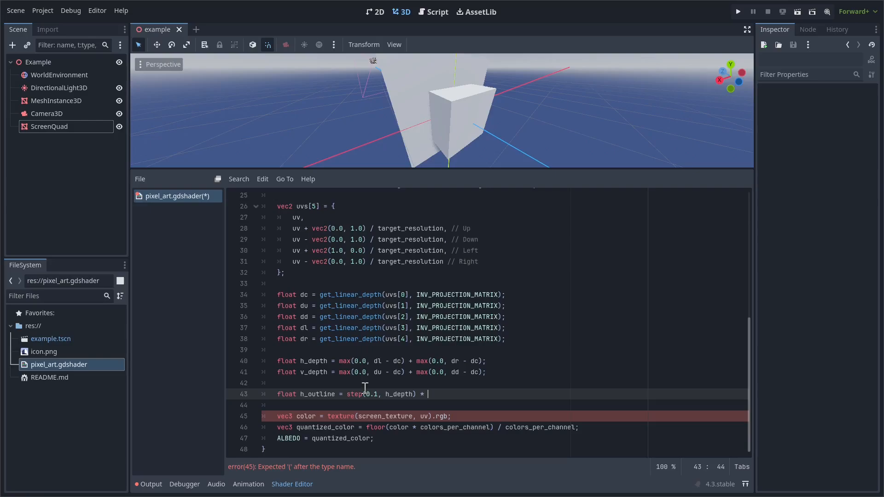
{"action": "type", "text": "step(4.0,"}
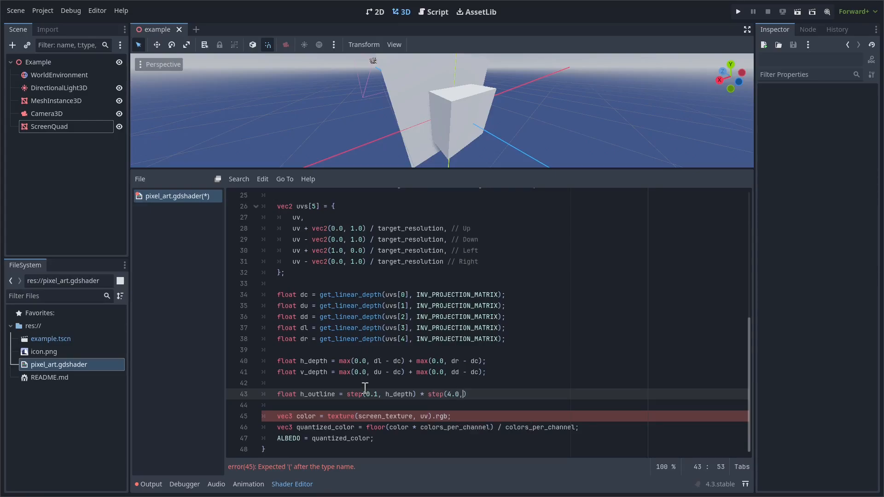
{"action": "type", "text": "distance(dl,"}
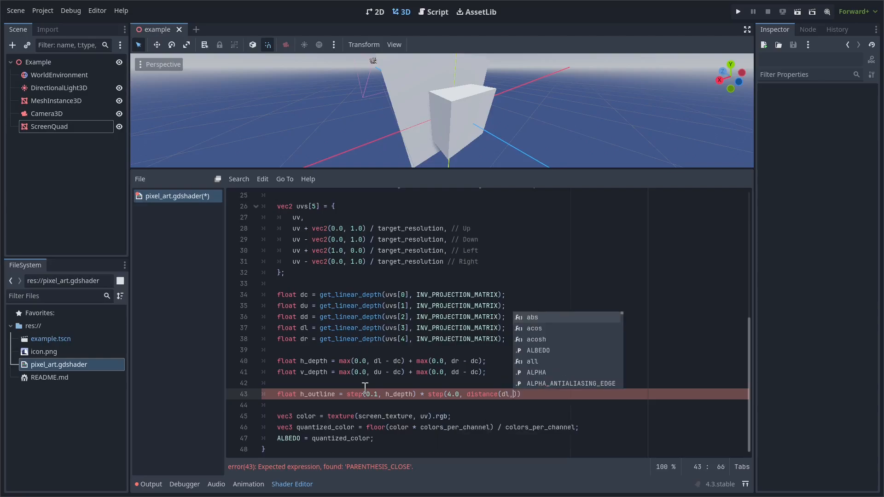
{"action": "type", "text": "dr));"}
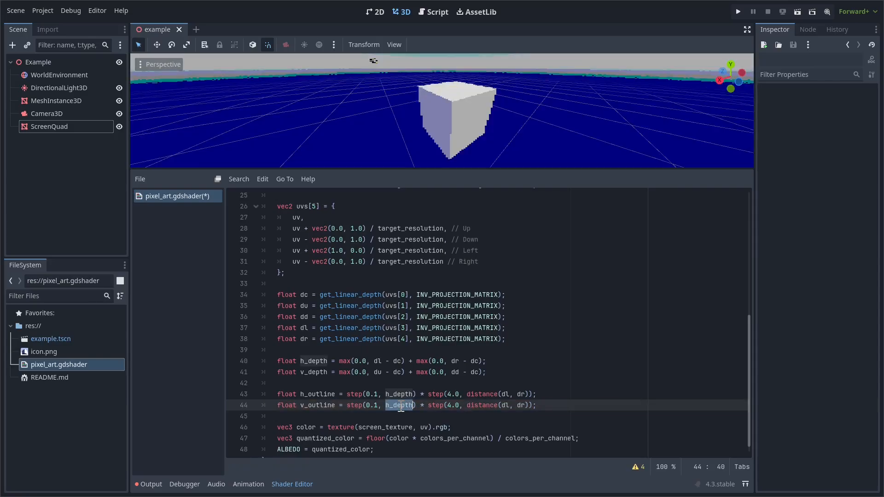
{"action": "type", "text": "v_depth"}
{"action": "type", "text": "float"}
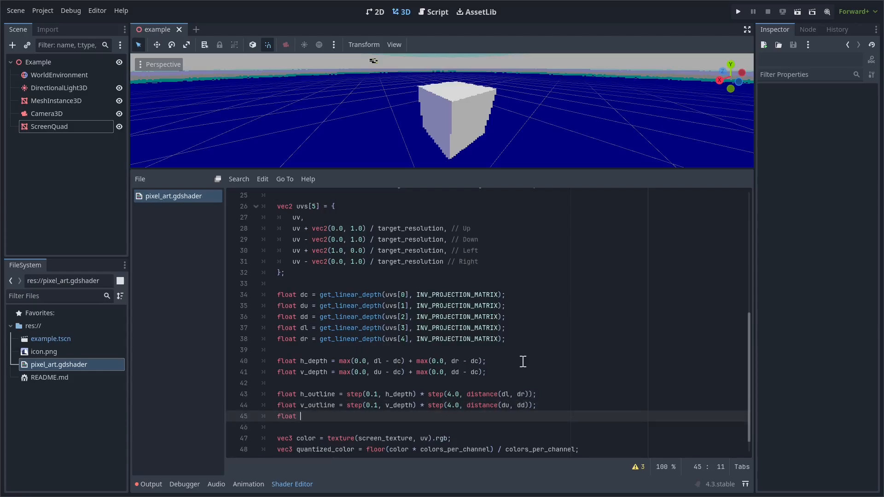
- Set depth_outline from h_outline + v_outline and multiply the screen colour by depth_outline
{"action": "type", "text": "depth_outline"}
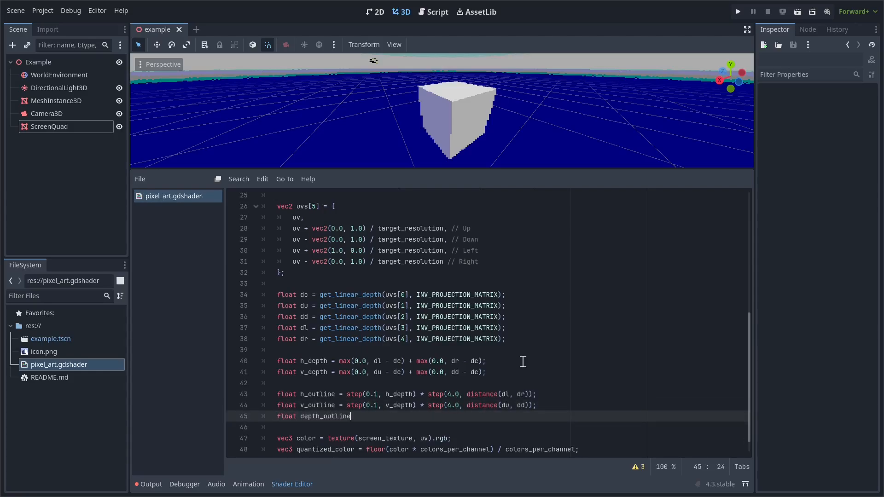
{"action": "type", "text": "= 1.0 - step(0.1,"}
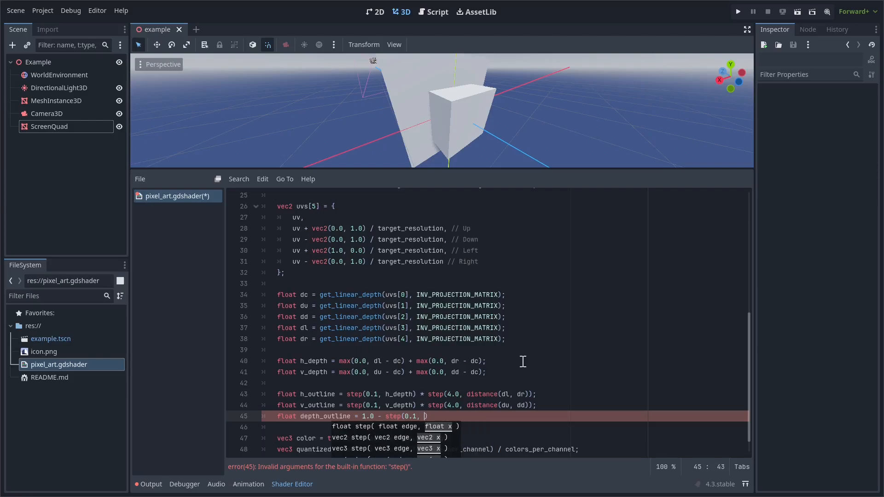
{"action": "type", "text": "h_outline)"}
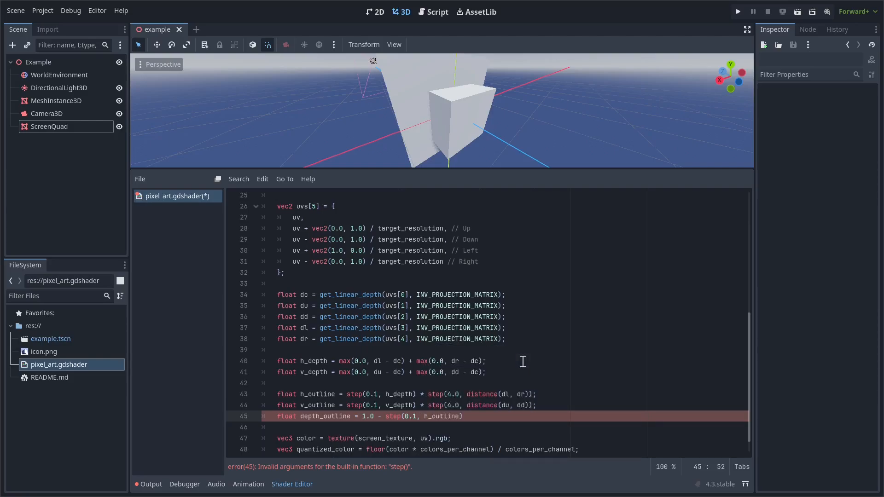
{"action": "type", "text": "+ v_outline"}
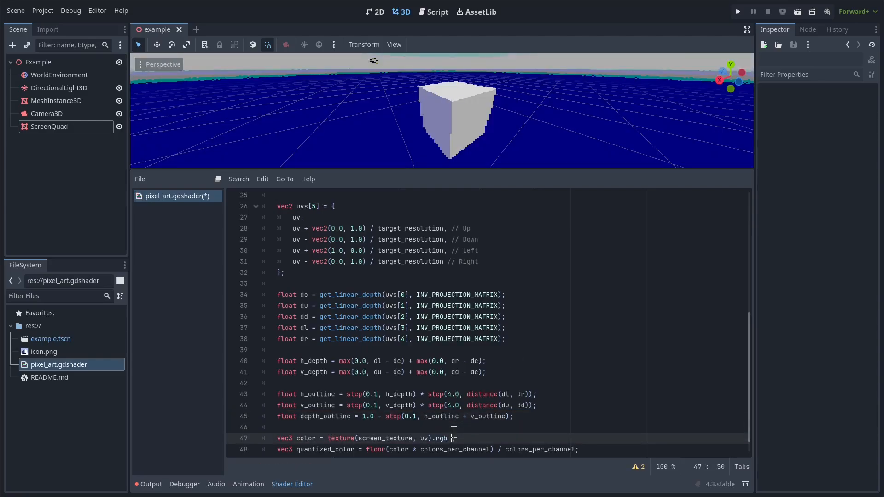
{"action": "type", "text": "depth_outline"}
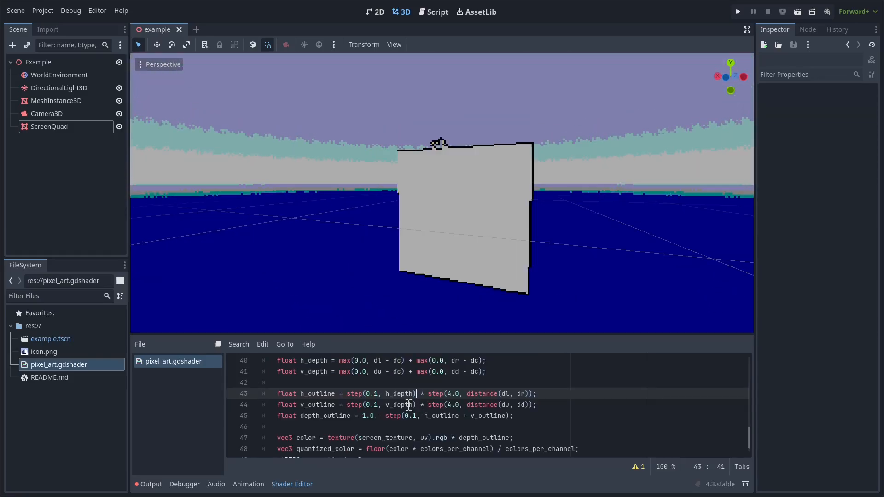
- Change the Right neighbour offset in the uvs array to vec2(1.0, 0.0)
{"action": "scroll", "scroll_direction": "up", "scroll_amount": 3}
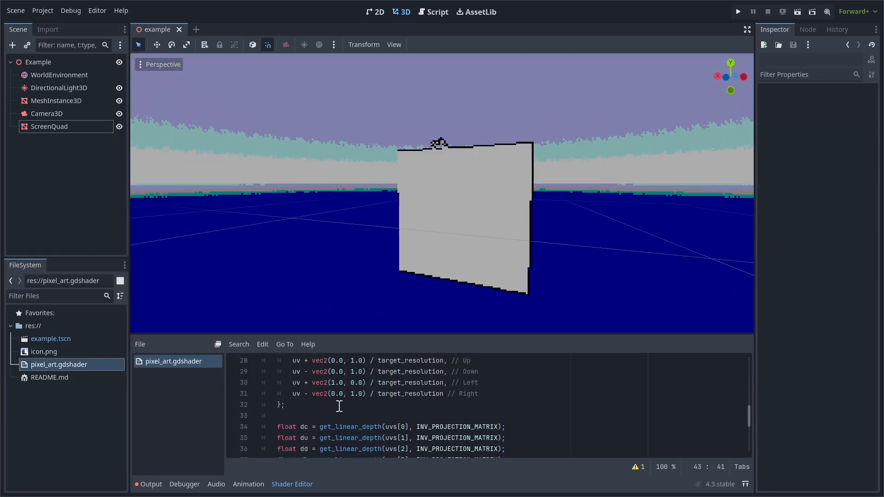
{"action": "left_click", "coordinate": [353, 393]}
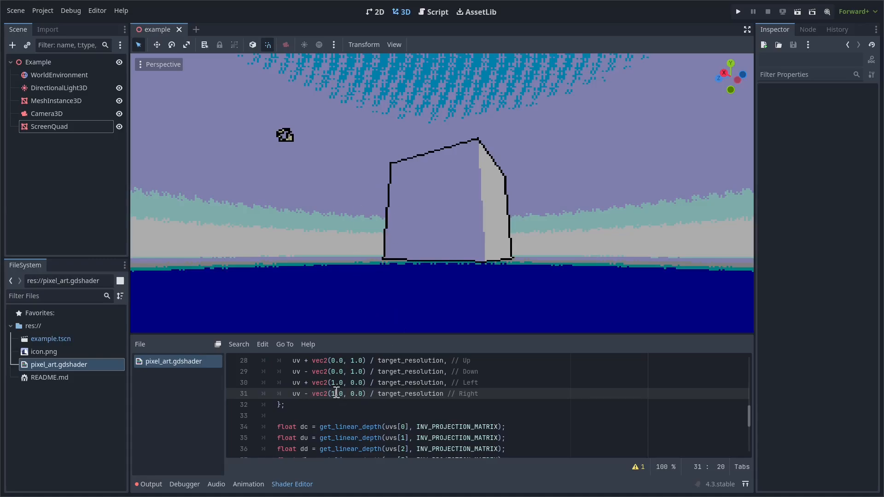
{"action": "scroll", "scroll_direction": "down", "scroll_amount": 3}
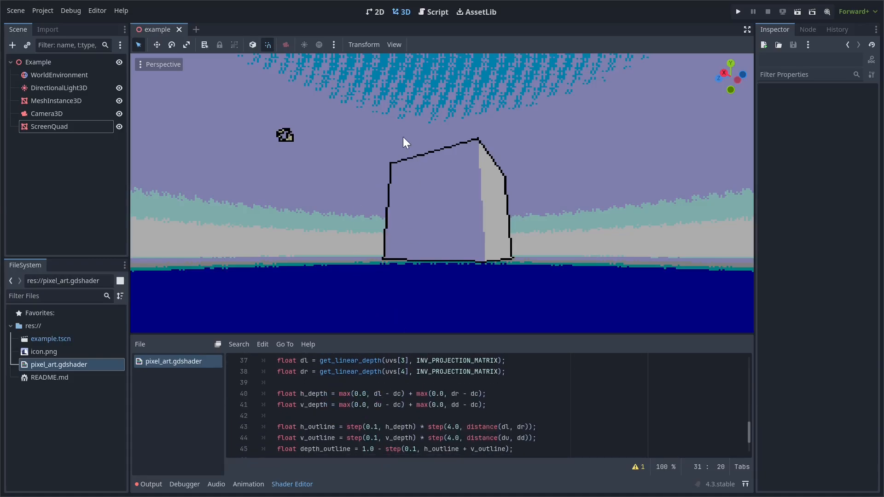
{"action": "left_click_drag", "start_coordinate": [403, 141], "coordinate": [403, 185]}
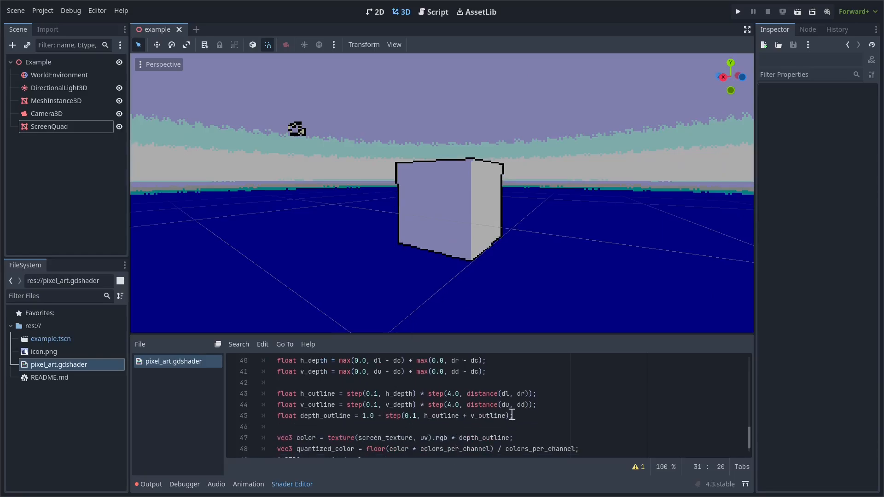
- Append * 0.5 to the depth_outline line
{"action": "left_click", "coordinate": [513, 415]}
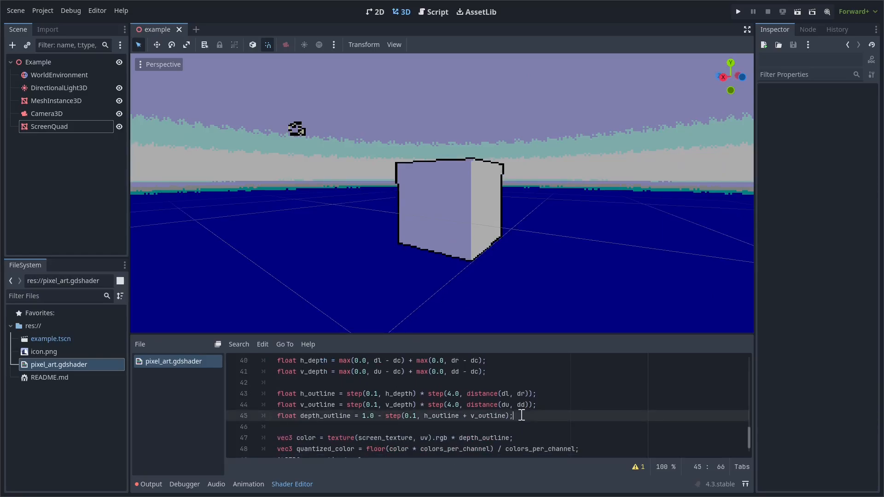
{"action": "type", "text": "*"}
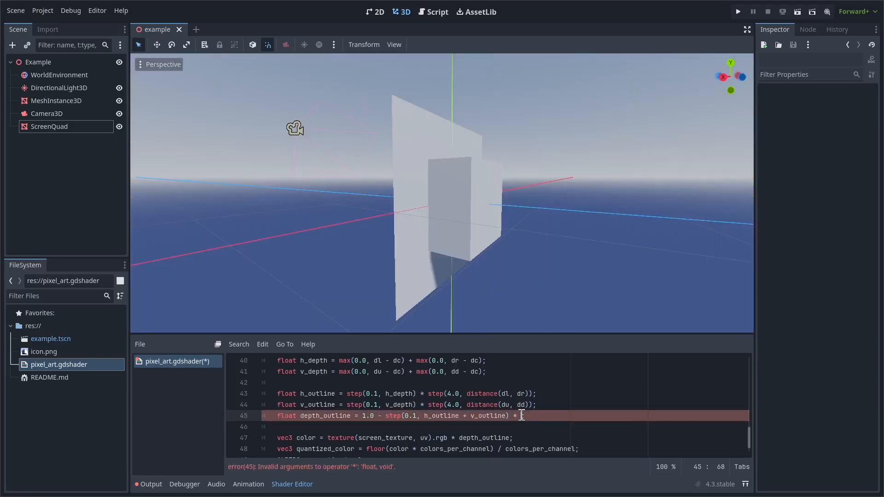
{"action": "type", "text": "0.5"}
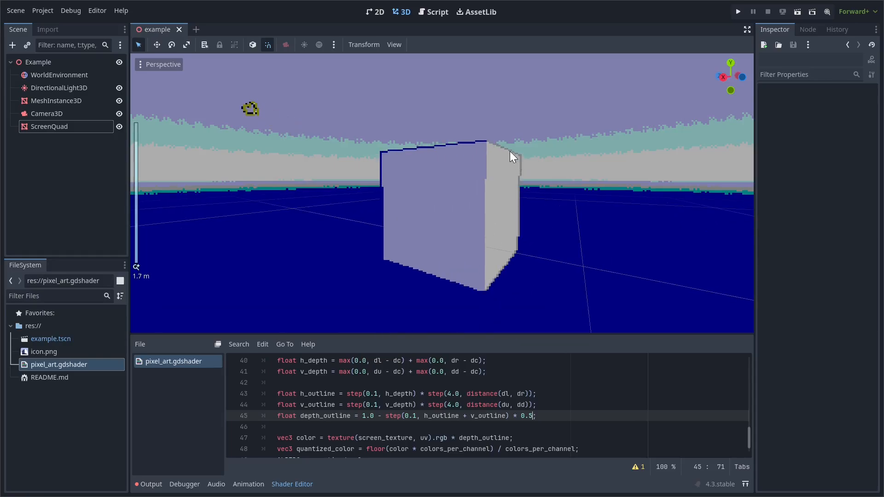
{"action": "mouse_move", "coordinate": [440, 170]}
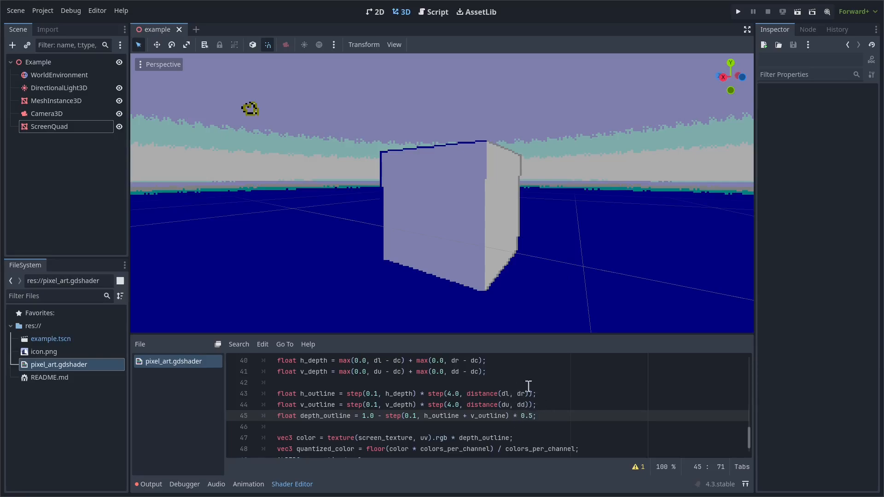
- Move * depth_outline off the colour line and set ALBEDO to quantized_color * depth_outline
{"action": "scroll", "scroll_direction": "down", "scroll_amount": 3}
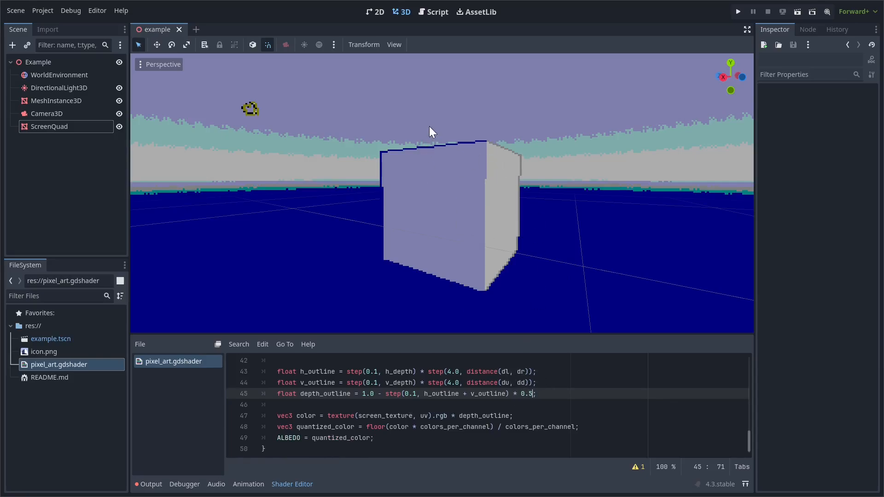
{"action": "mouse_move", "coordinate": [464, 420]}
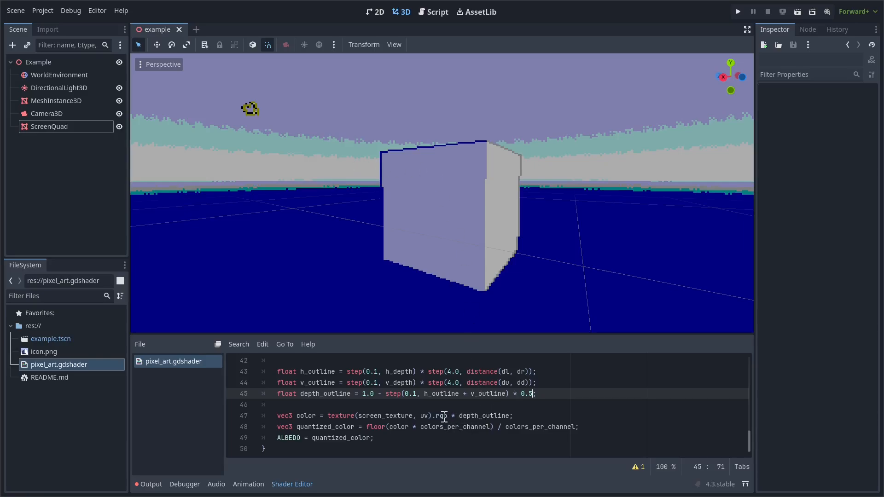
{"action": "mouse_move", "coordinate": [467, 411]}
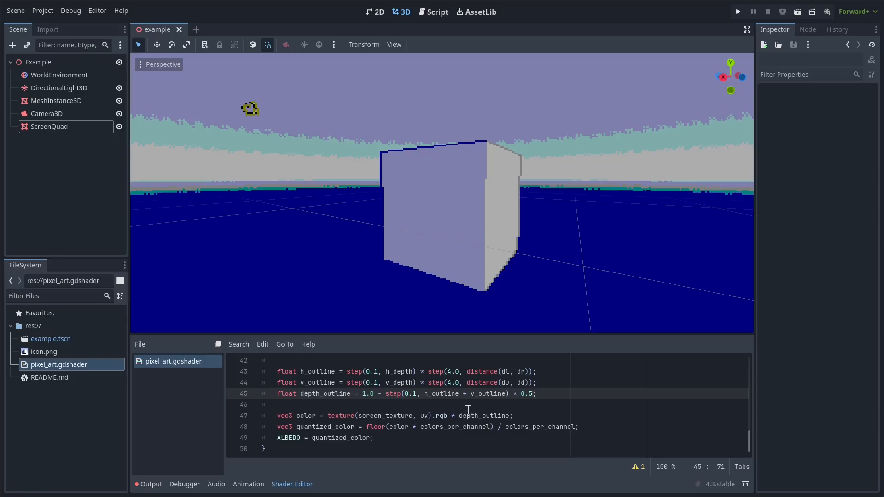
{"action": "mouse_move", "coordinate": [414, 155]}
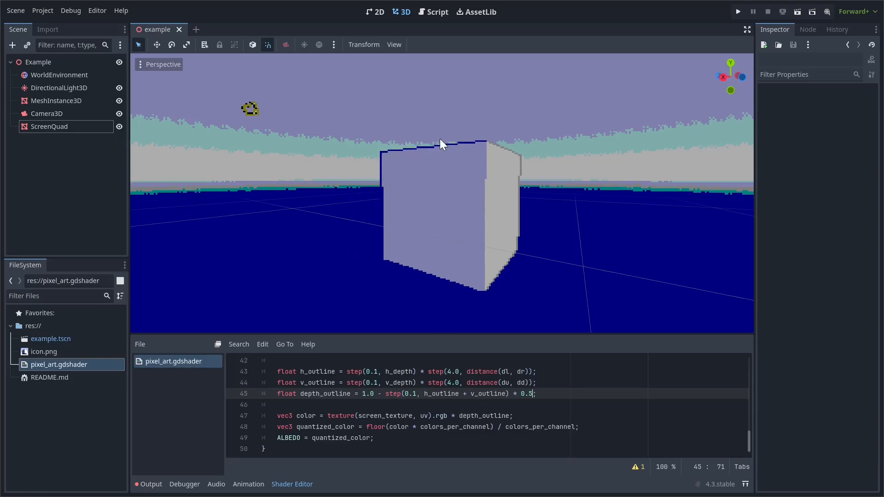
{"action": "mouse_move", "coordinate": [443, 393]}
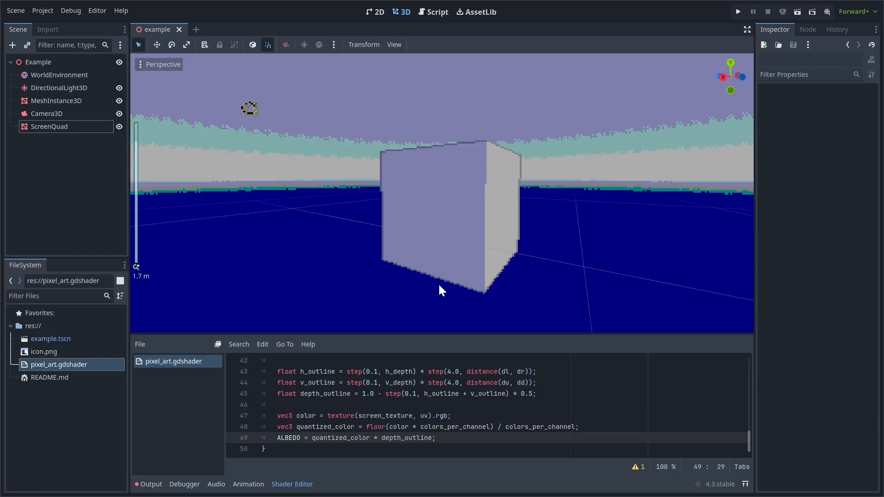
{"action": "scroll", "scroll_direction": "up", "scroll_amount": 3}
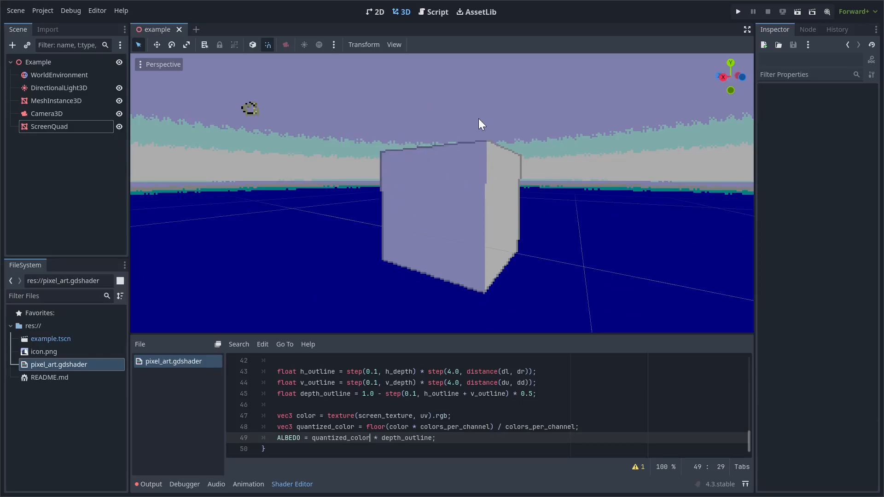
{"action": "scroll", "scroll_direction": "down", "scroll_amount": 3}
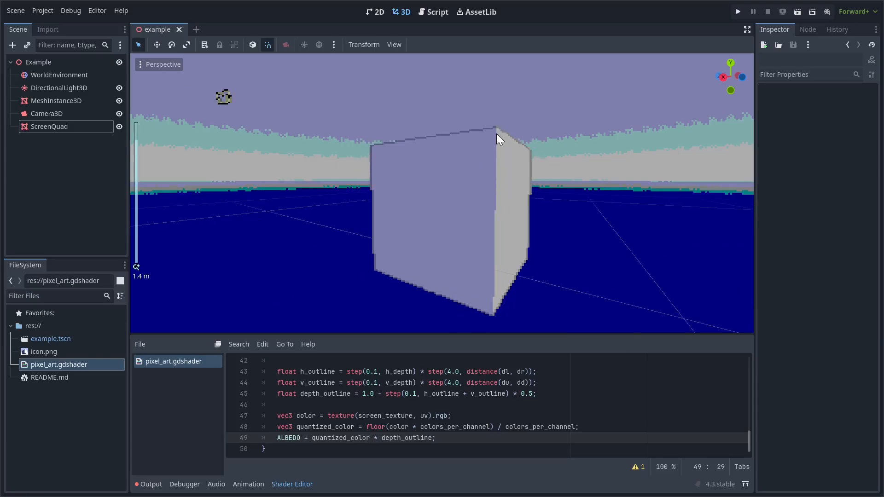
{"action": "mouse_move", "coordinate": [493, 258]}
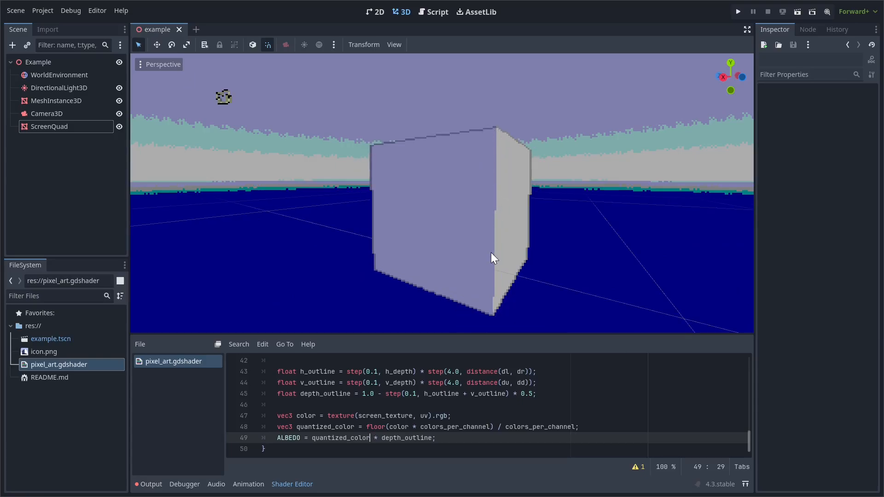
{"action": "mouse_move", "coordinate": [493, 204]}
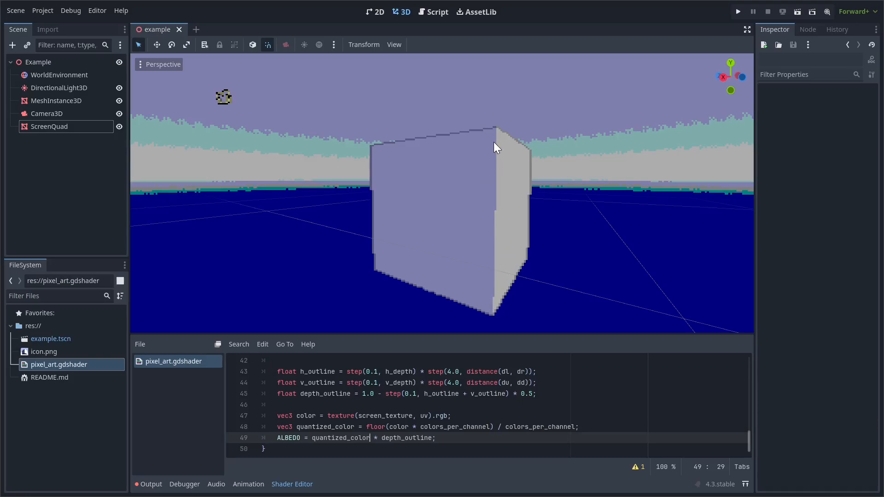
{"action": "mouse_move", "coordinate": [490, 209]}
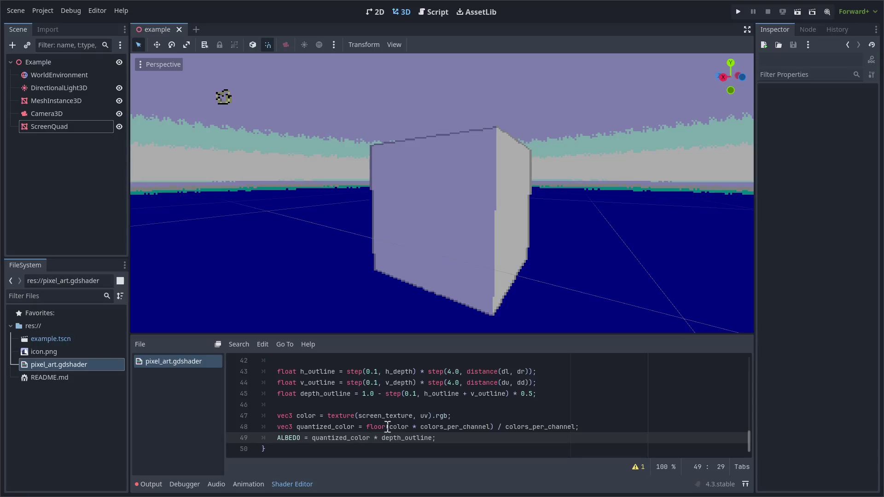
- Add a line ALBEDO = texture(normal_texture, uv).rgb; after the existing ALBEDO assignment
{"action": "type", "text": "ALBEDO = texture"}
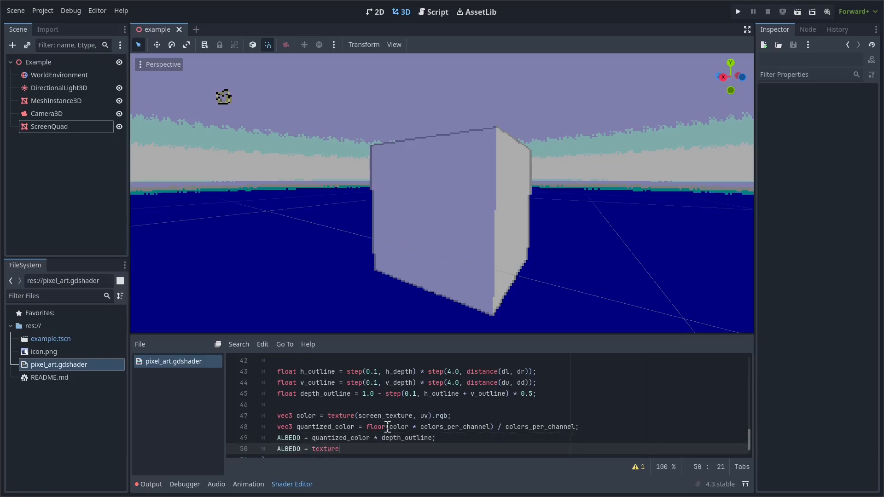
{"action": "type", "text": "(normal_texture, uv"}
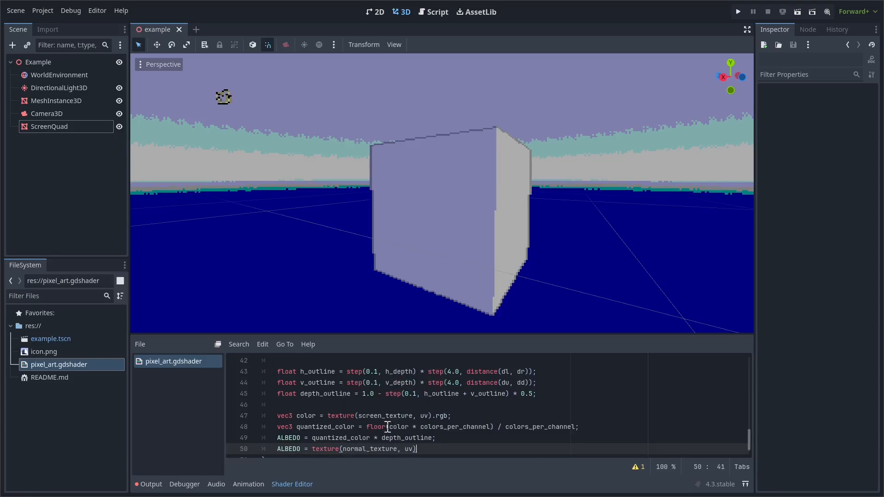
{"action": "type", "text": ".rgb;"}
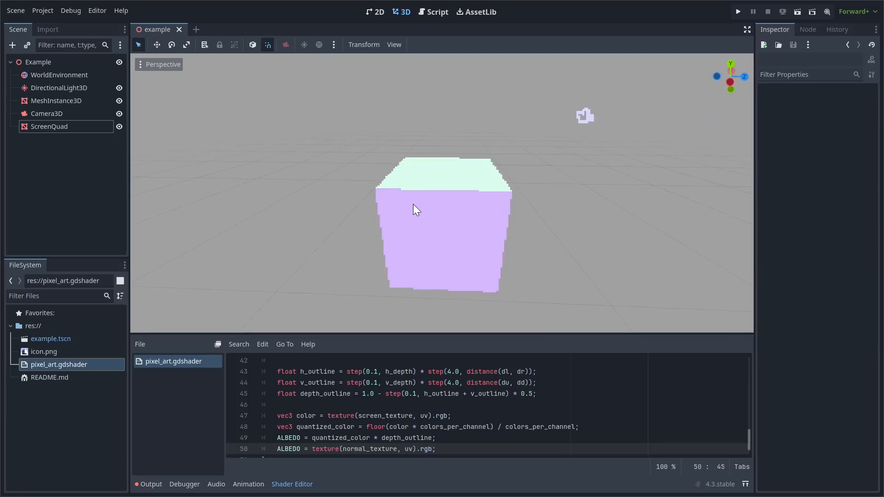
{"action": "mouse_move", "coordinate": [430, 190]}
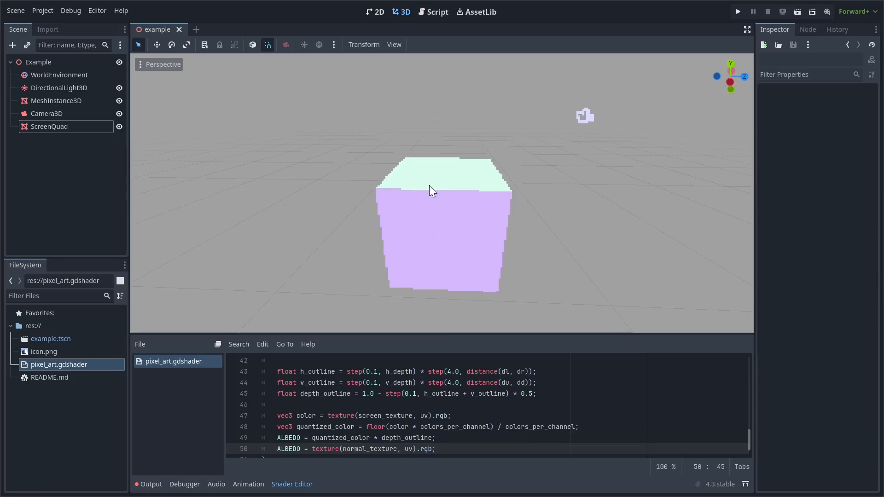
{"action": "mouse_move", "coordinate": [504, 202]}
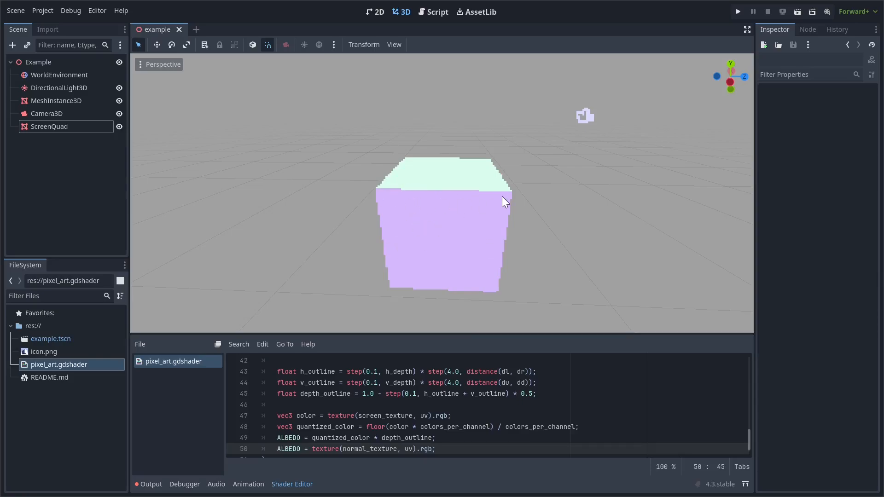
{"action": "mouse_move", "coordinate": [431, 146]}
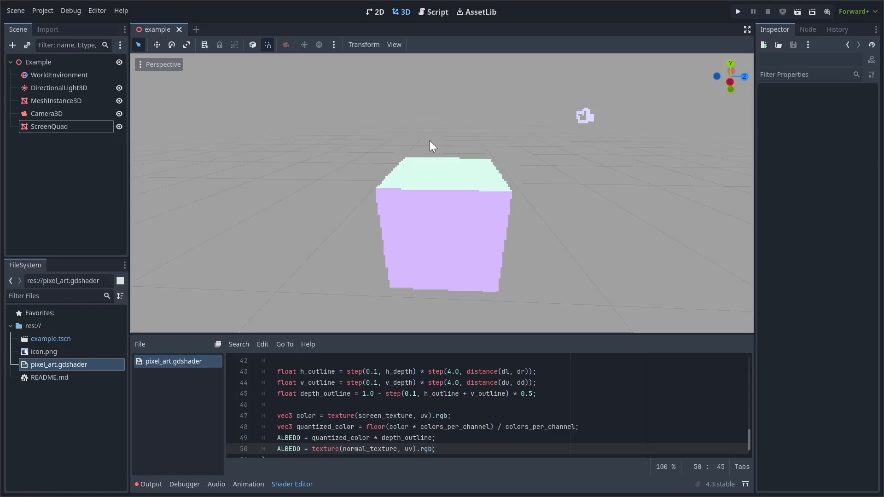
{"action": "mouse_move", "coordinate": [439, 173]}
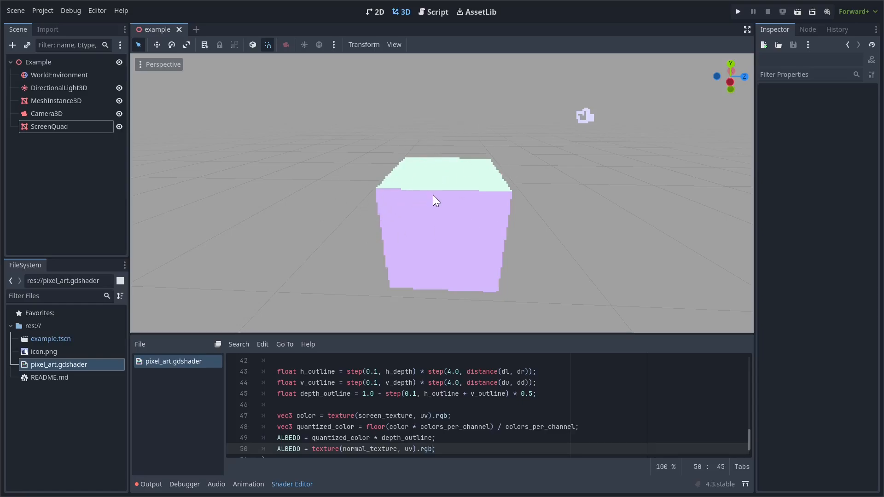
{"action": "mouse_move", "coordinate": [350, 196]}
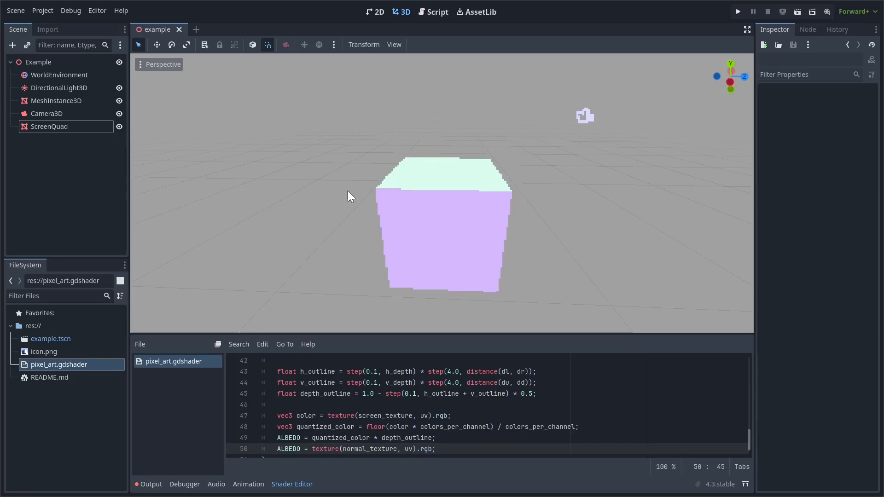
{"action": "mouse_move", "coordinate": [438, 124]}
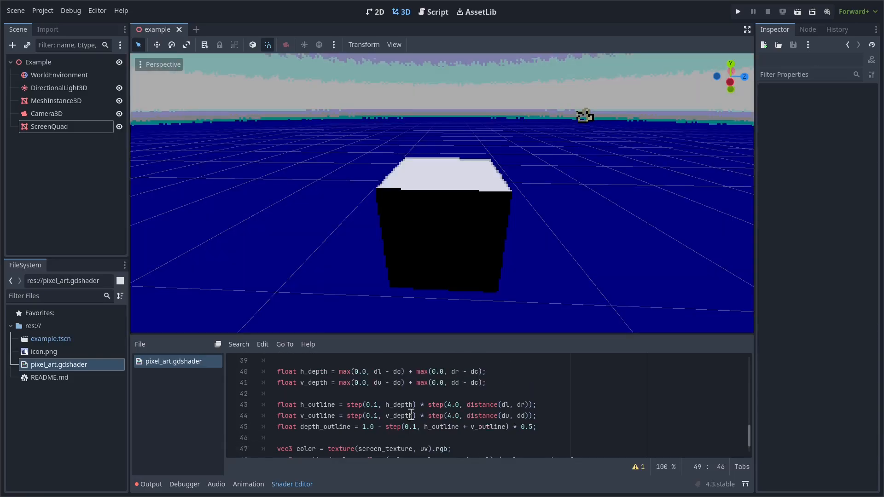
- Copy the five get_linear_depth sample lines (dc through dr) and paste them below the outline code
{"action": "scroll", "scroll_direction": "up", "scroll_amount": 3}
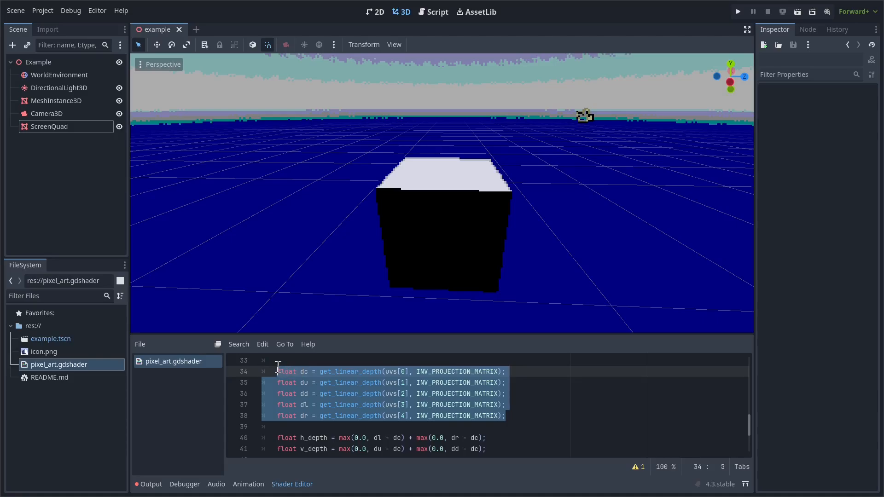
{"action": "scroll", "scroll_direction": "down", "scroll_amount": 3}
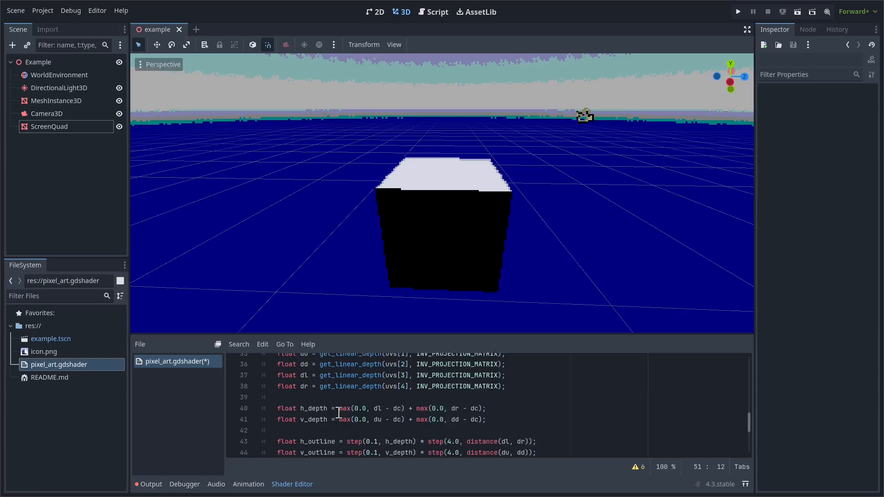
- Write vec3 get_normal(vec2 uv) below vertex(), returning texture(normal_texture, uv).rgb
{"action": "scroll", "scroll_direction": "up", "scroll_amount": 3}
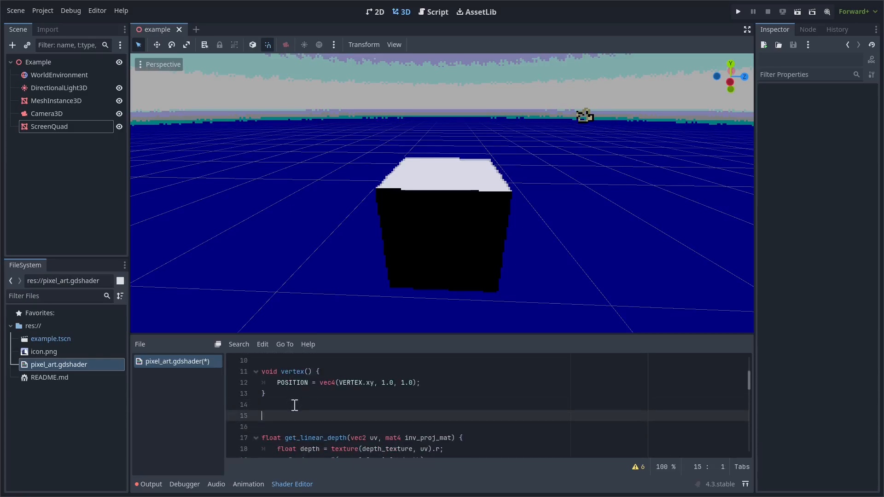
{"action": "type", "text": "vec3 n"}
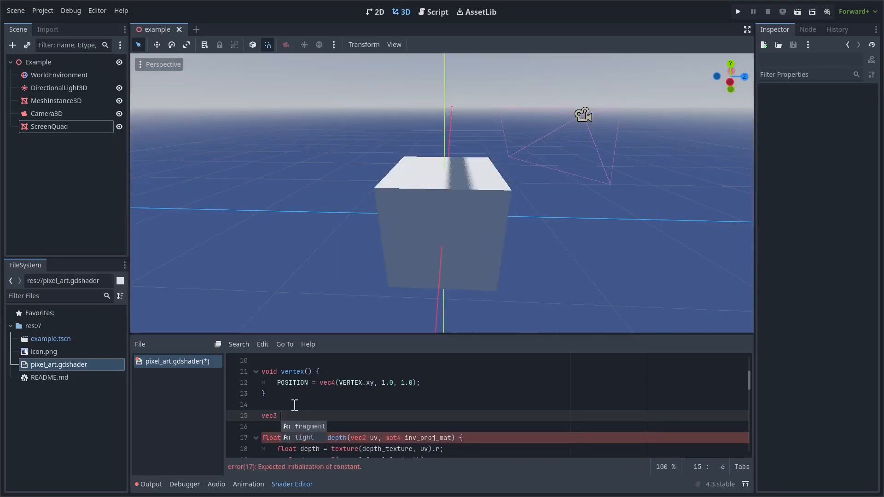
{"action": "type", "text": "get_normal(vec2 uv) {"}
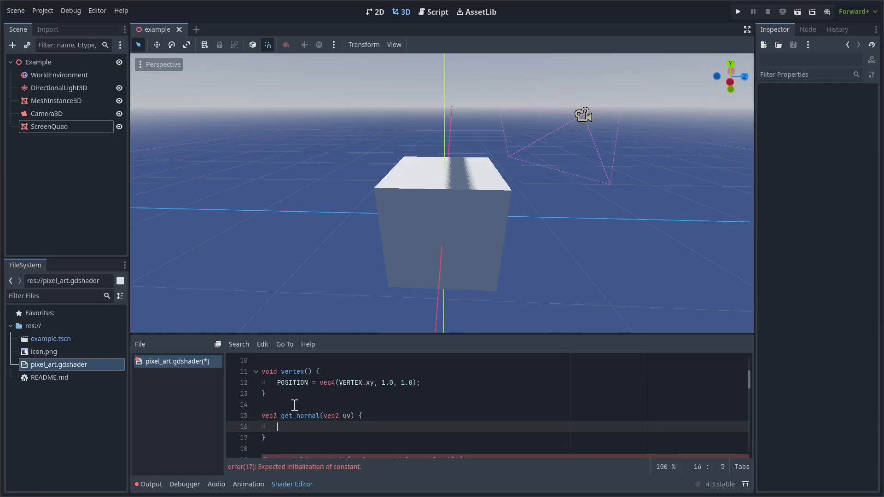
{"action": "type", "text": "return texture("}
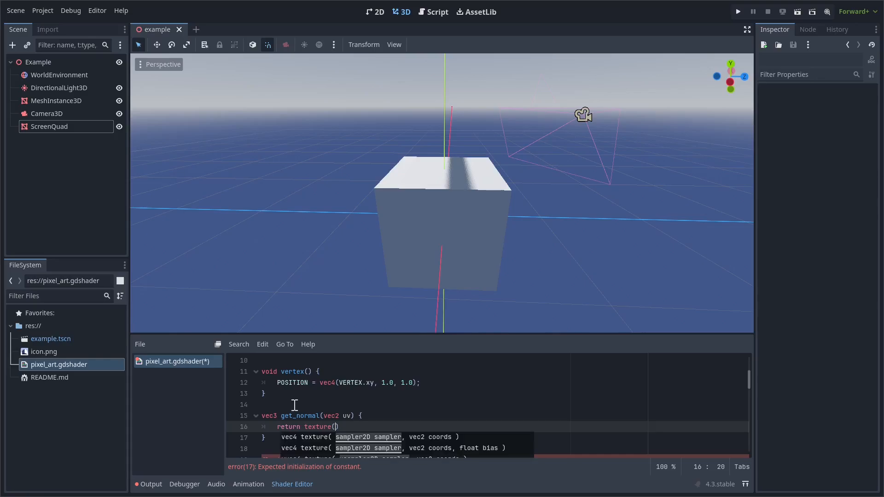
{"action": "type", "text": "normal_texture, uv"}
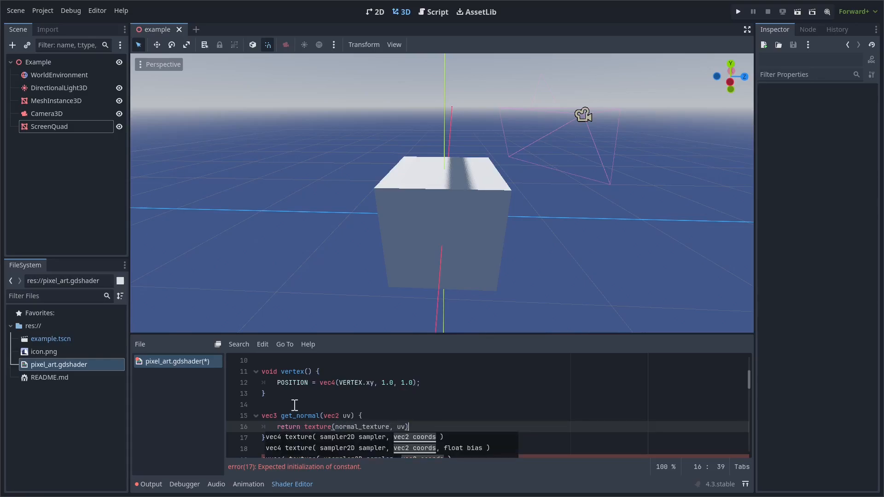
{"action": "type", "text": ".rgb;"}
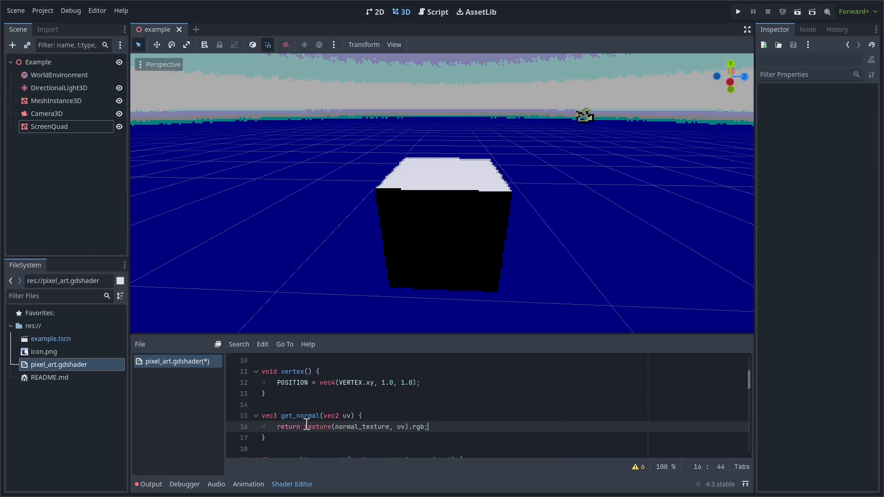
{"action": "mouse_move", "coordinate": [339, 427]}
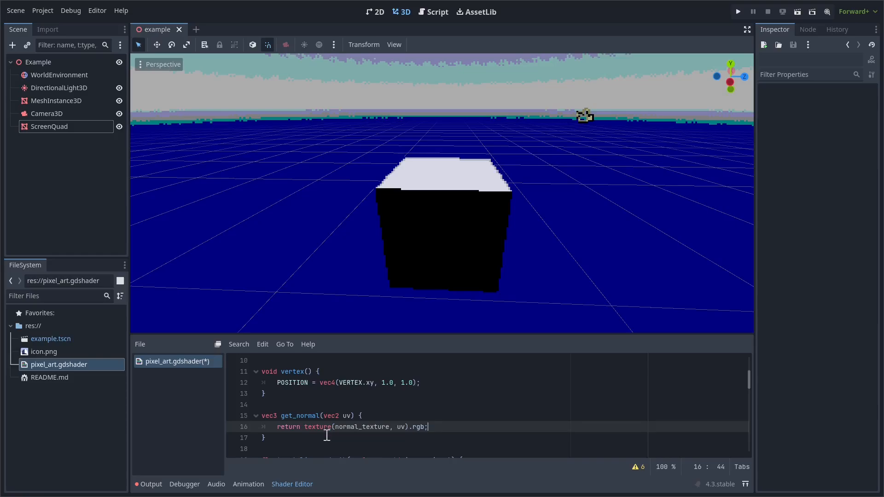
- Convert the pasted samples into vec3 nc, nu, nd, nl, nr read with get_normal(uvs[i])
{"action": "scroll", "scroll_direction": "down", "scroll_amount": 3}
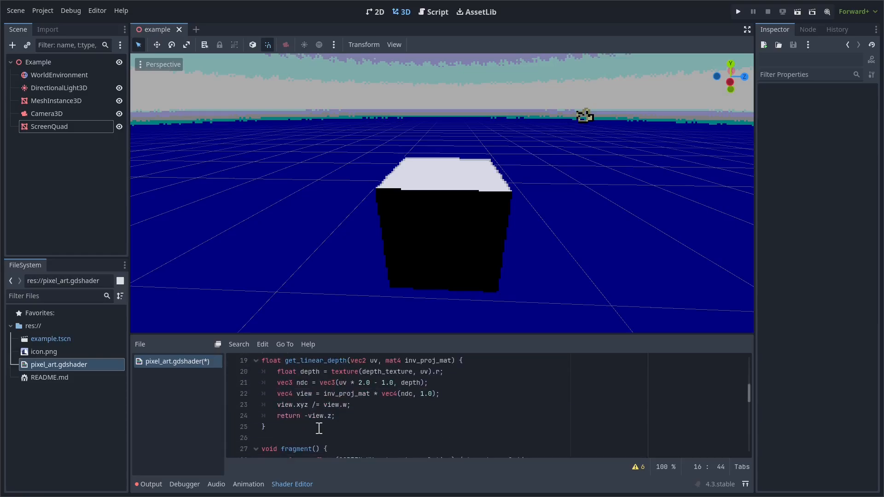
{"action": "scroll", "scroll_direction": "down", "scroll_amount": 3}
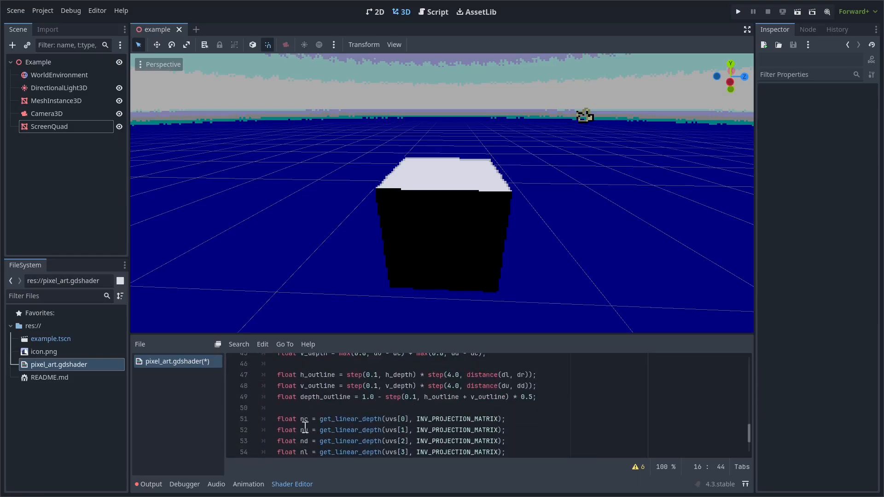
{"action": "scroll", "scroll_direction": "down", "scroll_amount": 3}
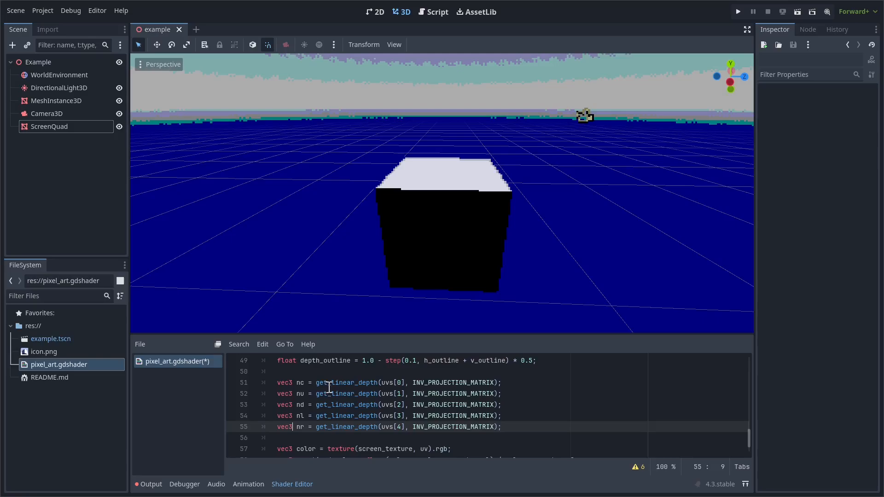
{"action": "double_click", "coordinate": [348, 382]}
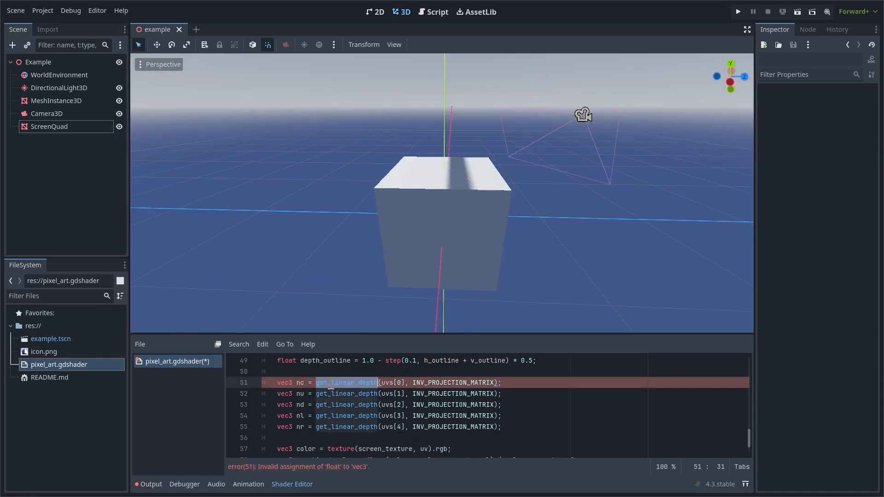
{"action": "type", "text": "get_normal"}
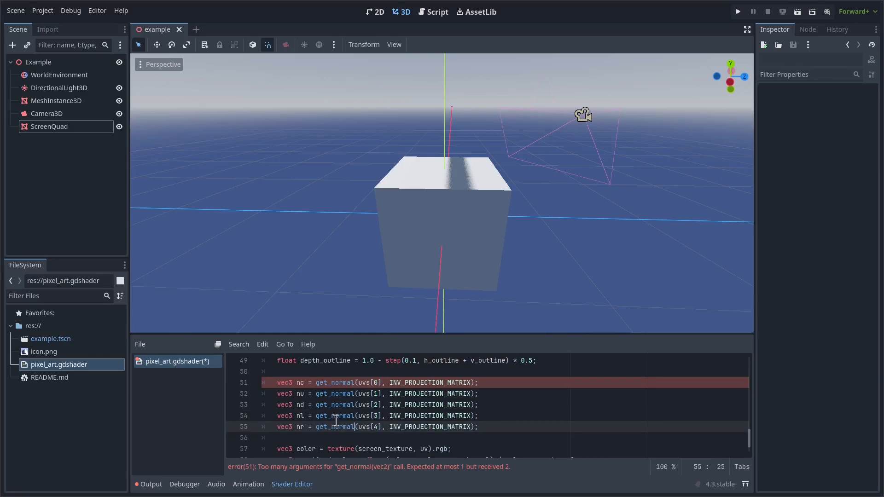
{"action": "left_click", "coordinate": [392, 382]}
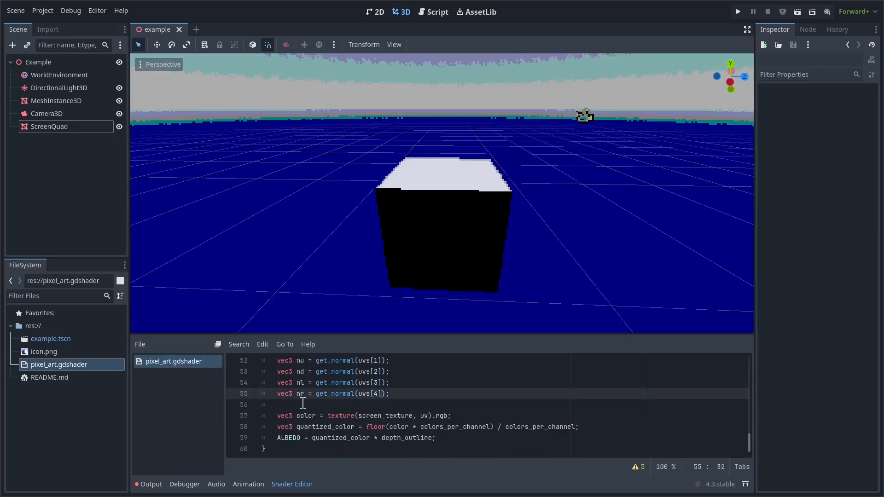
{"action": "mouse_move", "coordinate": [339, 406]}
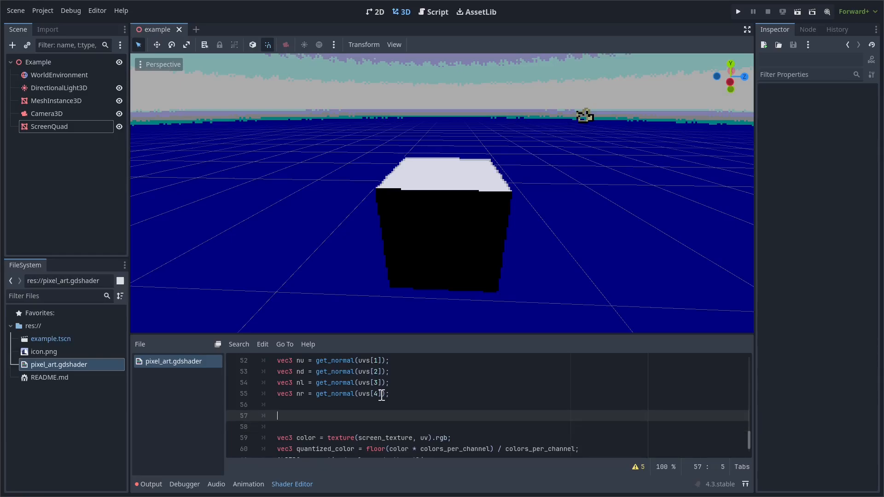
- Add float nu_difference = distance(nc, nu) * max(0.0, 1.0 - distance(du, dc))
{"action": "type", "text": "float"}
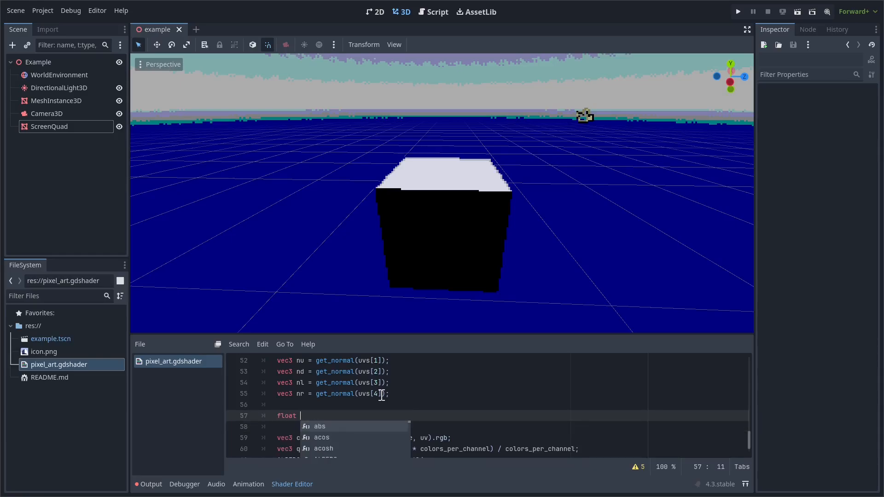
{"action": "type", "text": "u_normal"}
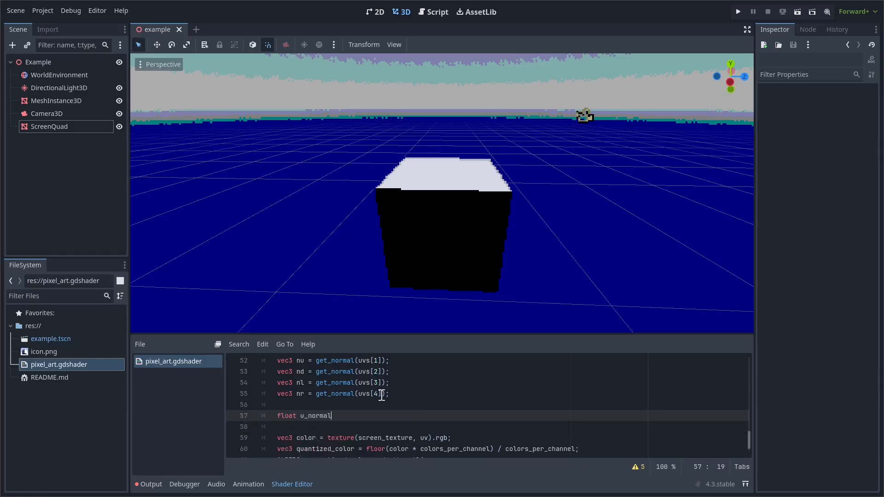
{"action": "type", "text": "_difference"}
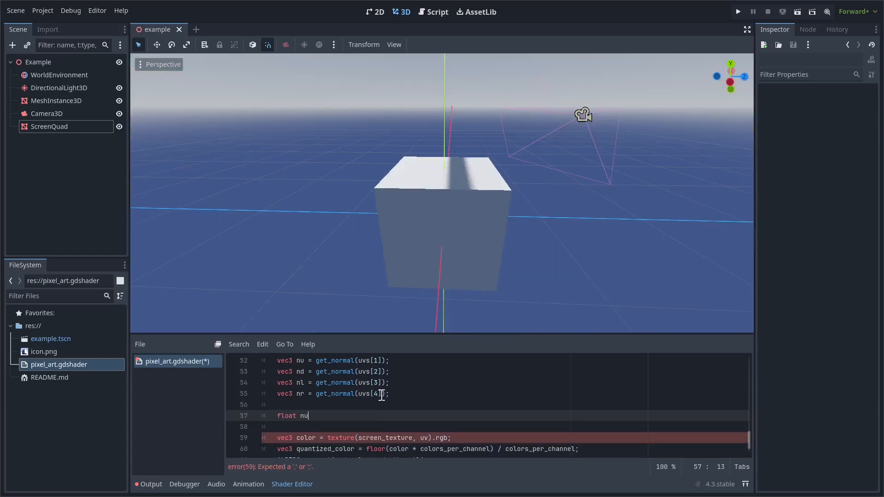
{"action": "type", "text": "_difference ="}
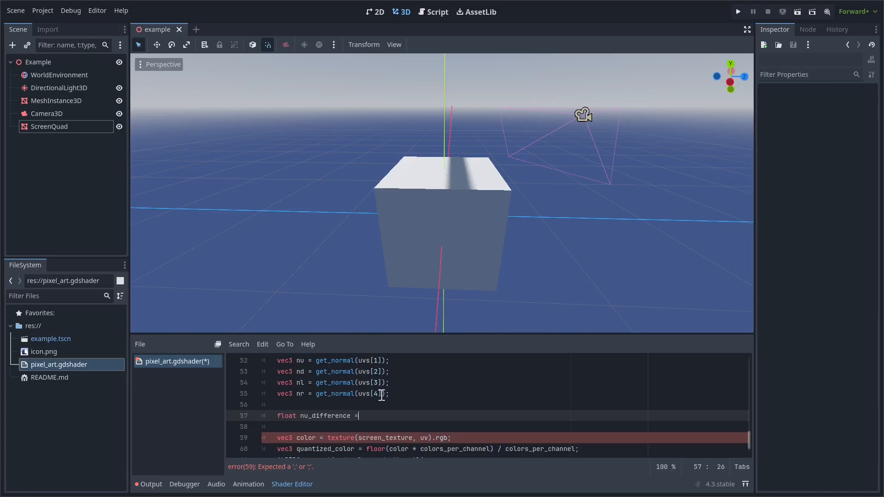
{"action": "type", "text": "d"}
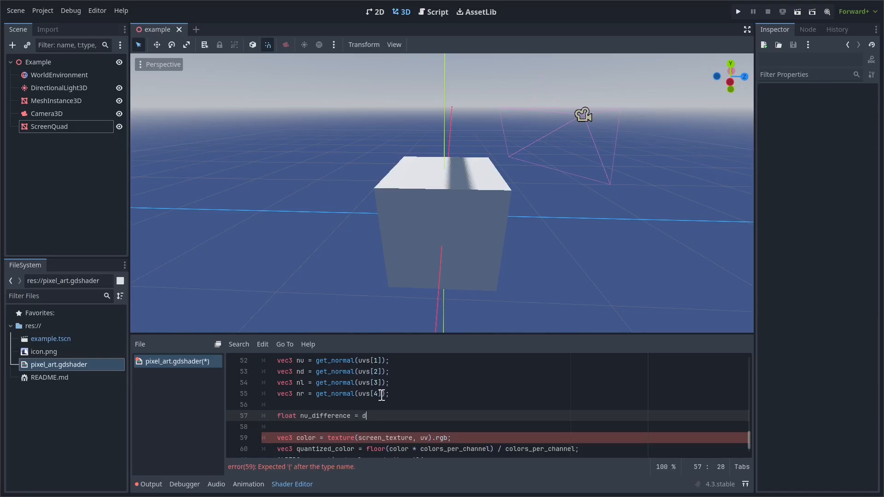
{"action": "type", "text": "istance("}
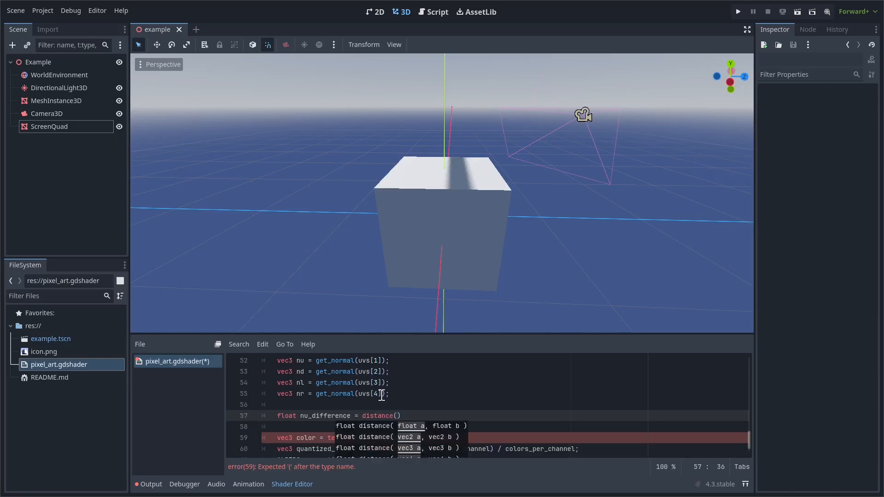
{"action": "type", "text": "nC,"}
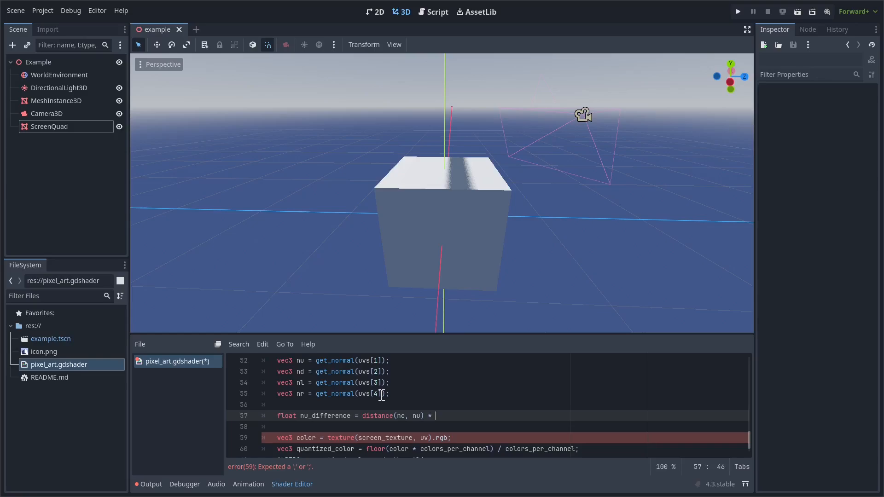
{"action": "type", "text": "max(0.0,"}
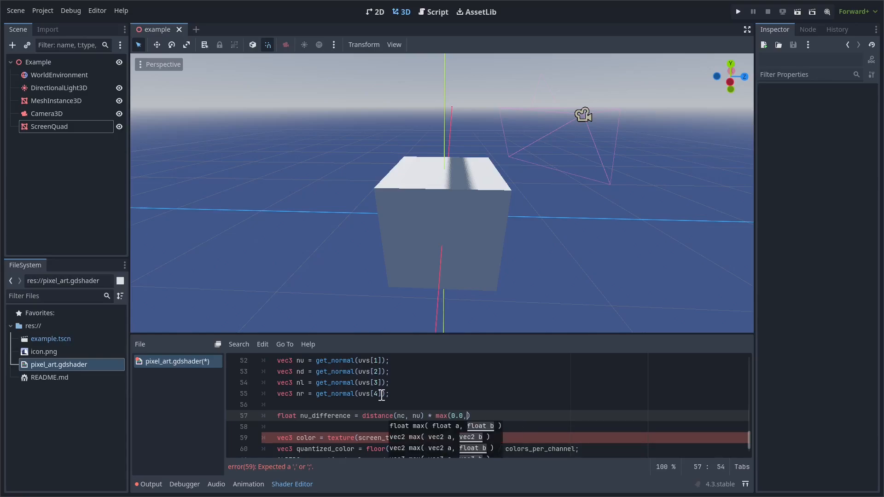
{"action": "type", "text": "1.0 - distance("}
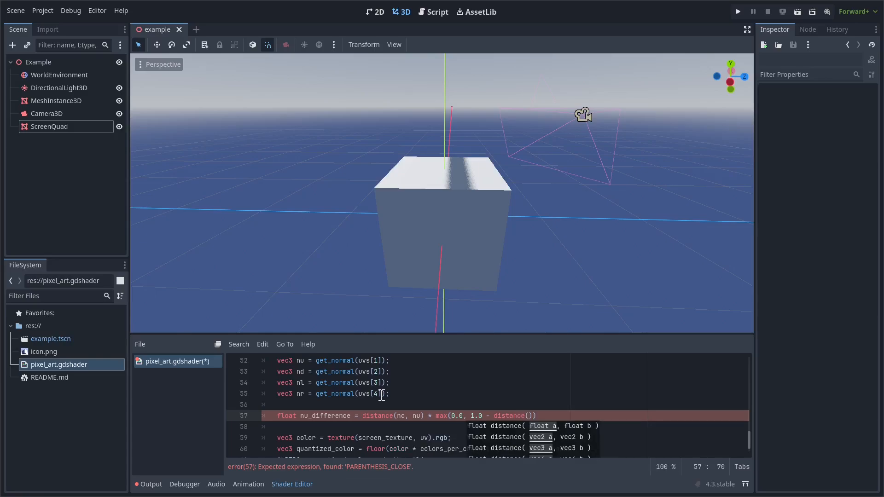
{"action": "type", "text": "du, dc"}
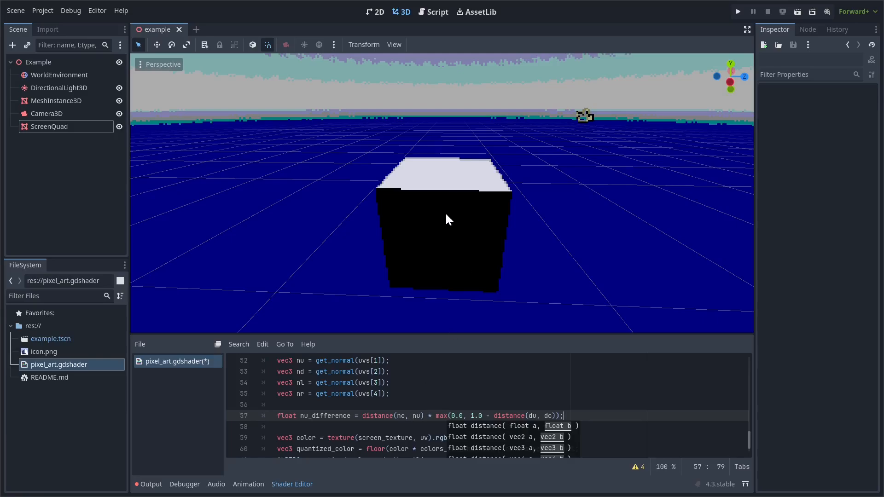
{"action": "mouse_move", "coordinate": [386, 198]}
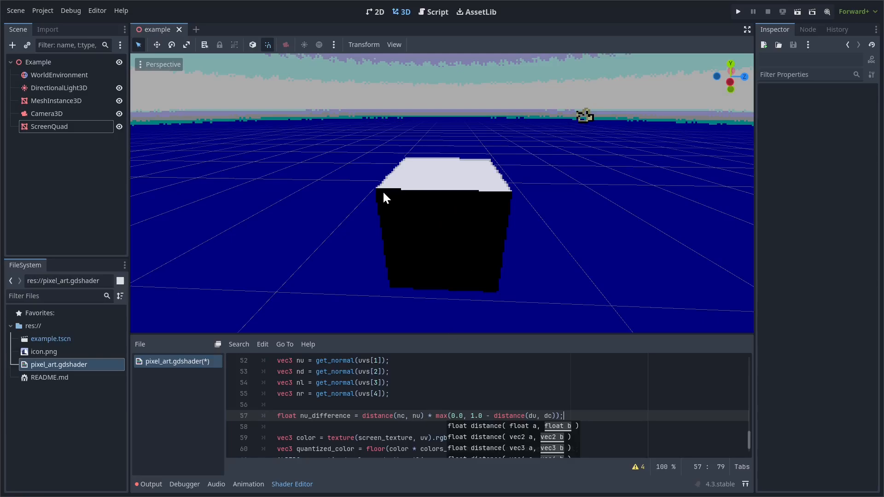
{"action": "mouse_move", "coordinate": [363, 280]}
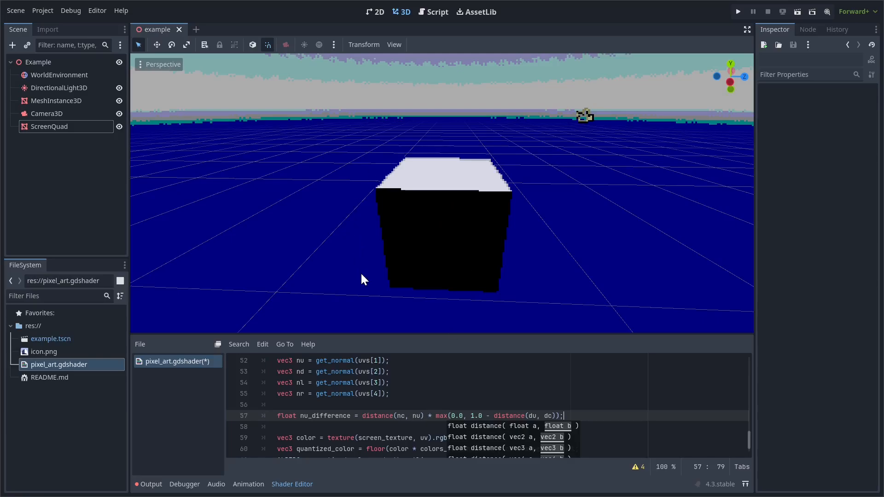
{"action": "mouse_move", "coordinate": [276, 415]}
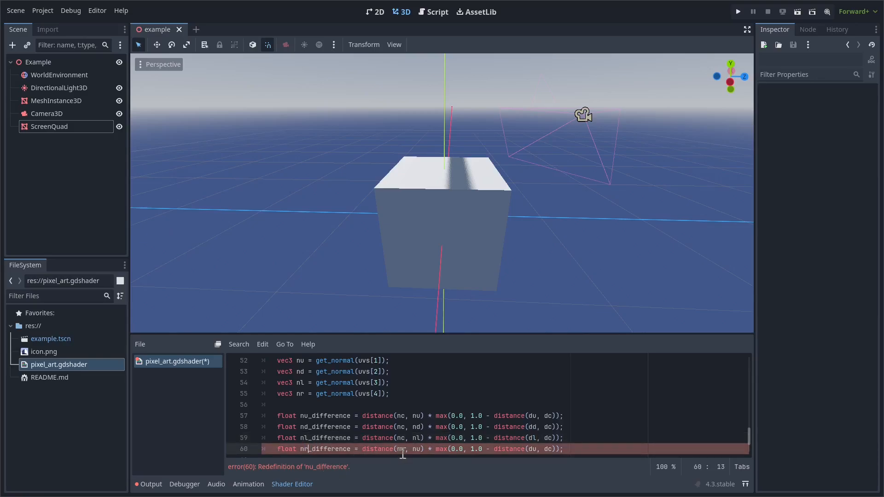
- Write the nd_difference, nl_difference and nr_difference lines using nd/dd, nl/dl and nr/dr
{"action": "type", "text": "r"}
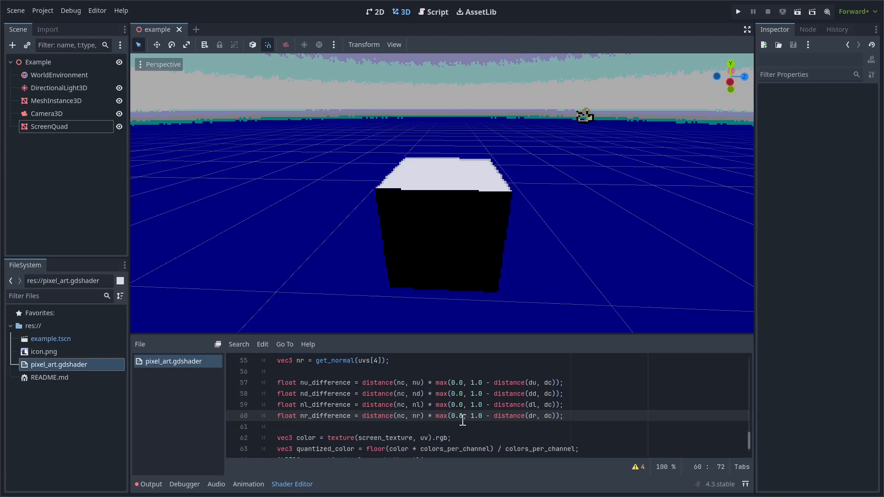
{"action": "mouse_move", "coordinate": [342, 428]}
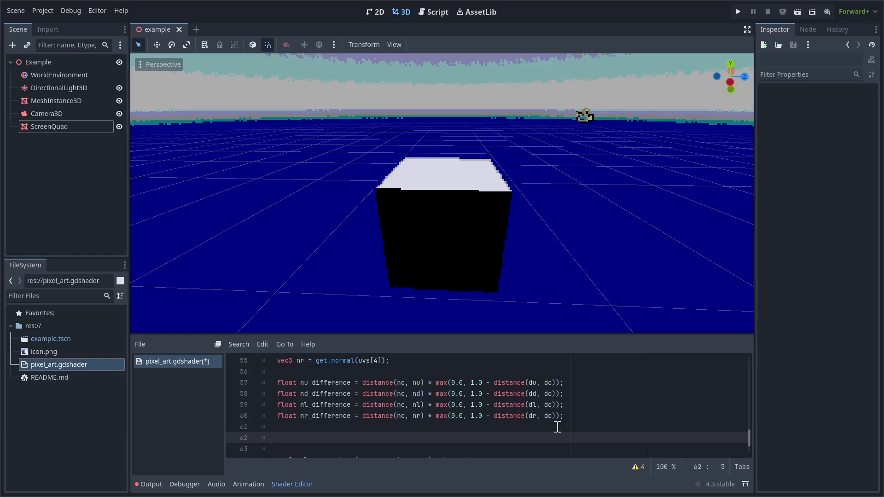
- Add h_inline and v_inline as step(0.2) of the summed left/right and up/down normal differences
{"action": "type", "text": "floa"}
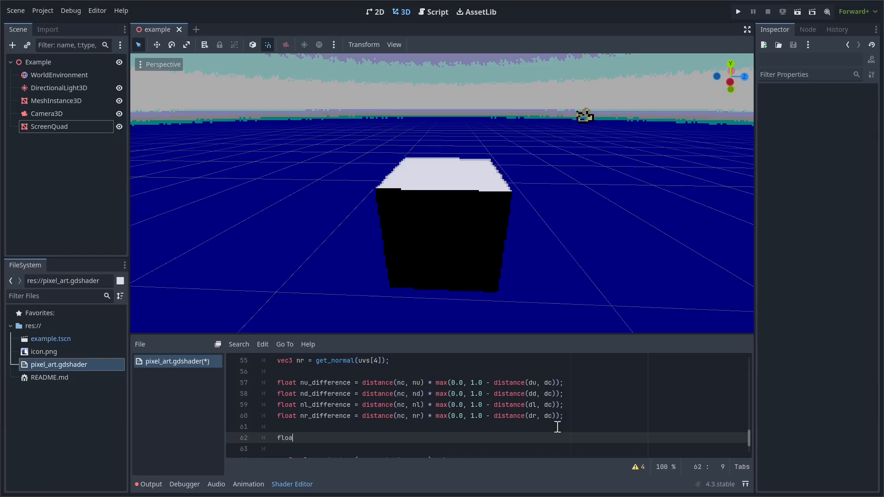
{"action": "type", "text": "t h_inline = step"}
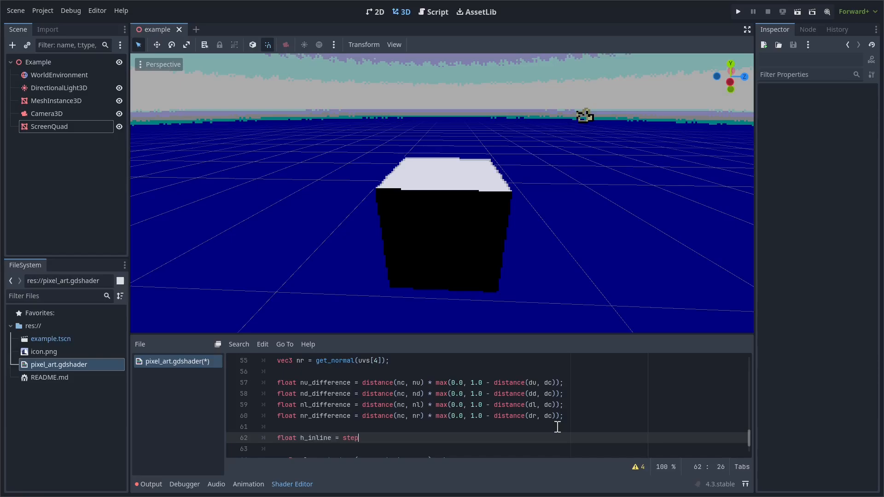
{"action": "type", "text": "(0.2, )"}
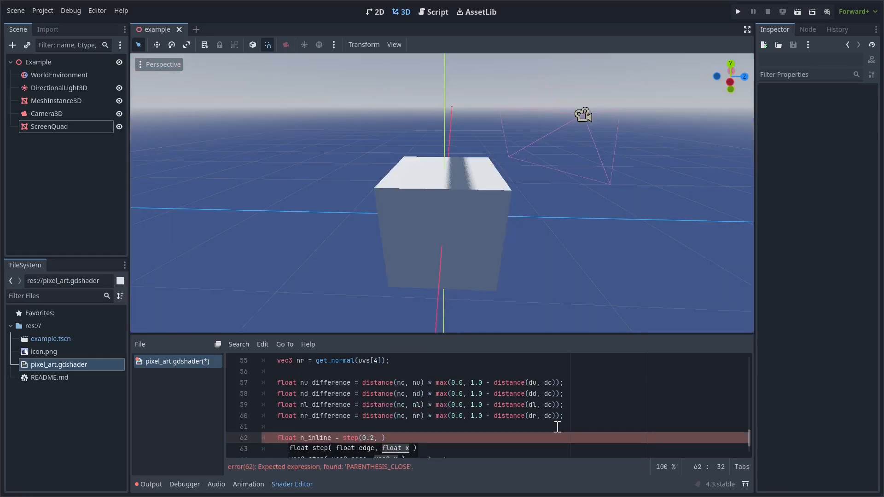
{"action": "type", "text": "nl_difference +"}
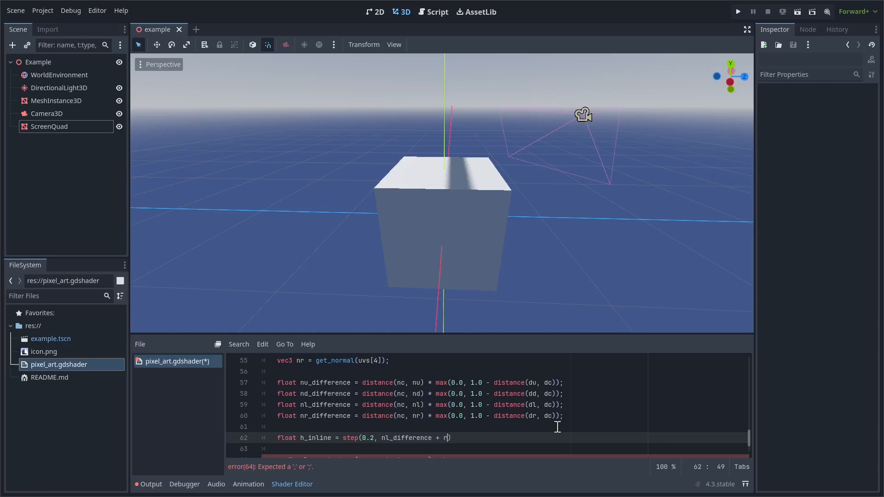
{"action": "type", "text": "r_difference"}
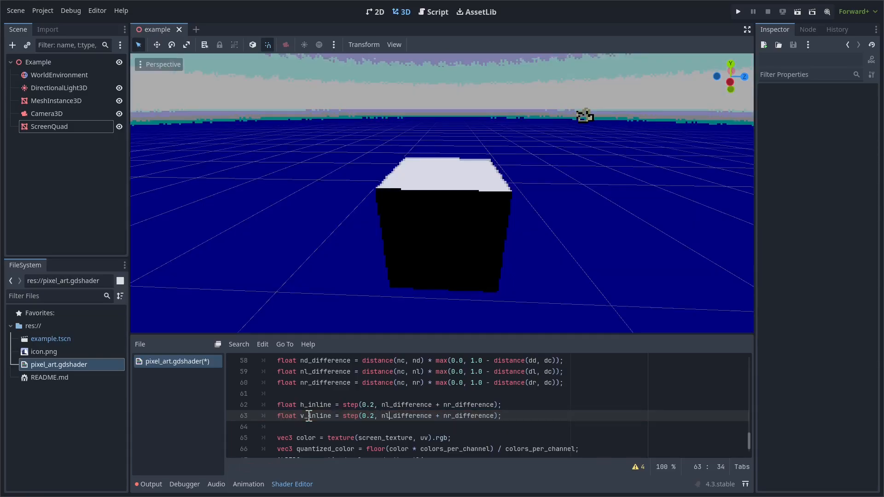
{"action": "type", "text": "nu_difference + nd_difference"}
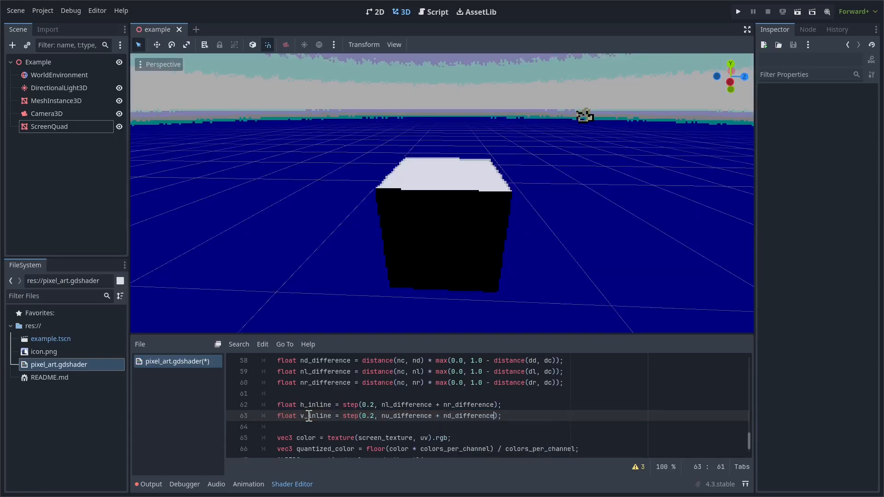
- Add float normal_outline = step(0.1, h_inline + v_inline)
{"action": "type", "text": "float"}
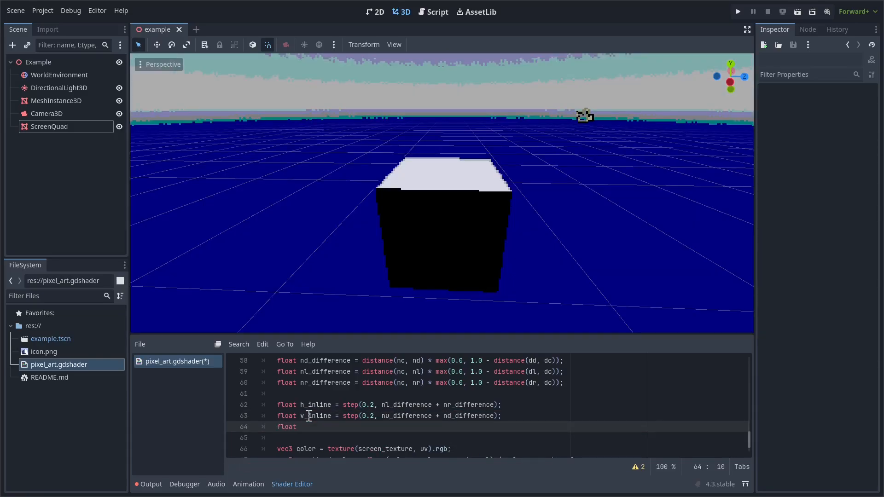
{"action": "type", "text": "normal"}
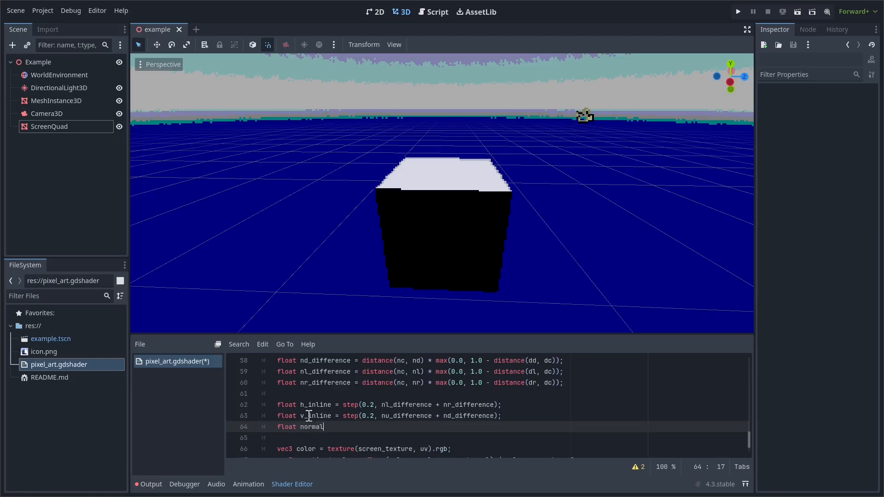
{"action": "type", "text": "_outline = step(0.1,"}
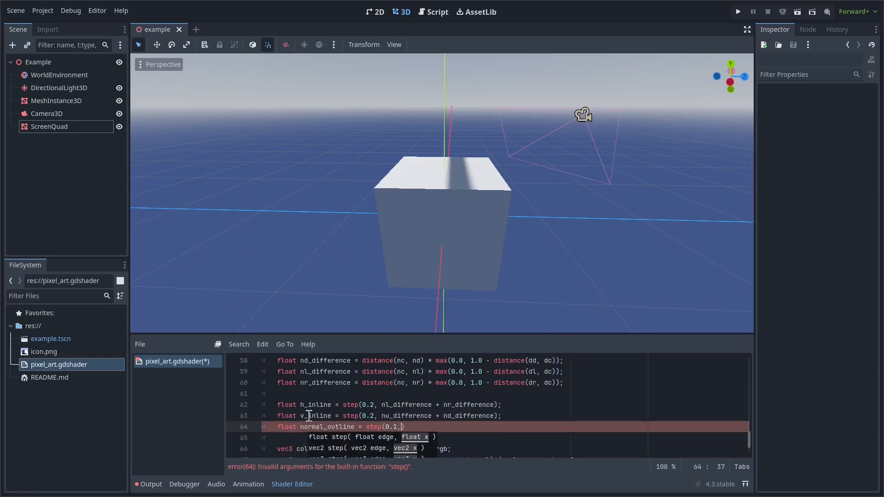
{"action": "type", "text": "h_in"}
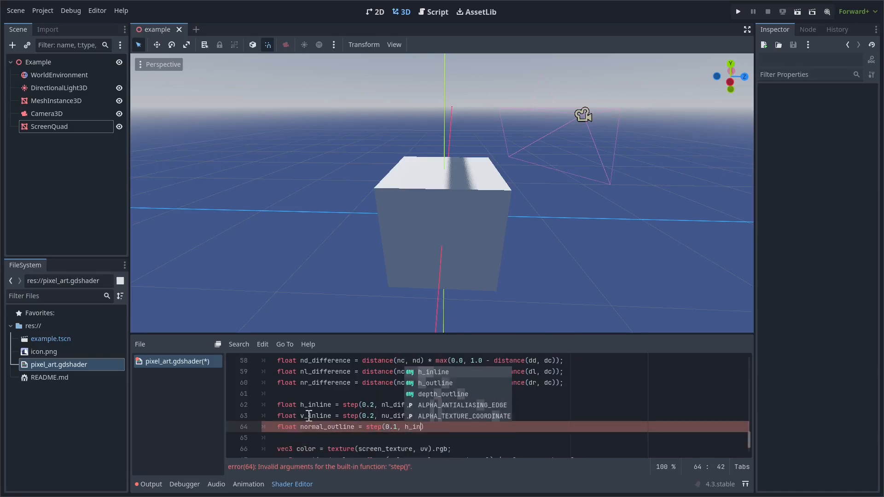
{"action": "type", "text": "v_inline"}
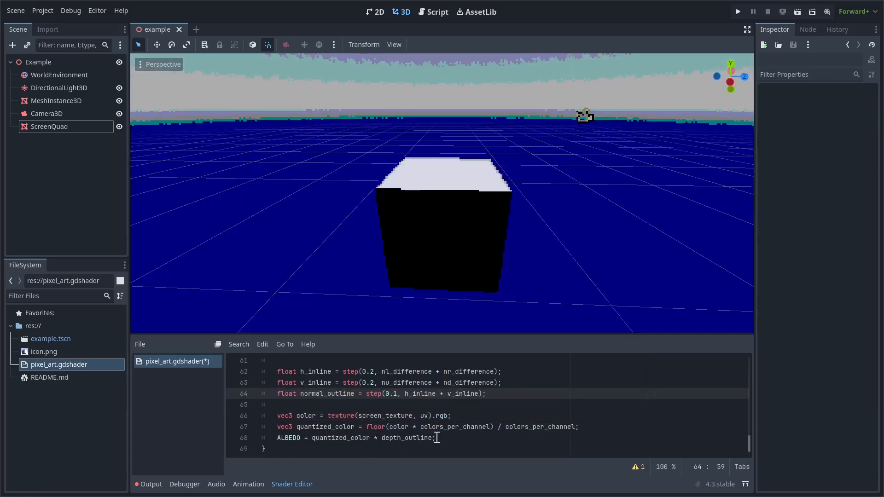
- Multiply ALBEDO by (1.0 + normal_outline), scale normal_outline by 0.5 and depth_outline by 0.8
{"action": "left_click", "coordinate": [434, 438]}
{"action": "type", "text": " * (1.0 + normal_outline)"}
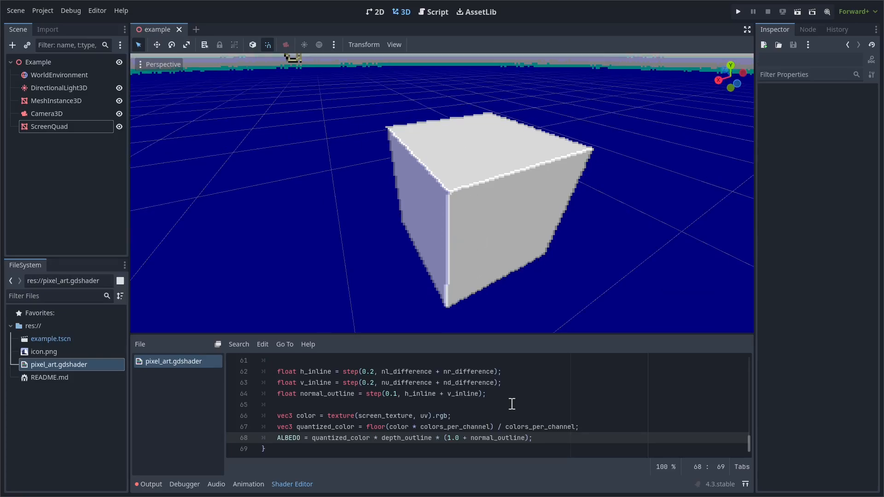
{"action": "left_click", "coordinate": [485, 393]}
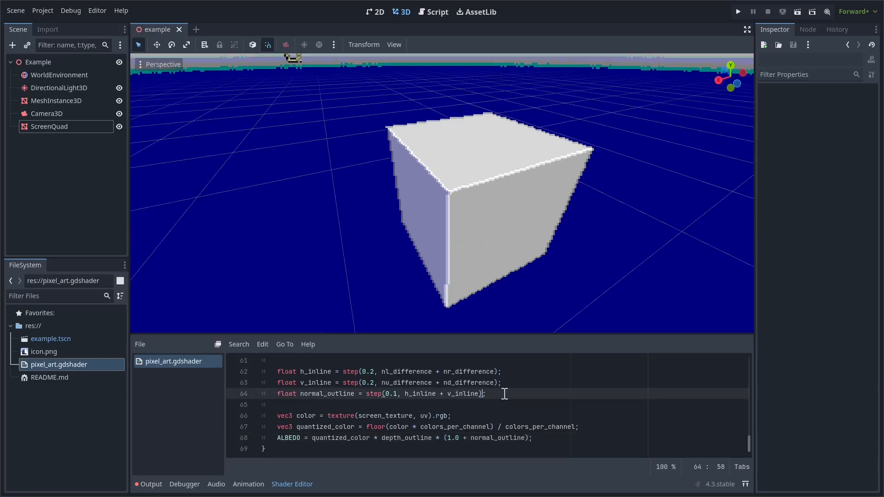
{"action": "type", "text": "* 0"}
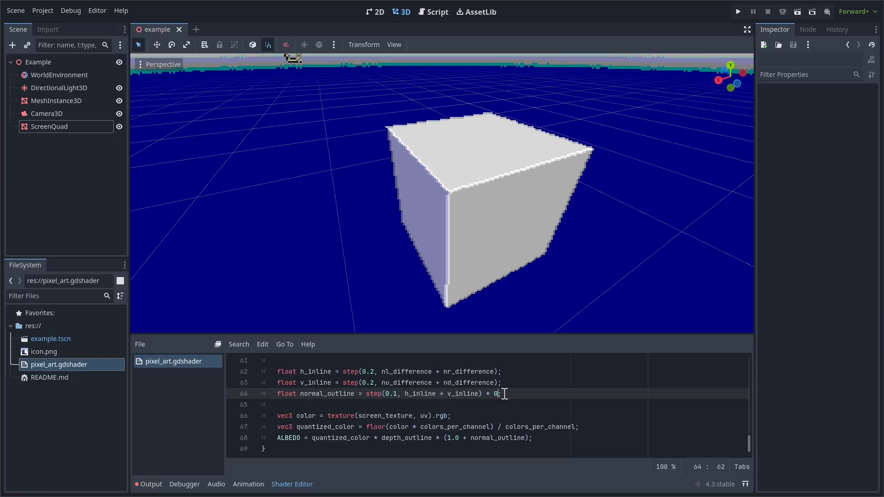
{"action": "type", "text": ".3"}
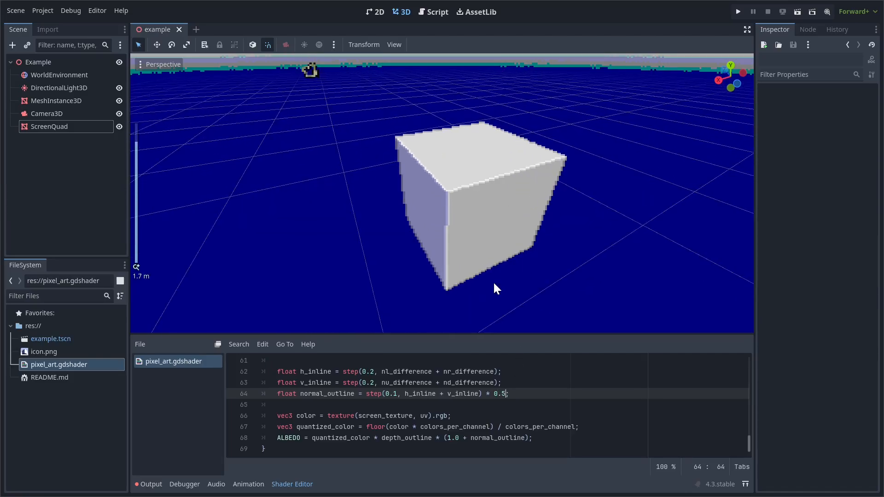
{"action": "scroll", "scroll_direction": "up", "scroll_amount": 3}
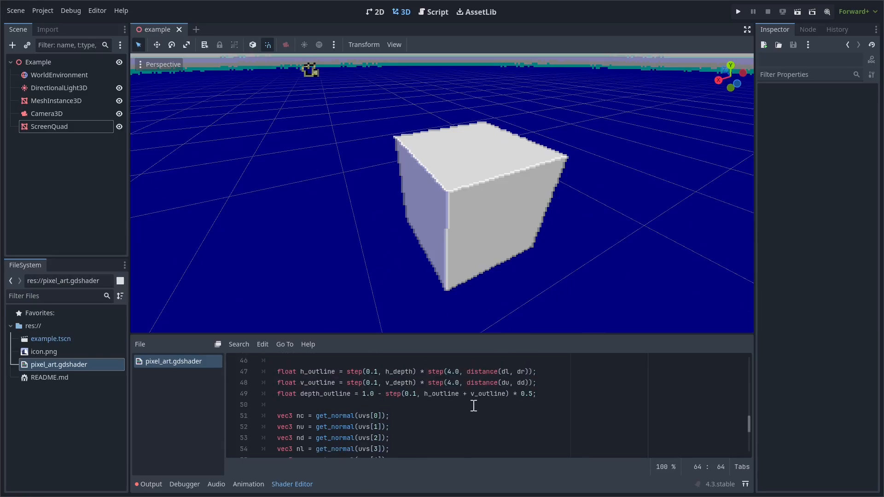
{"action": "left_click", "coordinate": [530, 394]}
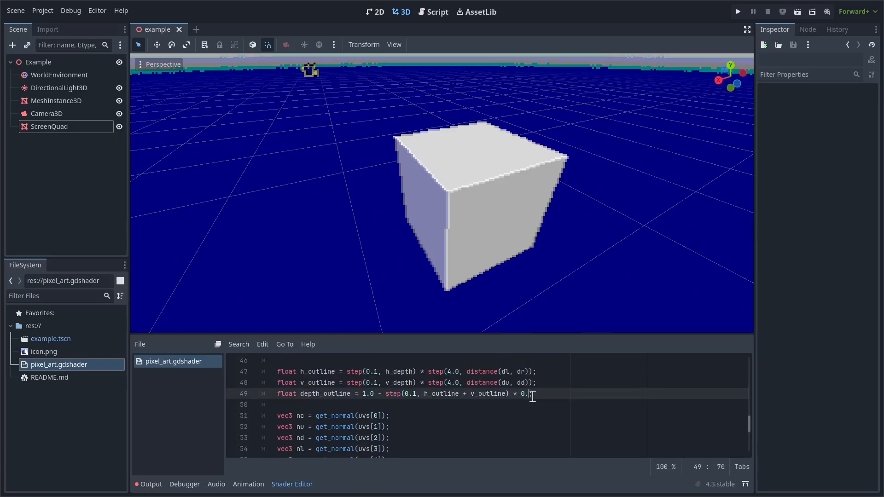
{"action": "type", "text": "8"}
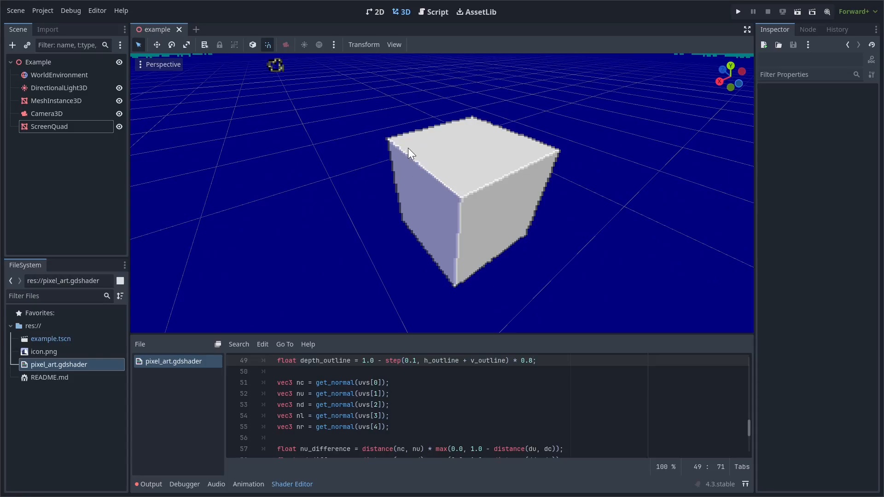
{"action": "mouse_move", "coordinate": [64, 126]}
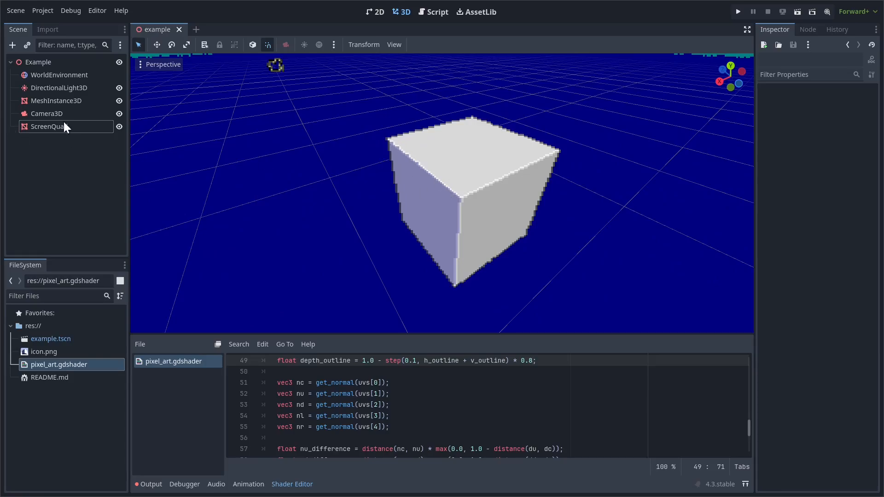
{"action": "mouse_move", "coordinate": [3, 110]}
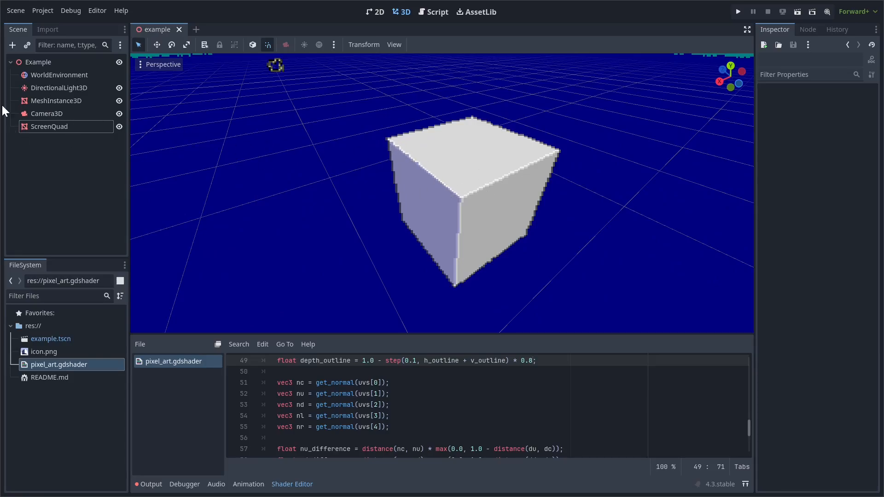
- Give MeshInstance3D a new StandardMaterial3D with green albedo colour 24a854
{"action": "left_click", "coordinate": [55, 100]}
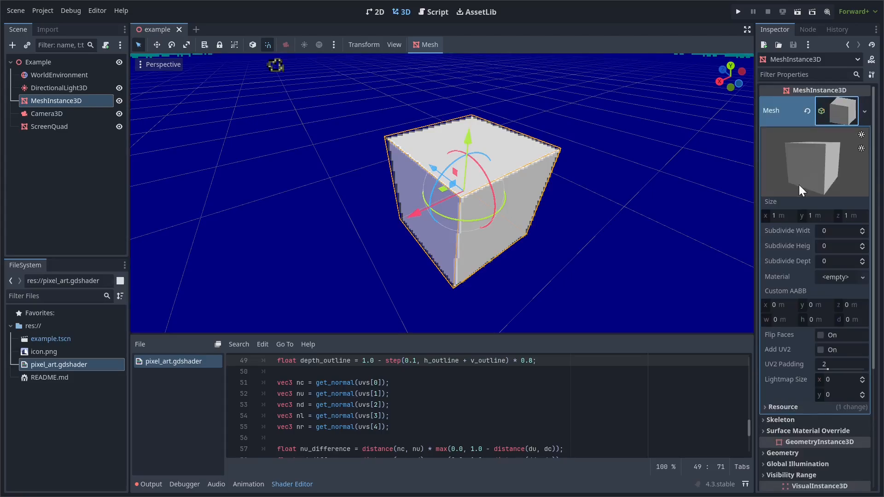
{"action": "mouse_move", "coordinate": [827, 281]}
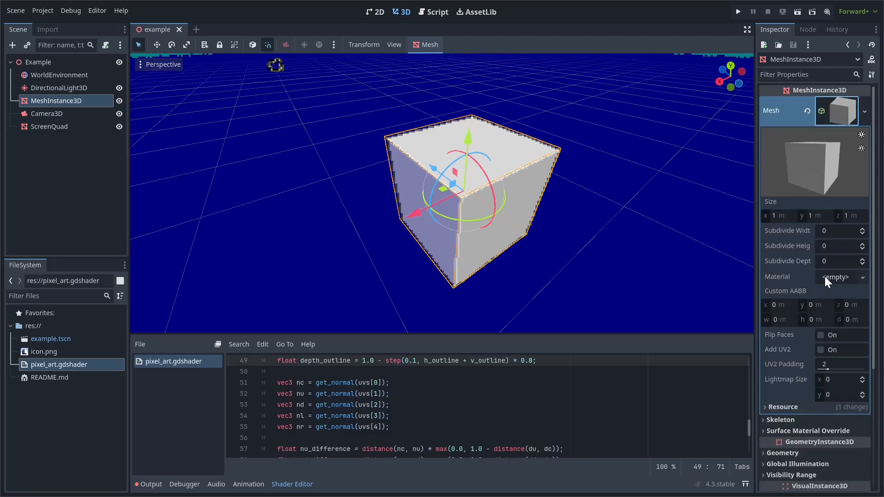
{"action": "left_click", "coordinate": [841, 276]}
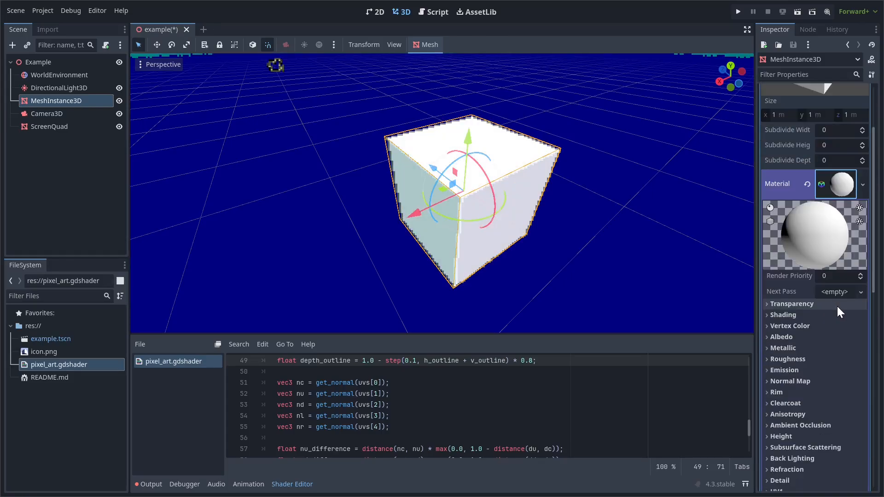
{"action": "left_click", "coordinate": [782, 337]}
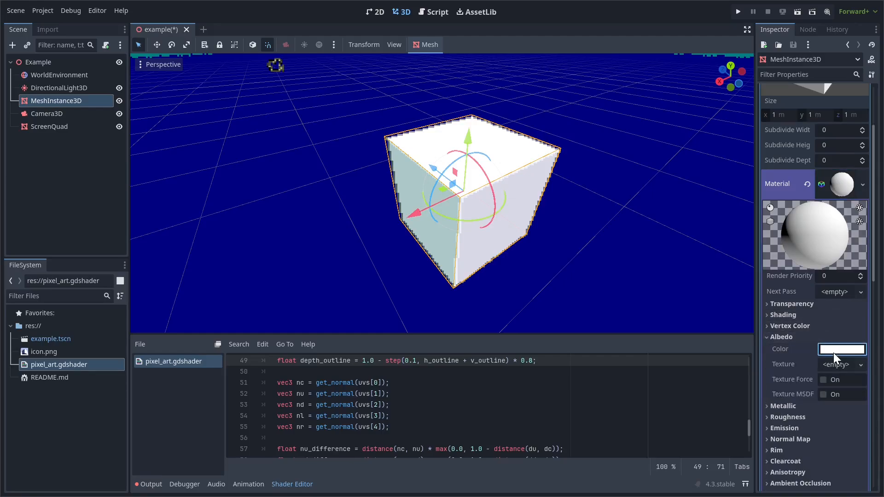
{"action": "left_click", "coordinate": [841, 349]}
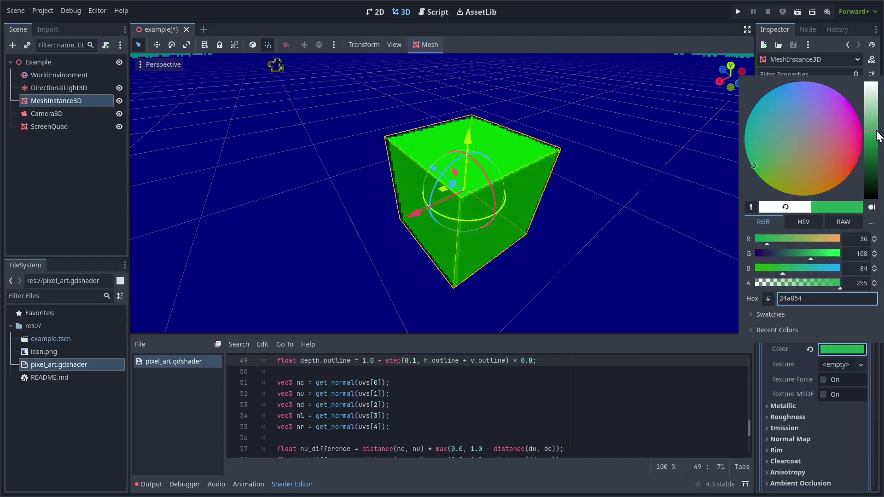
{"action": "left_click", "coordinate": [620, 228]}
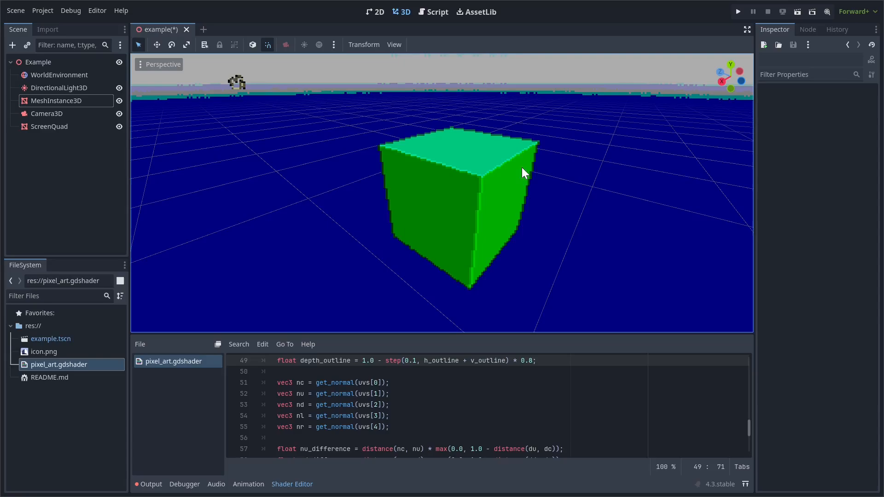
{"action": "scroll", "scroll_direction": "down", "scroll_amount": 3}
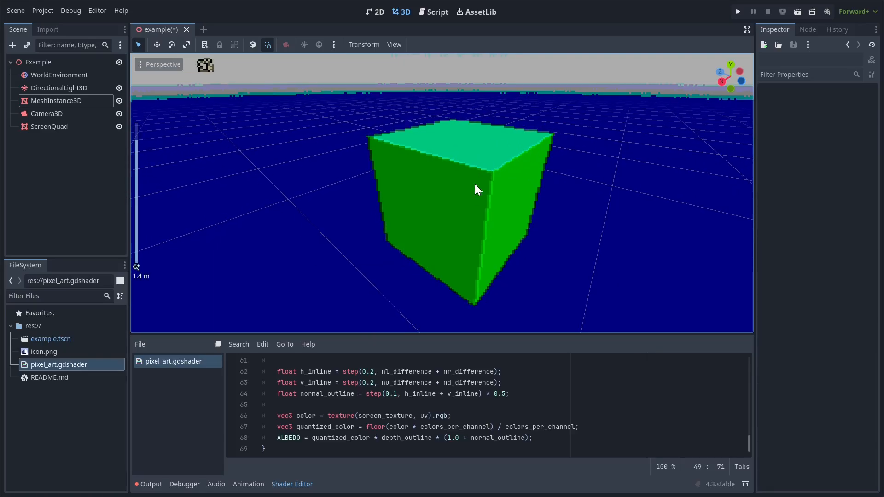
{"action": "mouse_move", "coordinate": [467, 180]}
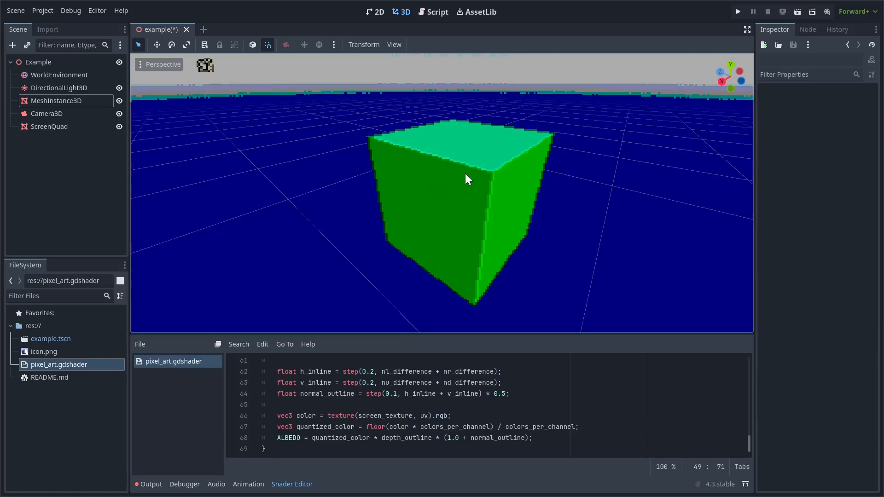